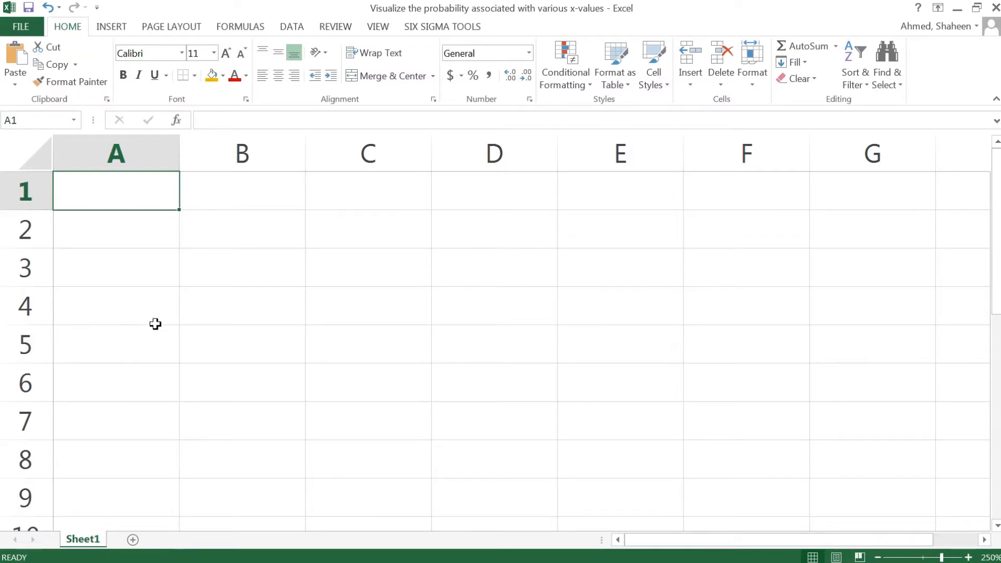
pyautogui.moveTo(169, 327)
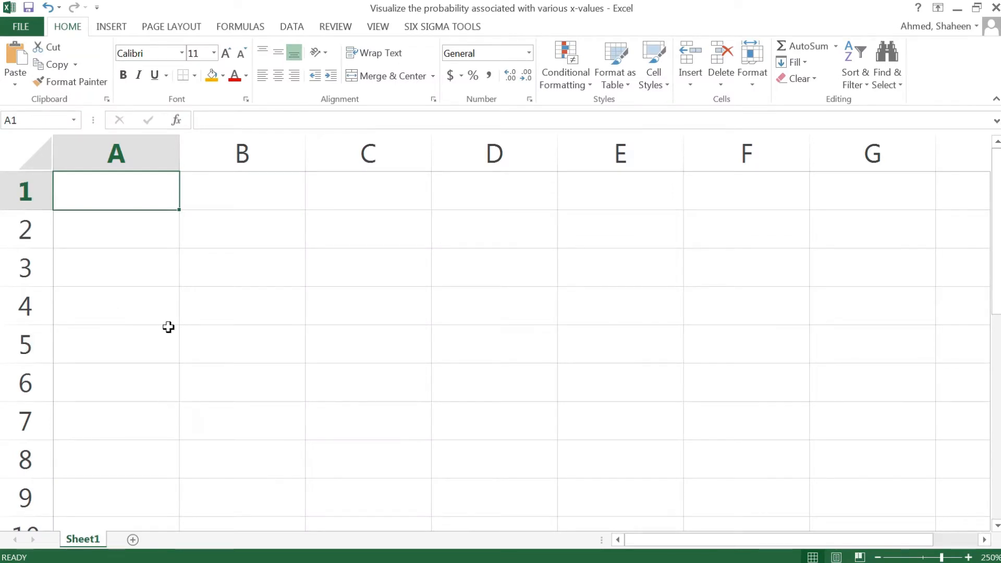
pyautogui.moveTo(178, 196)
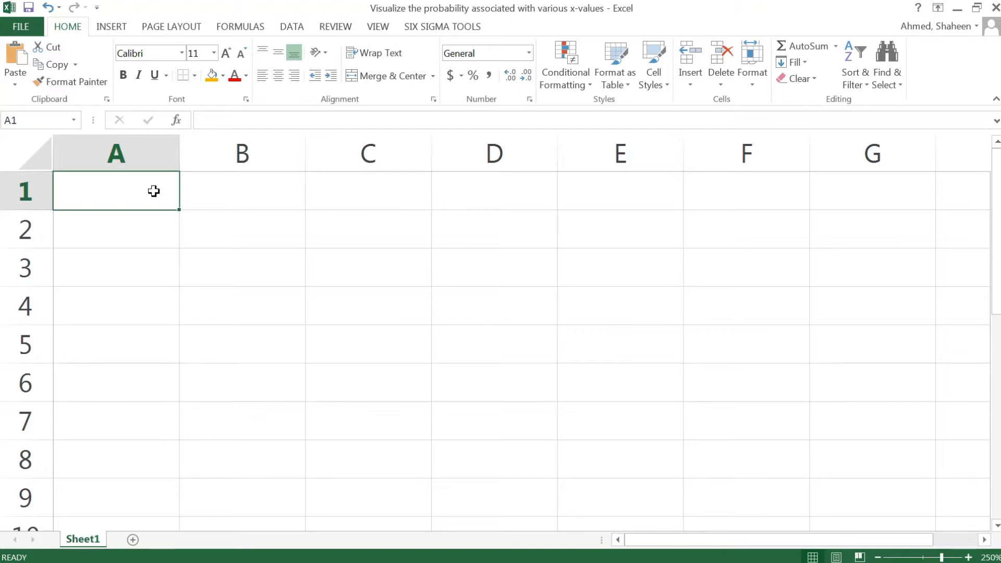
# Head column A 'MPG' and fill values from 20 downward in 0.1 steps
pyautogui.write('M')
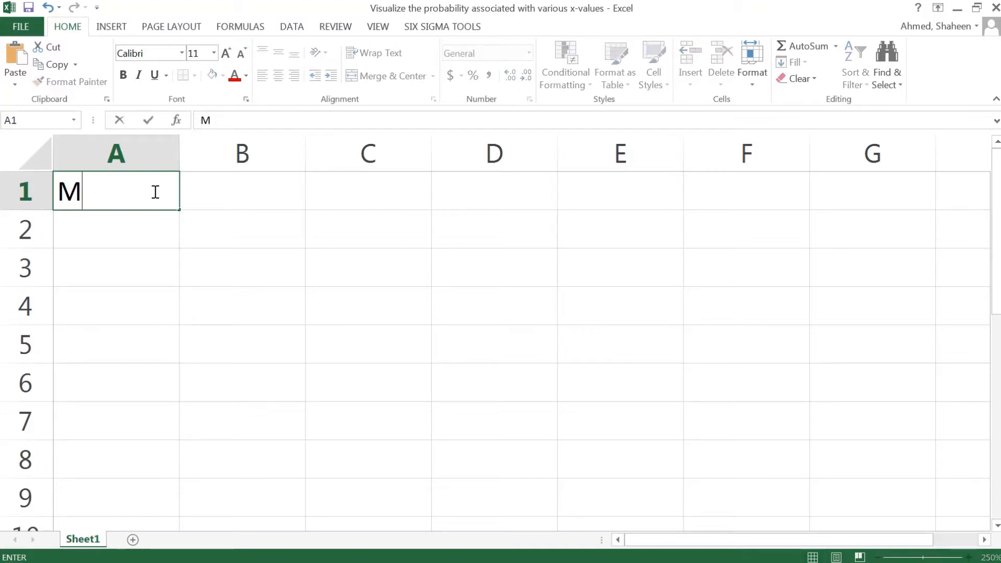
pyautogui.write('PG')
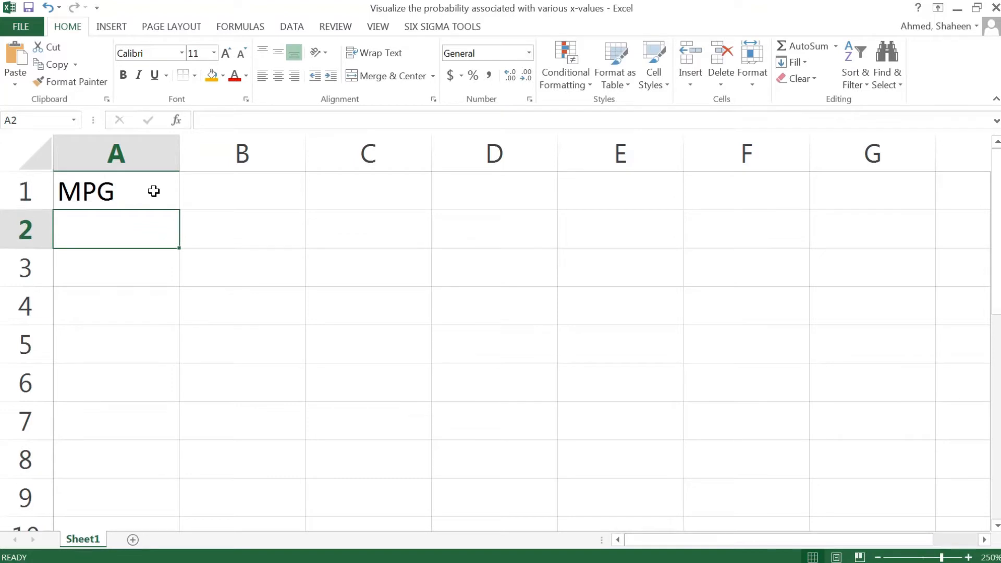
pyautogui.write('20.')
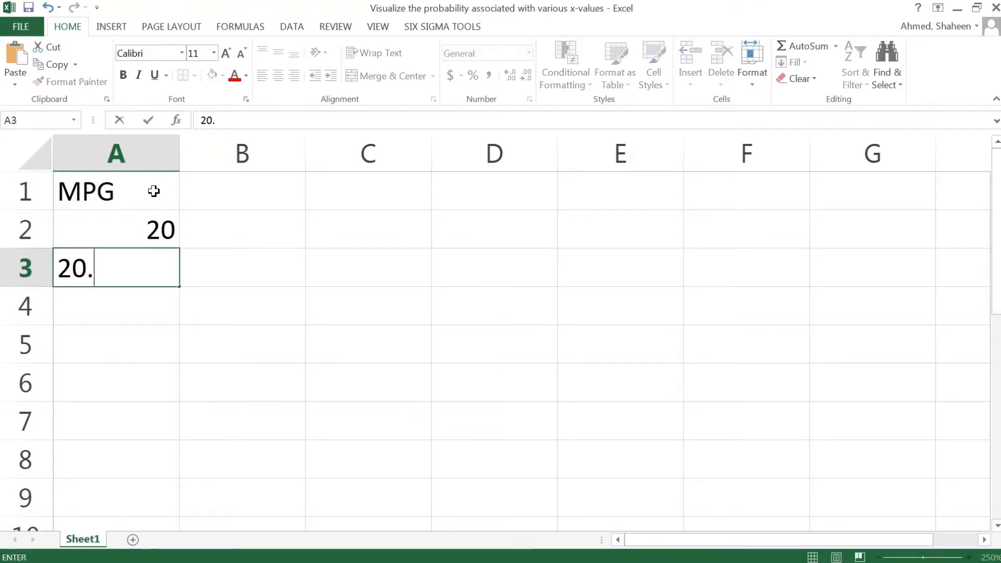
pyautogui.write('1')
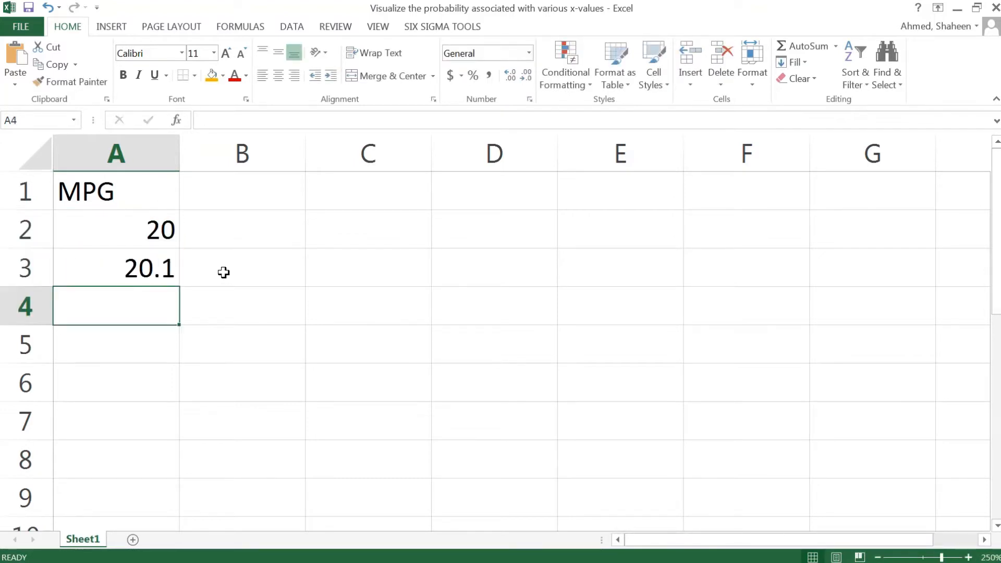
pyautogui.moveTo(116, 230); pyautogui.dragTo(116, 268)
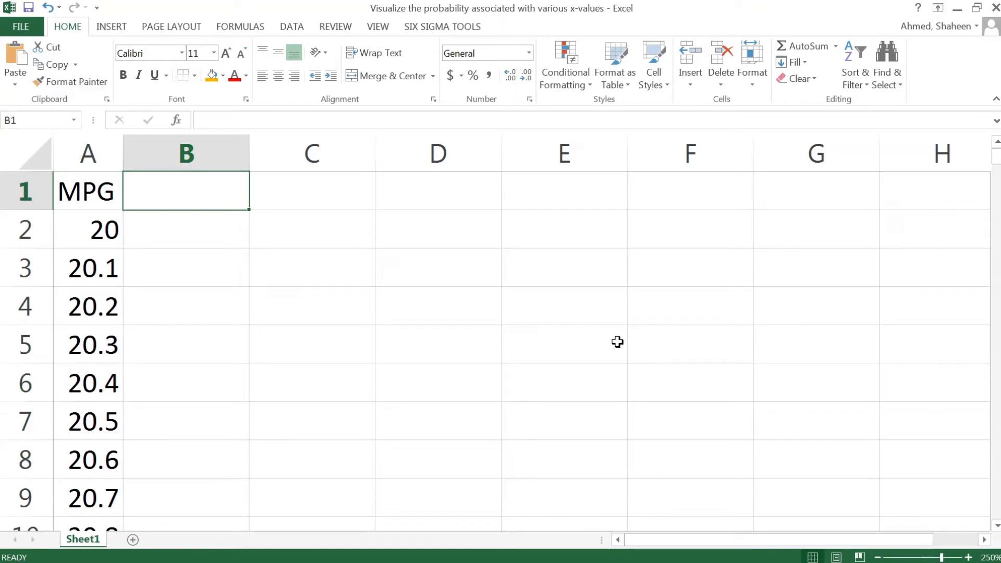
# Enter 'Probability/Frequency' as the B1 heading and widen column B to fit
pyautogui.write('Proa')
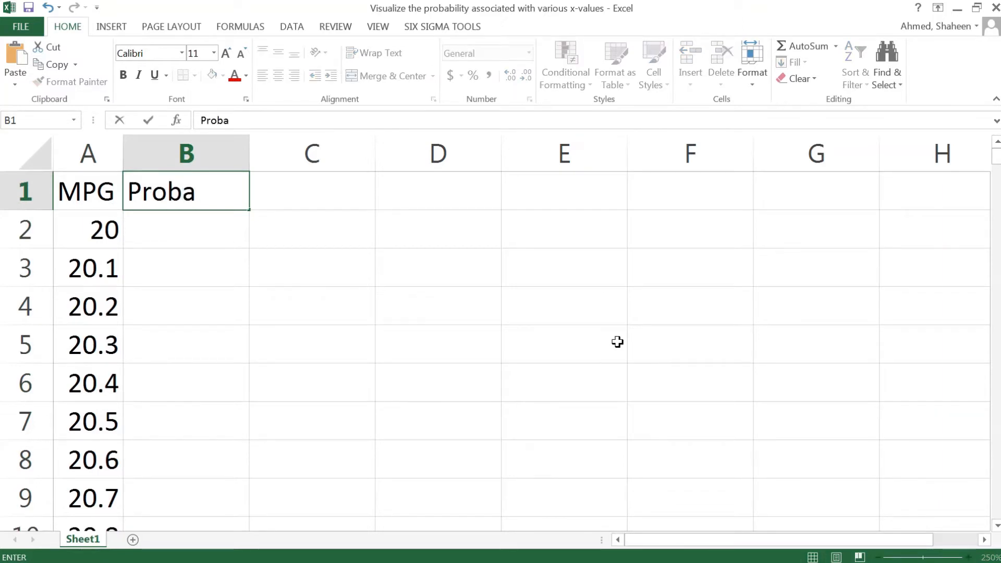
pyautogui.write('bility/')
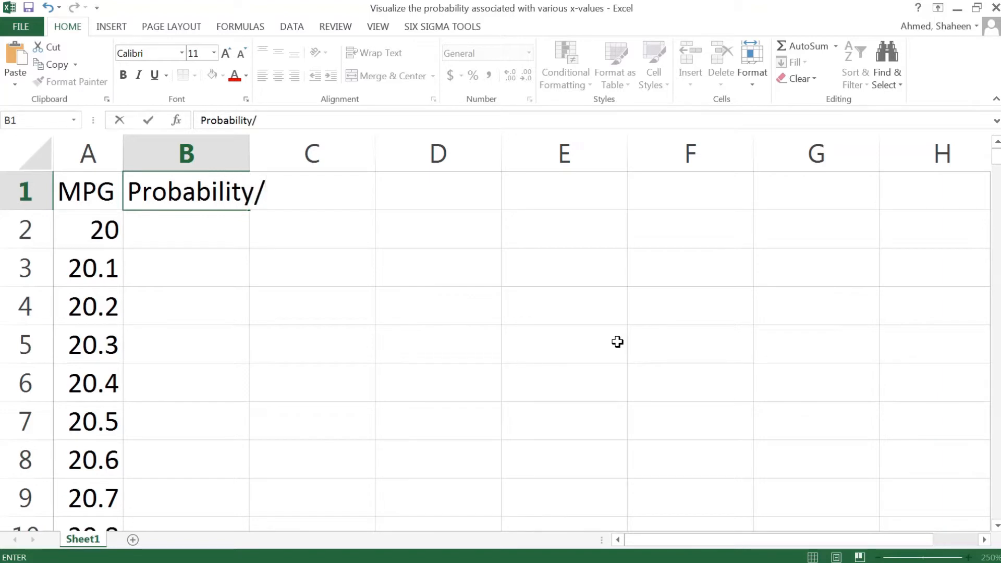
pyautogui.write('Freque')
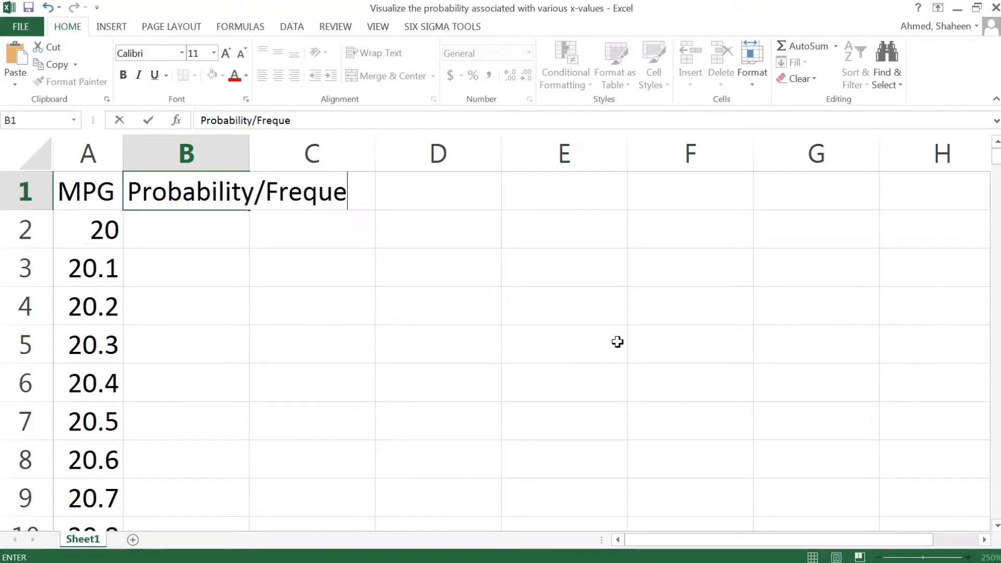
pyautogui.press('enter')
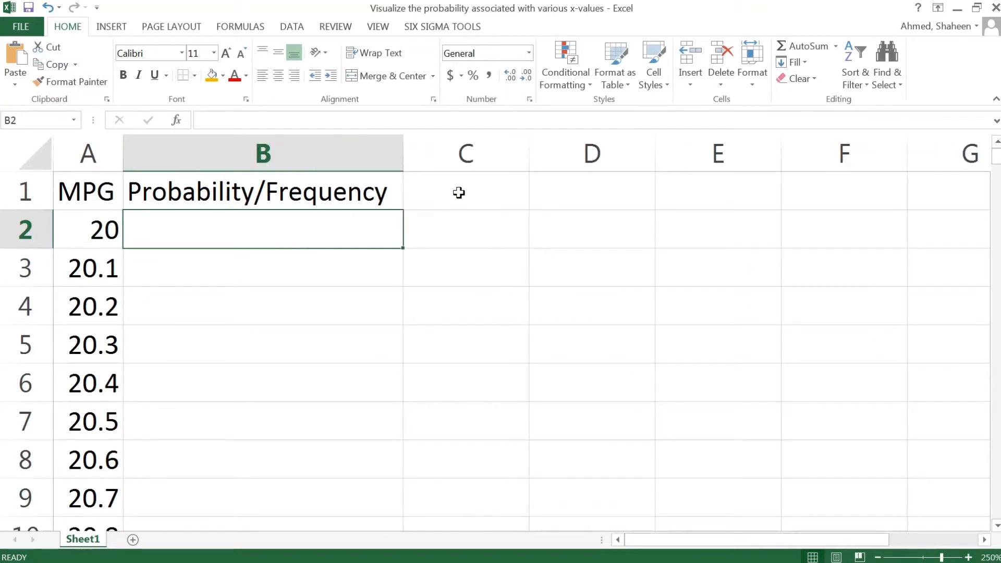
pyautogui.click(464, 191)
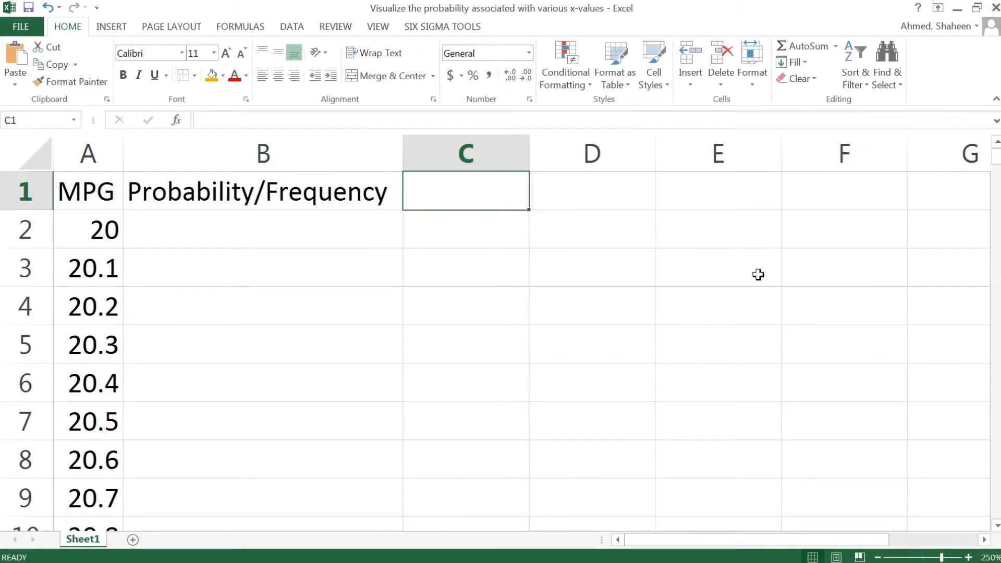
pyautogui.moveTo(741, 186)
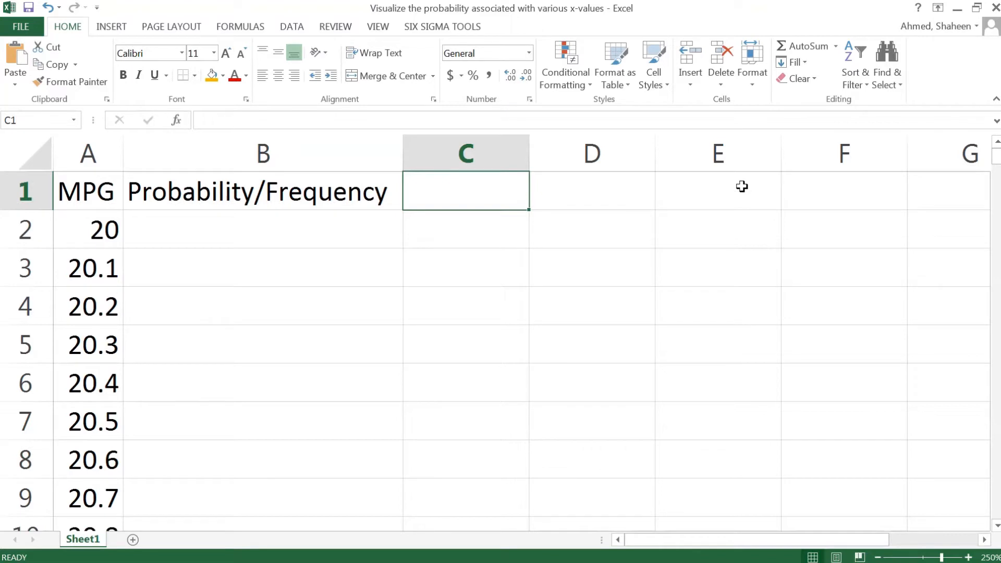
# Enter labels Mean= and Standard= in E1:E2 with values 30 and 2 in F1:F2
pyautogui.write('Mea')
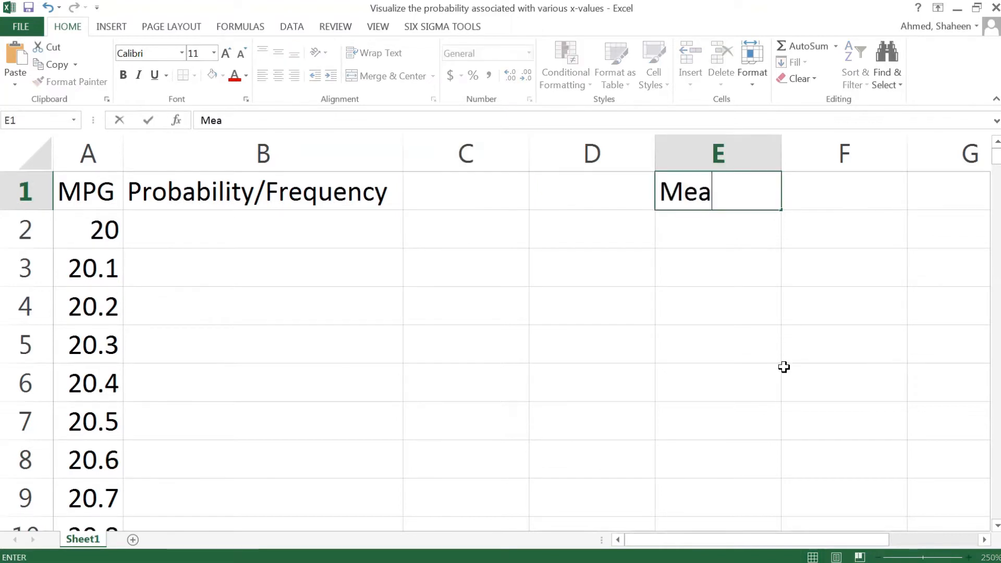
pyautogui.write('Standard')
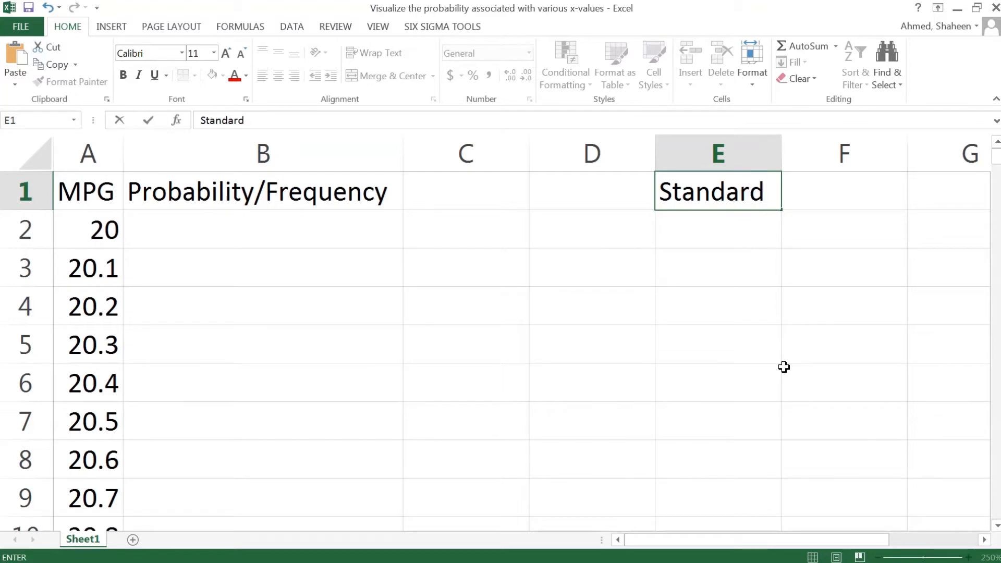
pyautogui.write('2')
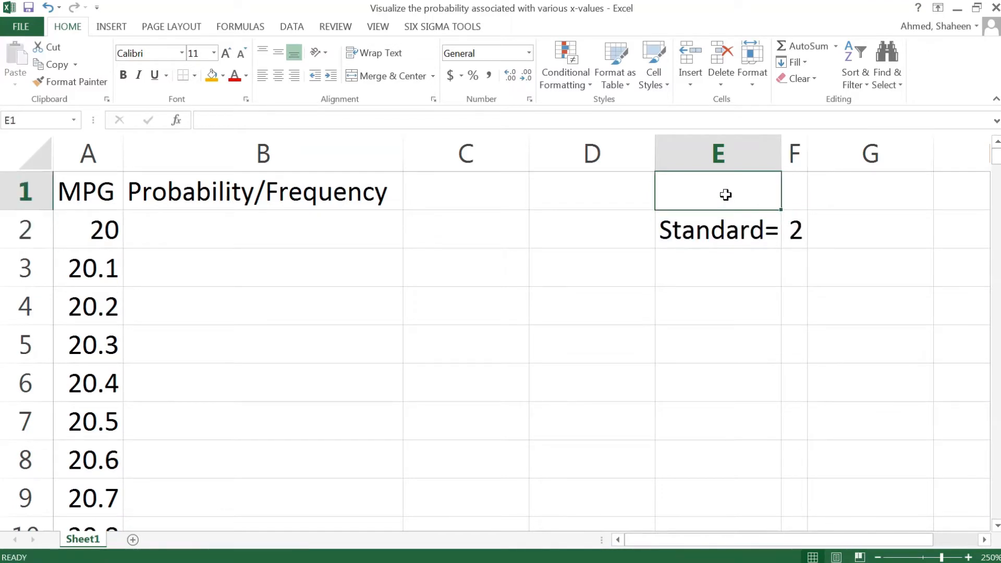
pyautogui.write('Mean')
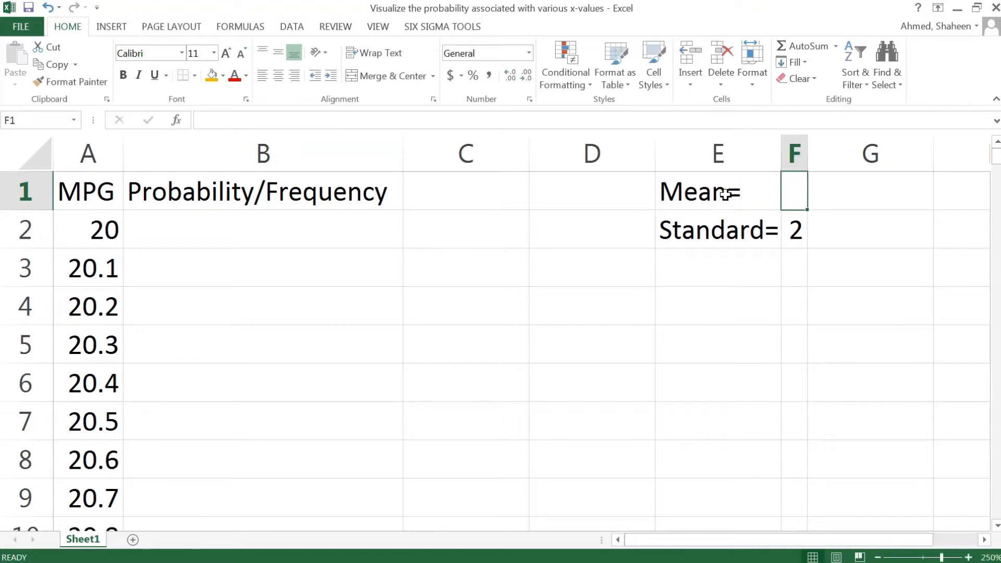
pyautogui.write('=AVERAGE(')
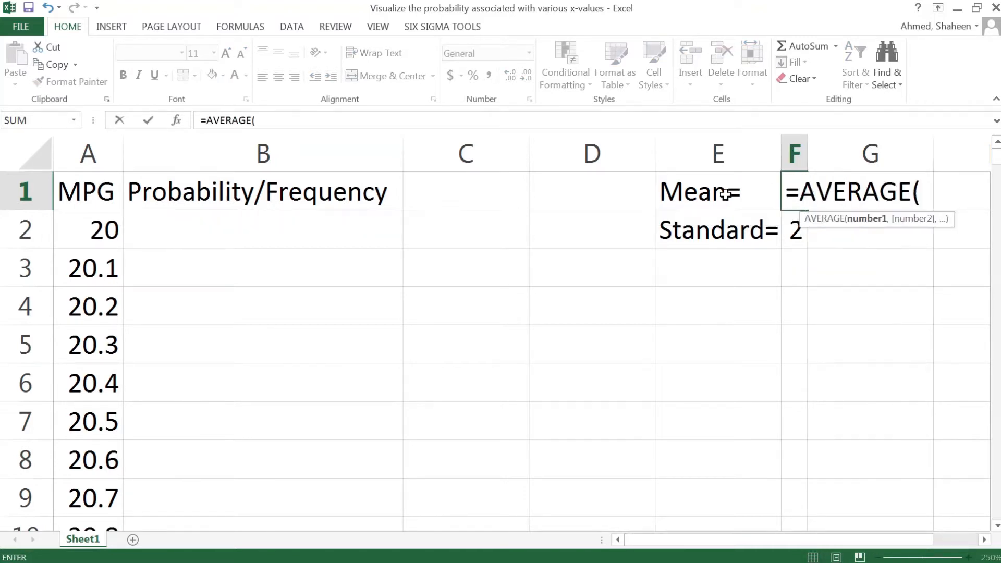
pyautogui.click(87, 153)
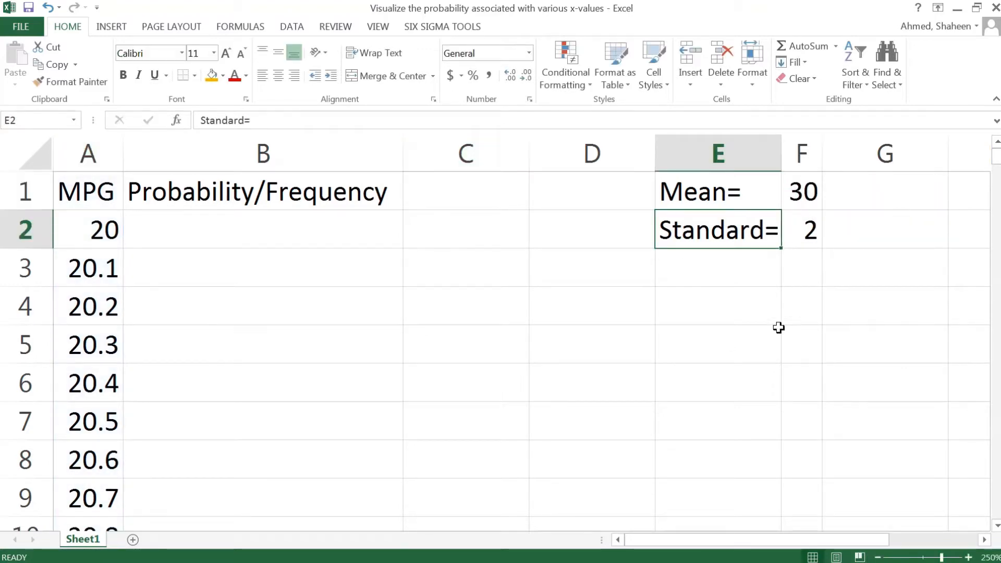
pyautogui.moveTo(781, 216)
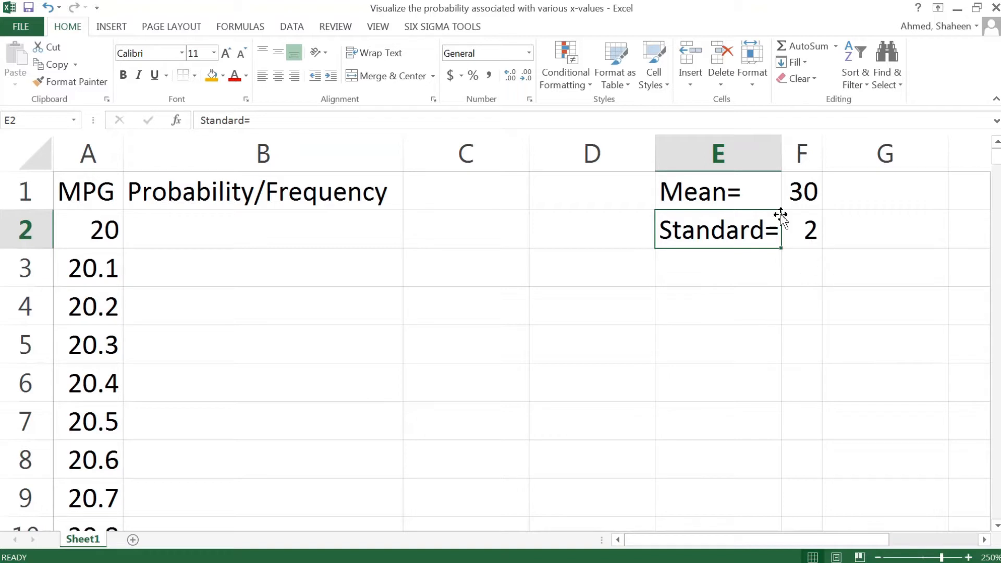
pyautogui.moveTo(790, 243)
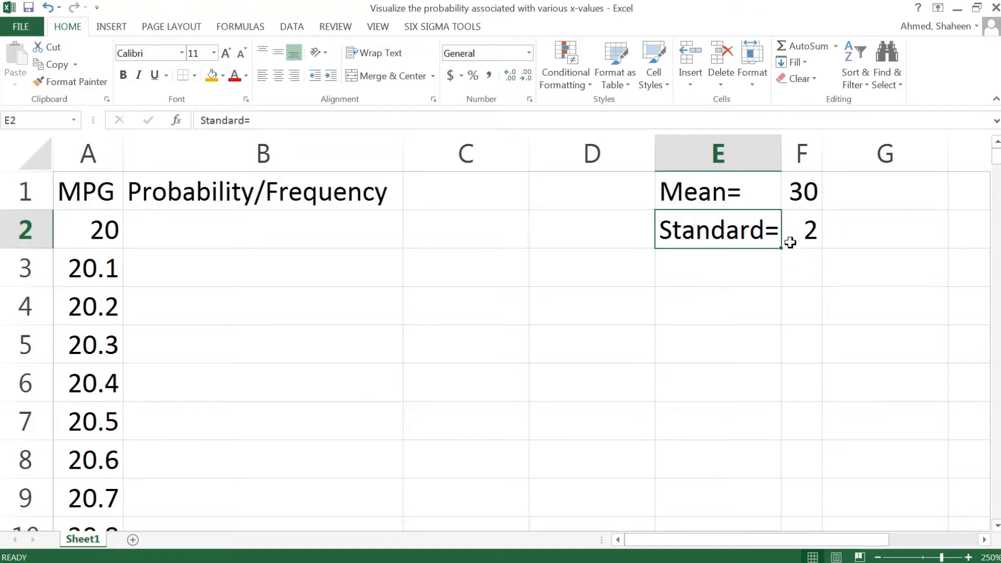
pyautogui.moveTo(772, 258)
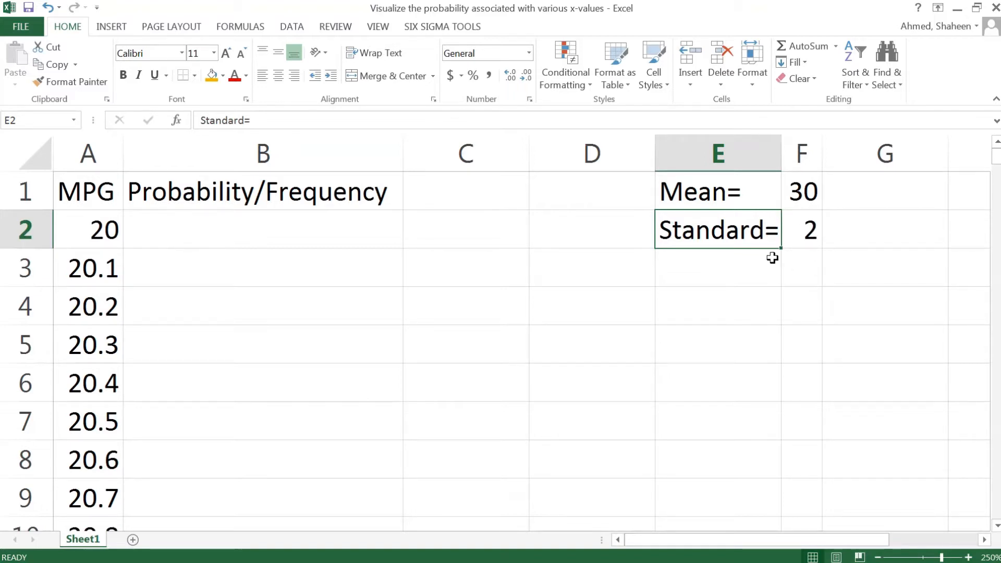
pyautogui.moveTo(372, 262)
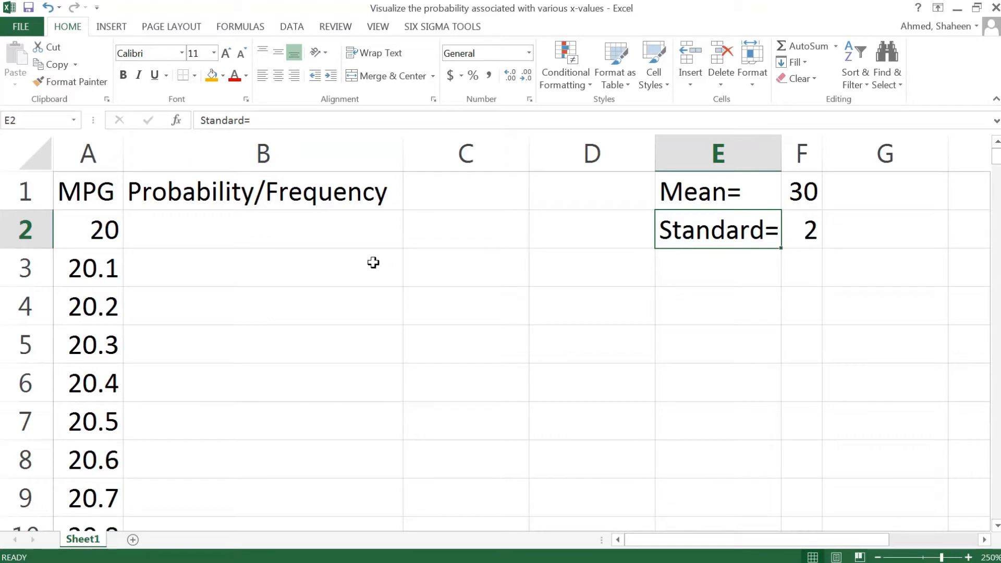
pyautogui.click(261, 230)
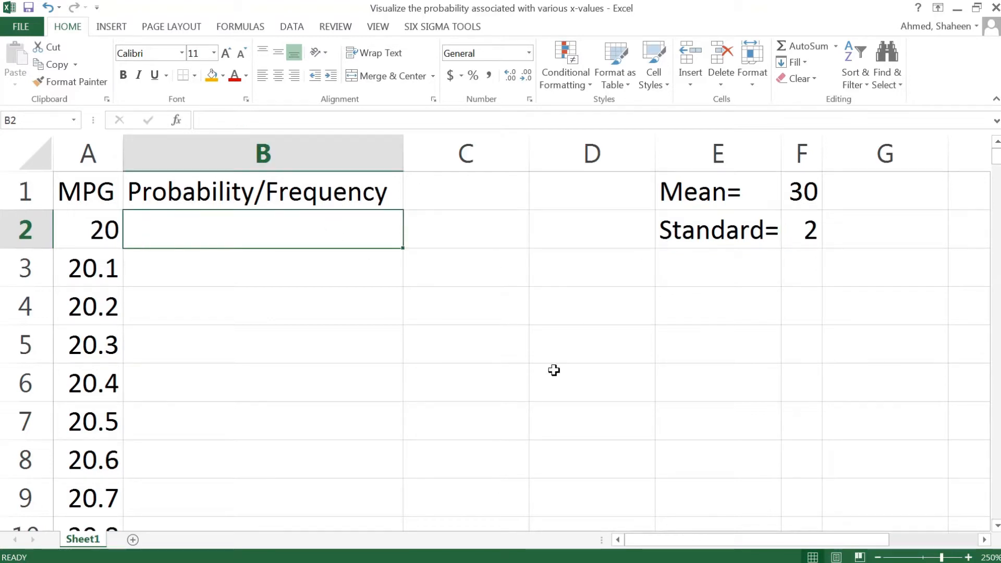
# Write a NORMDIST formula in B2 using A2, mean F1, standard deviation F2, and 0
pyautogui.write('=')
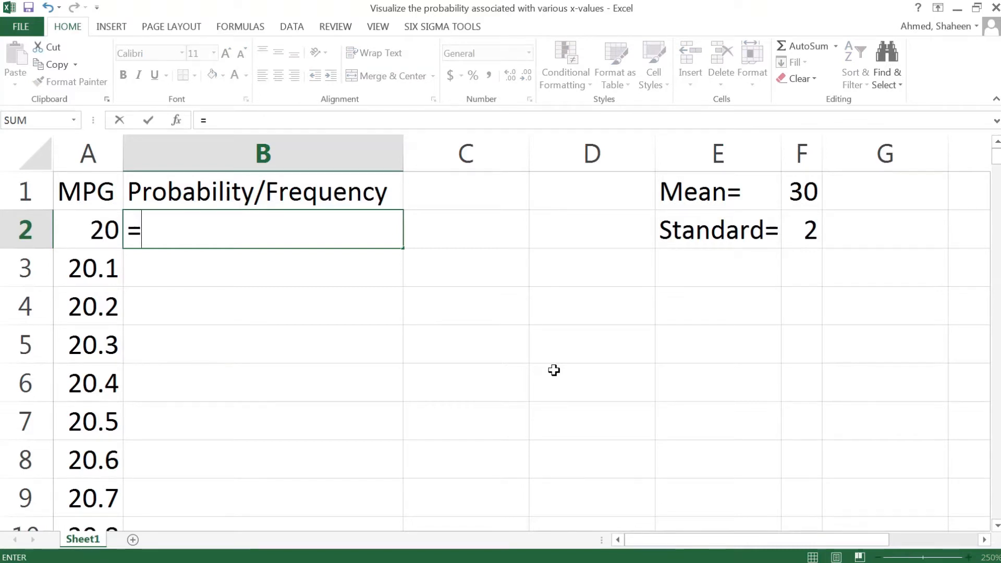
pyautogui.write('NORMD')
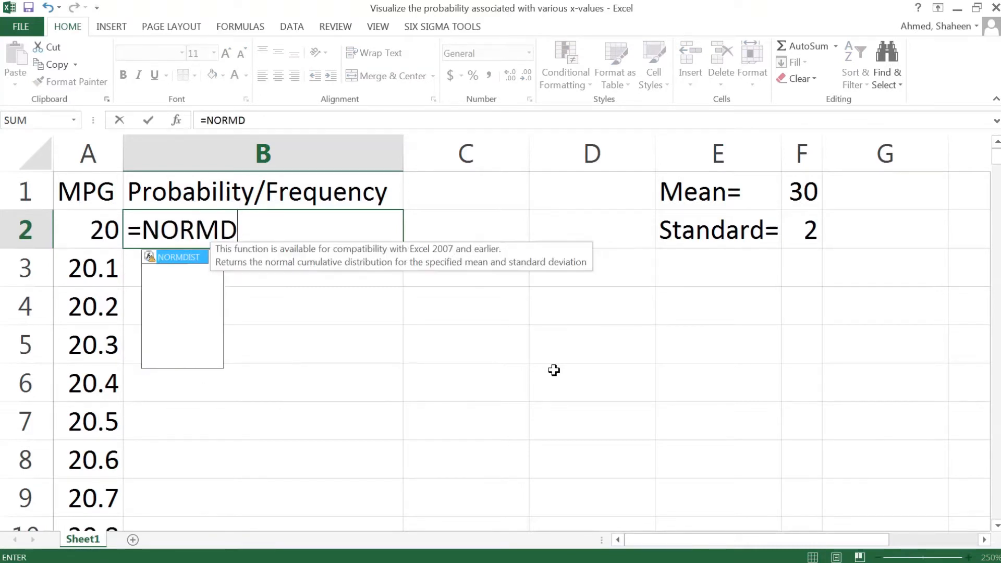
pyautogui.write('IST(')
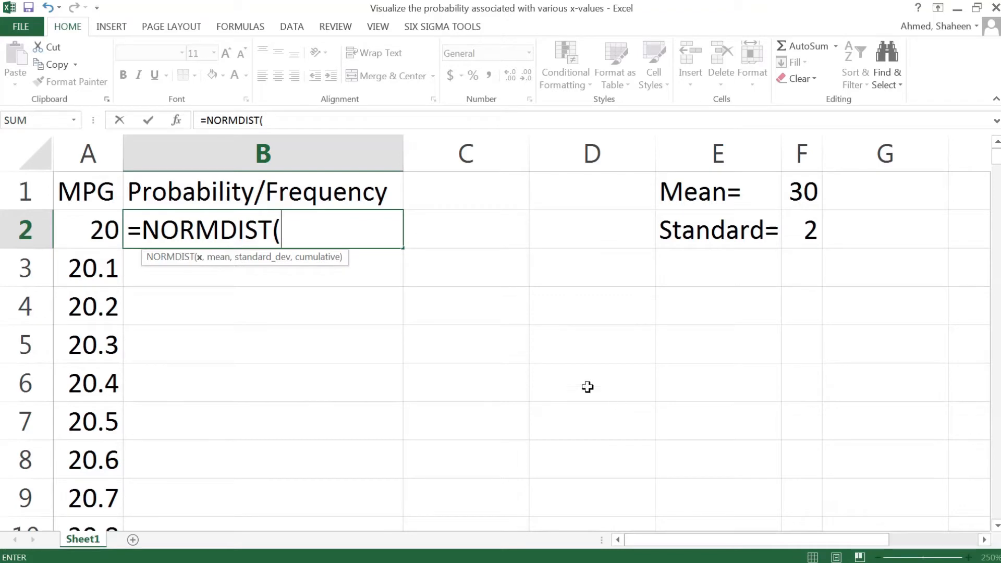
pyautogui.moveTo(400, 331)
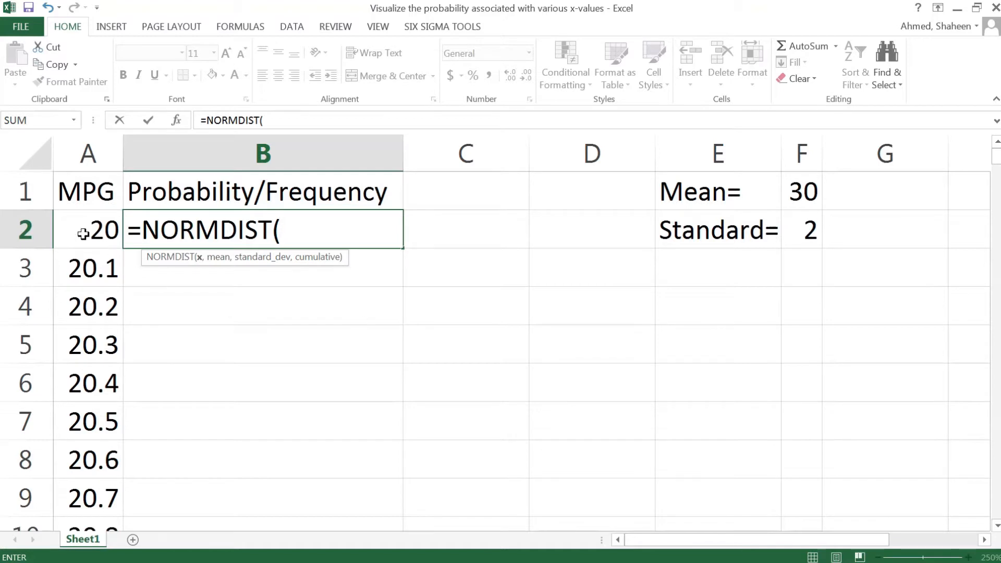
pyautogui.click(87, 229)
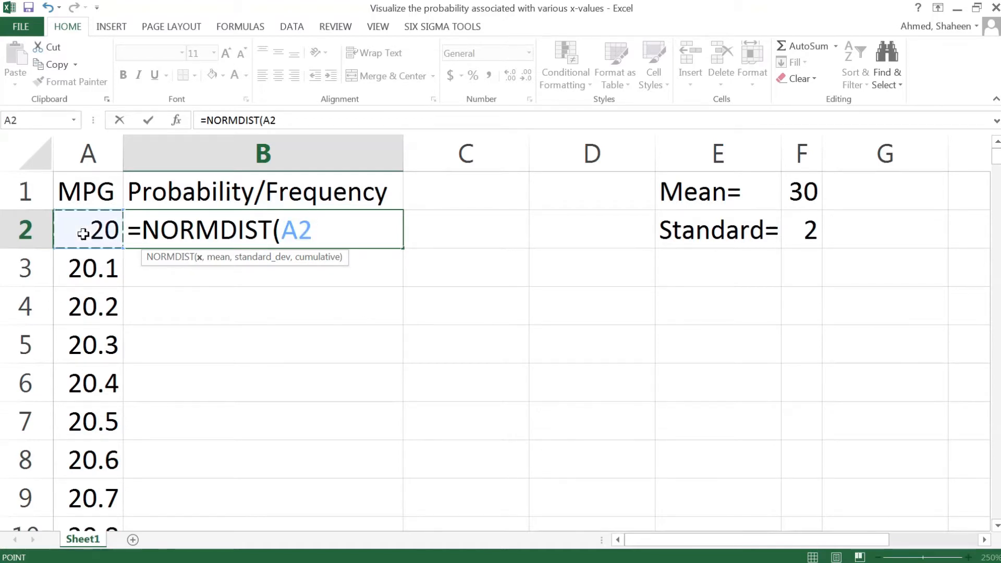
pyautogui.write(',')
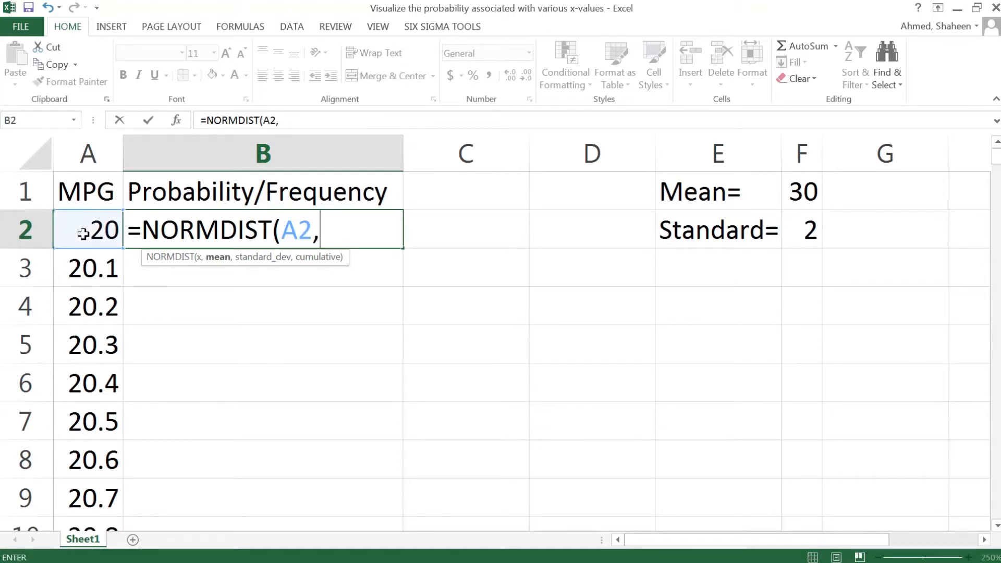
pyautogui.click(801, 191)
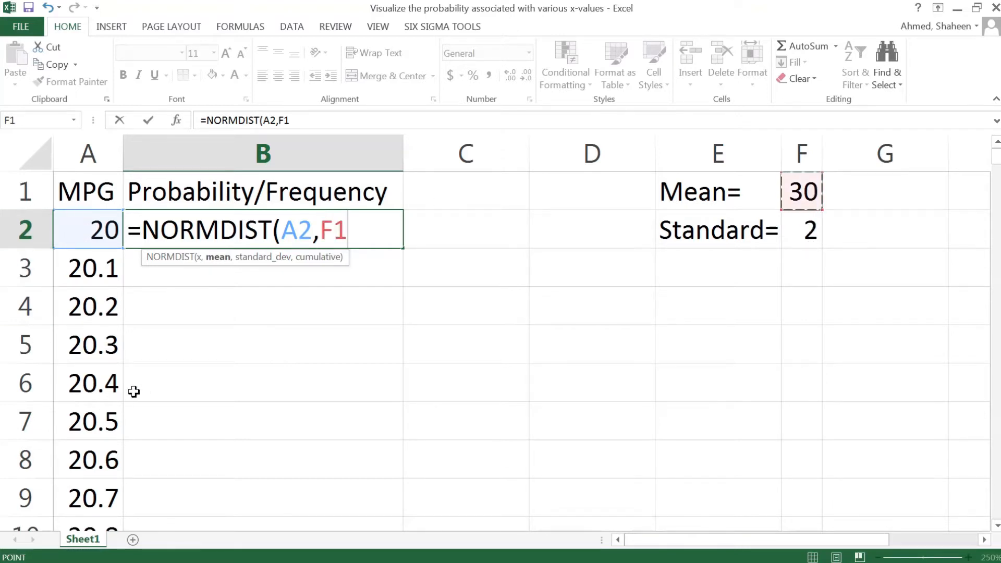
pyautogui.moveTo(119, 421)
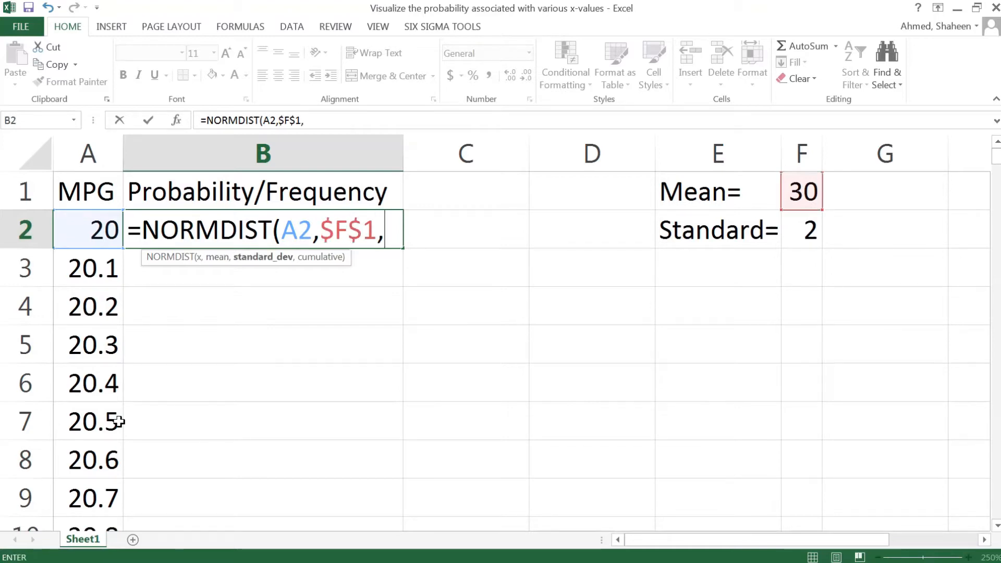
pyautogui.click(800, 229)
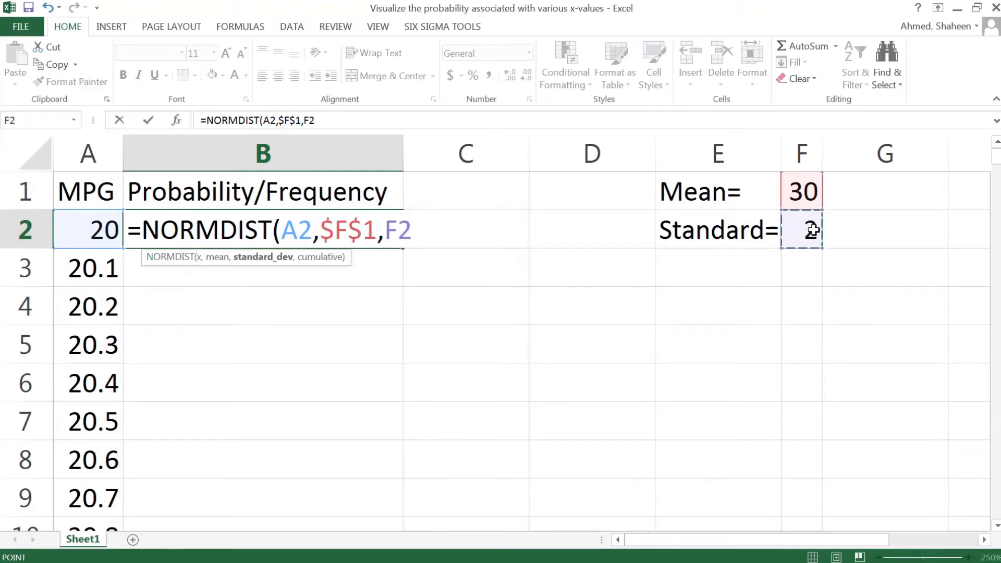
pyautogui.write(',0')
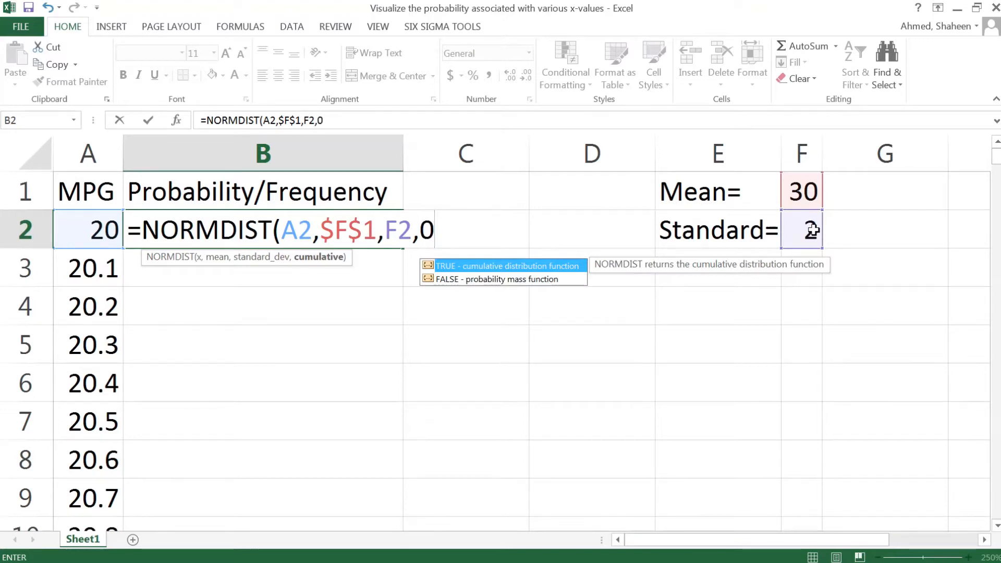
pyautogui.write('2')
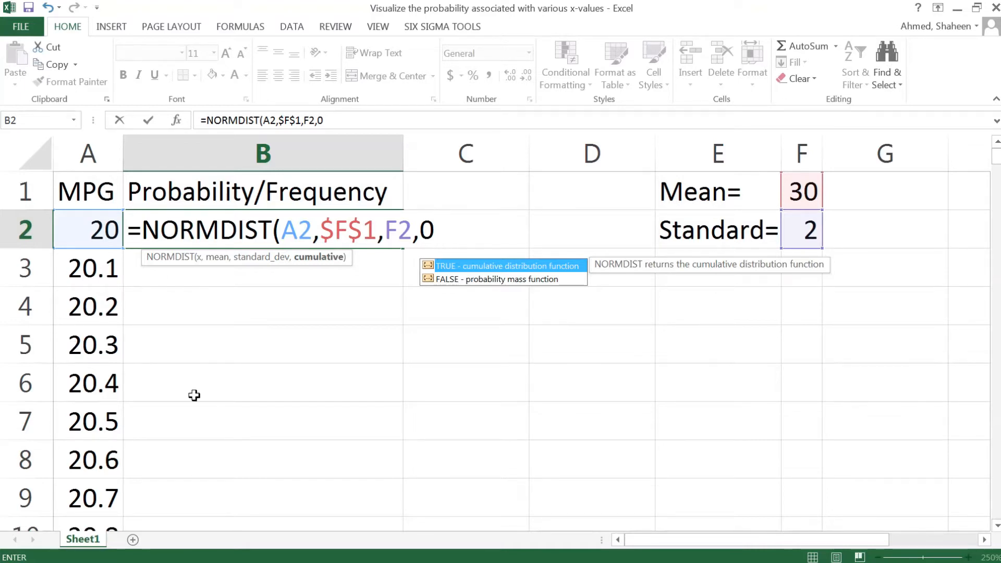
pyautogui.moveTo(393, 372)
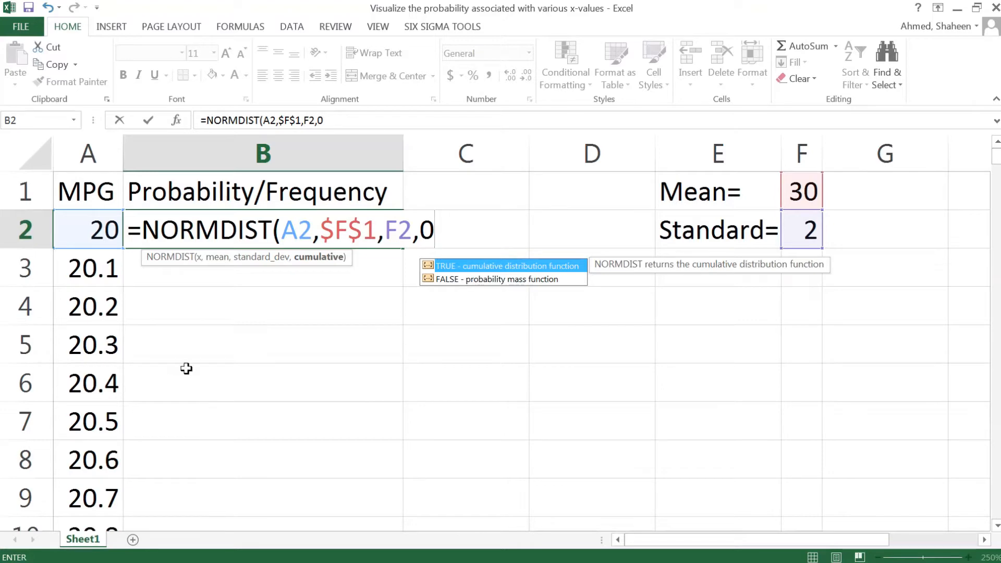
pyautogui.moveTo(105, 249)
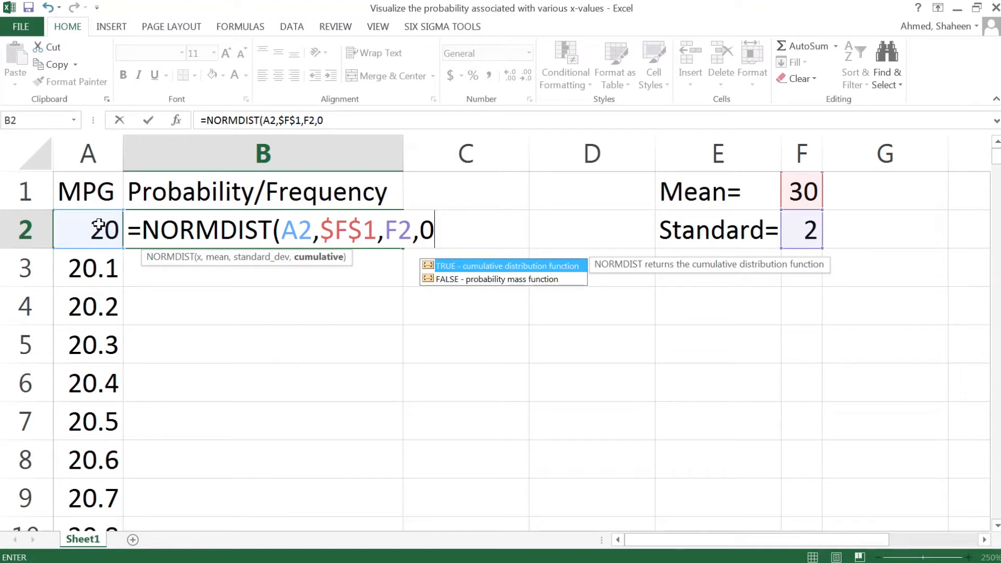
pyautogui.moveTo(383, 390)
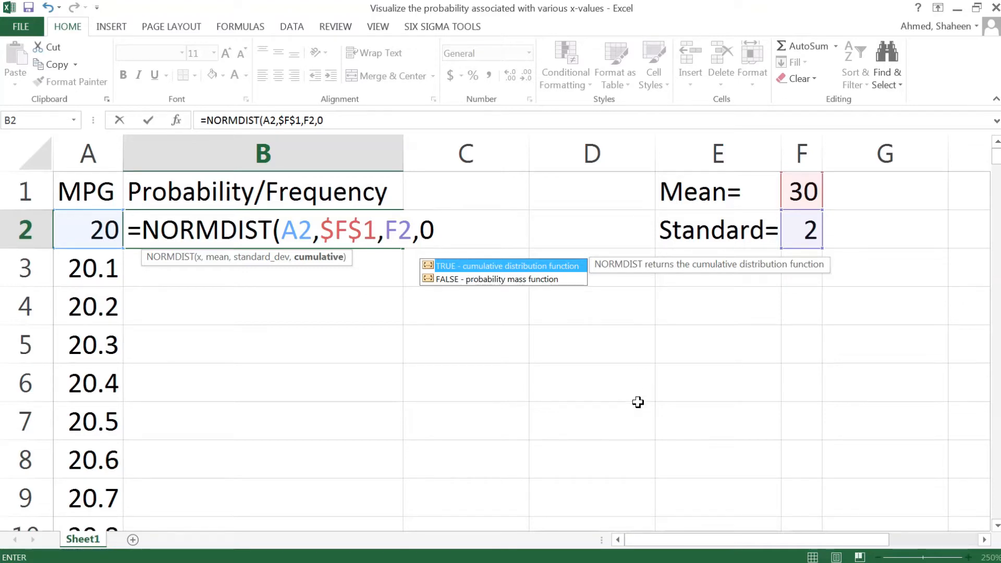
pyautogui.moveTo(468, 321)
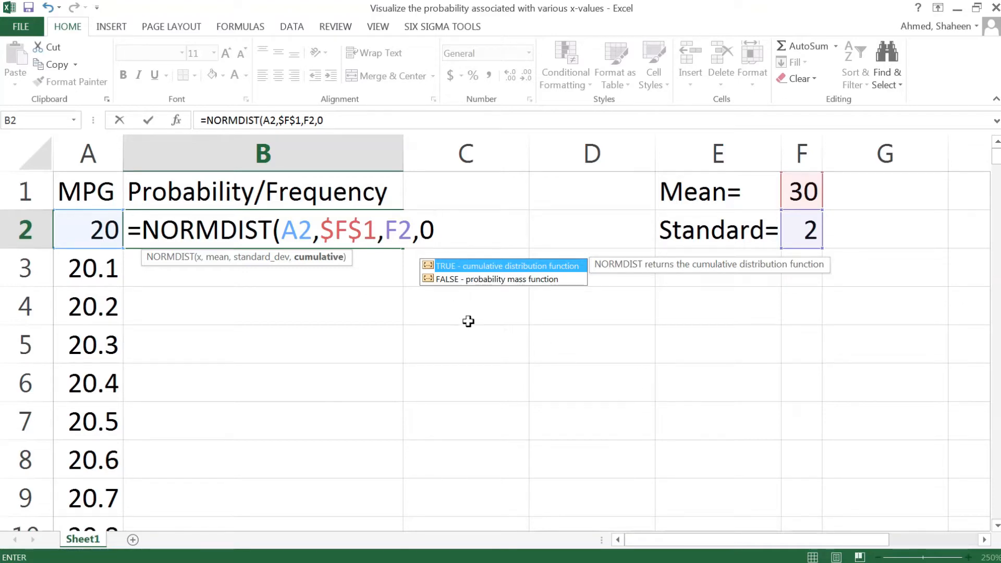
pyautogui.moveTo(449, 292)
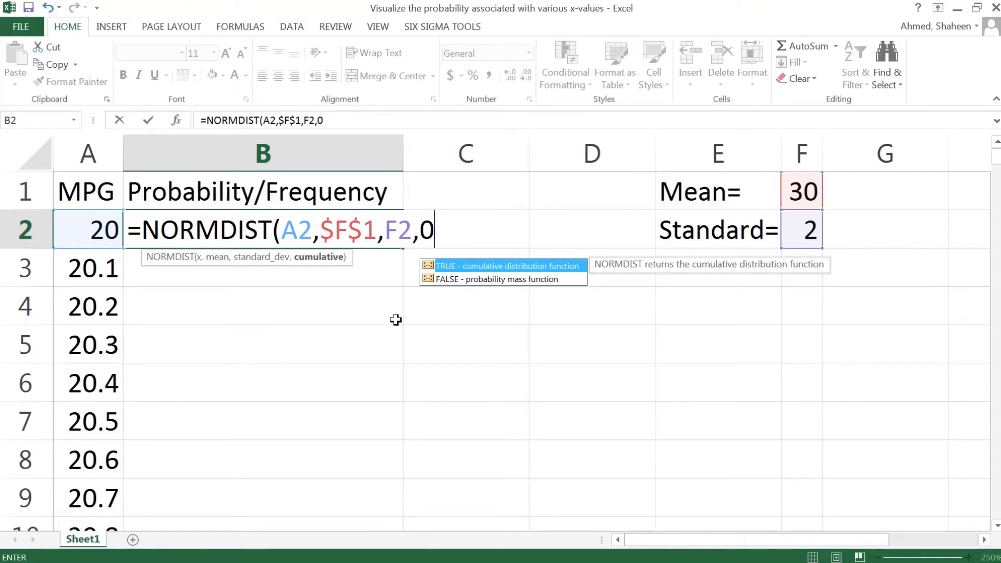
pyautogui.write(')')
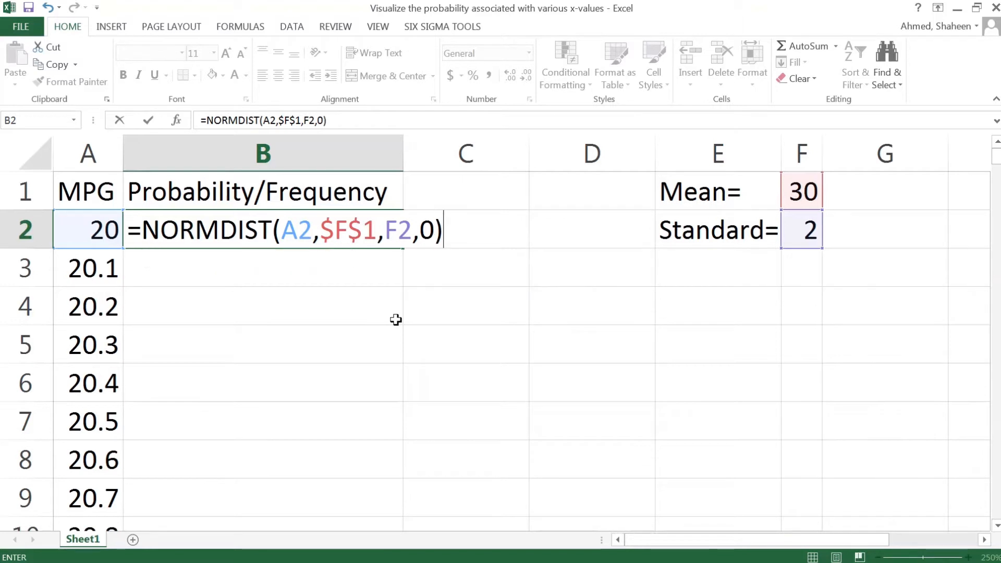
pyautogui.moveTo(126, 323)
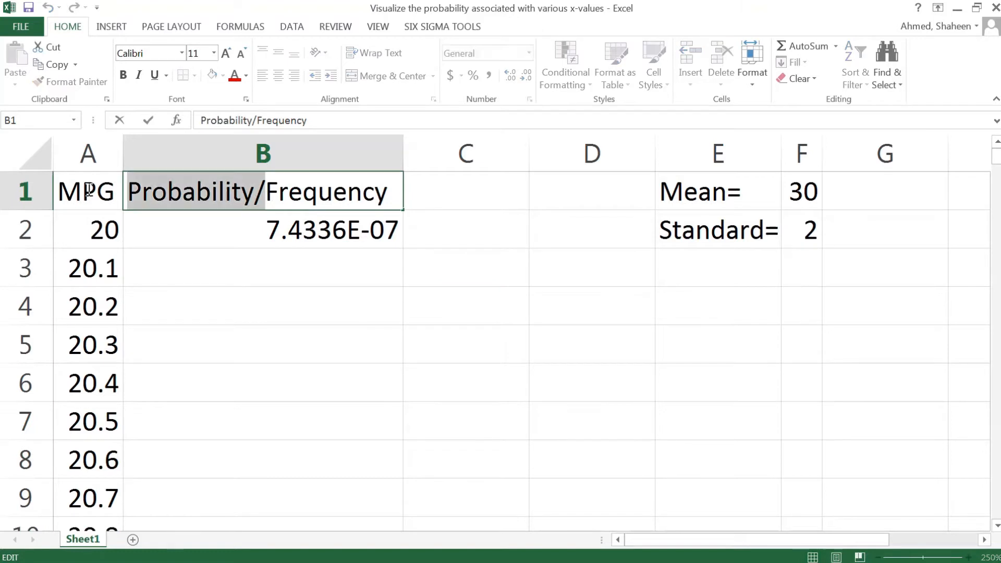
# Rename B1 to 'Frequency' and make B2's standard deviation reference absolute
pyautogui.write('Frequency')
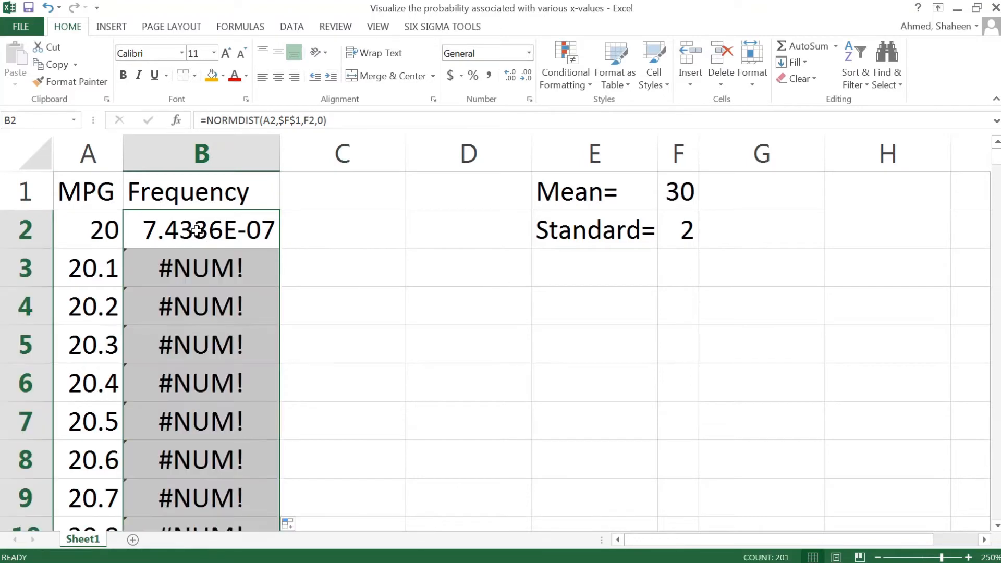
pyautogui.doubleClick(201, 230)
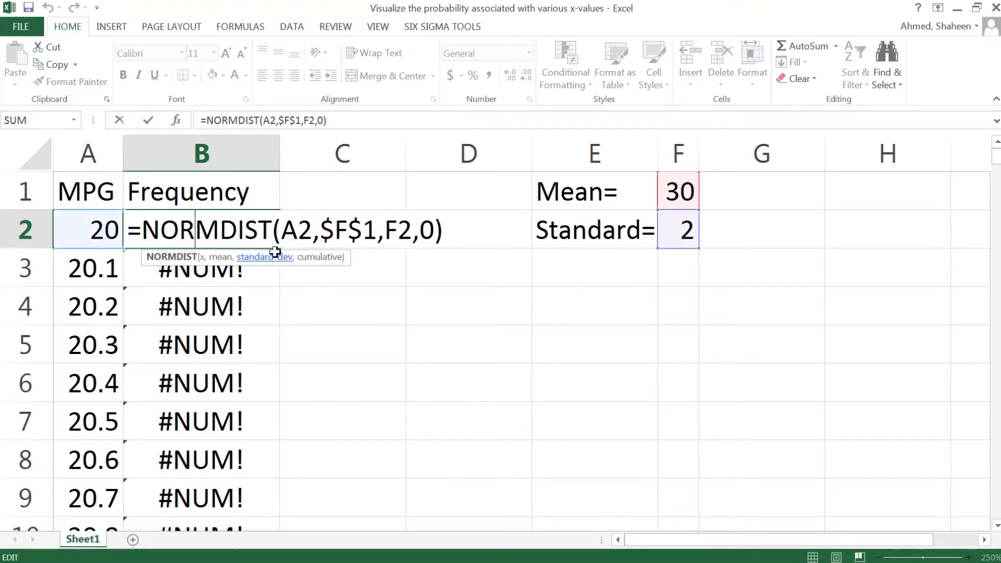
pyautogui.press('Enter')
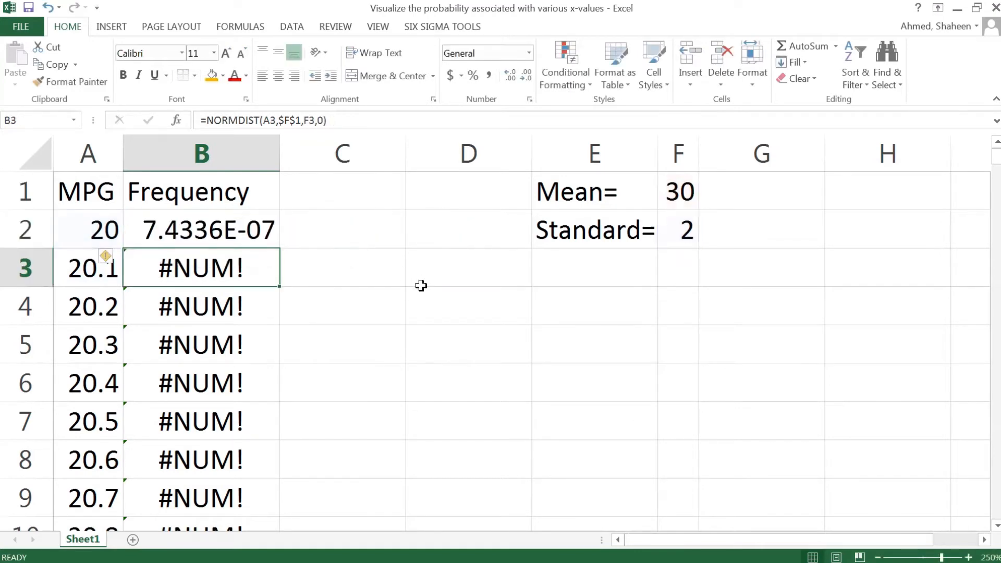
# Copy the B2 NORMDIST formula down the Frequency column for every MPG row
pyautogui.click(201, 230)
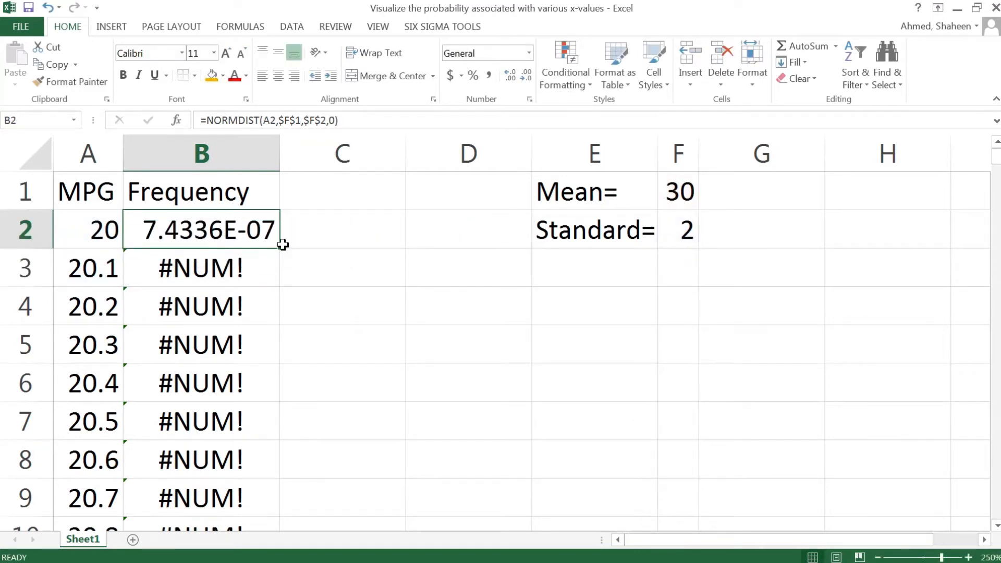
pyautogui.scroll(-3)
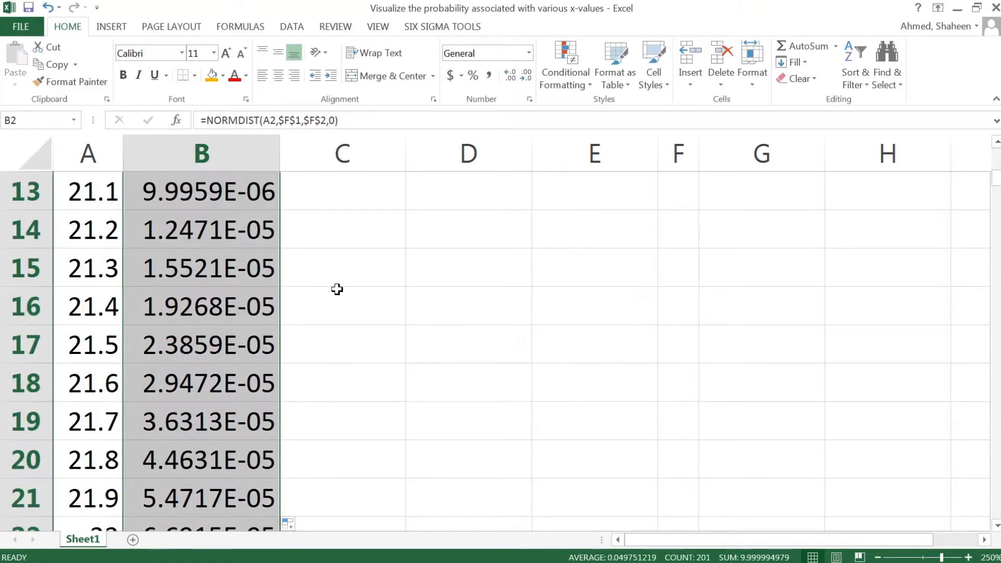
pyautogui.scroll(3)
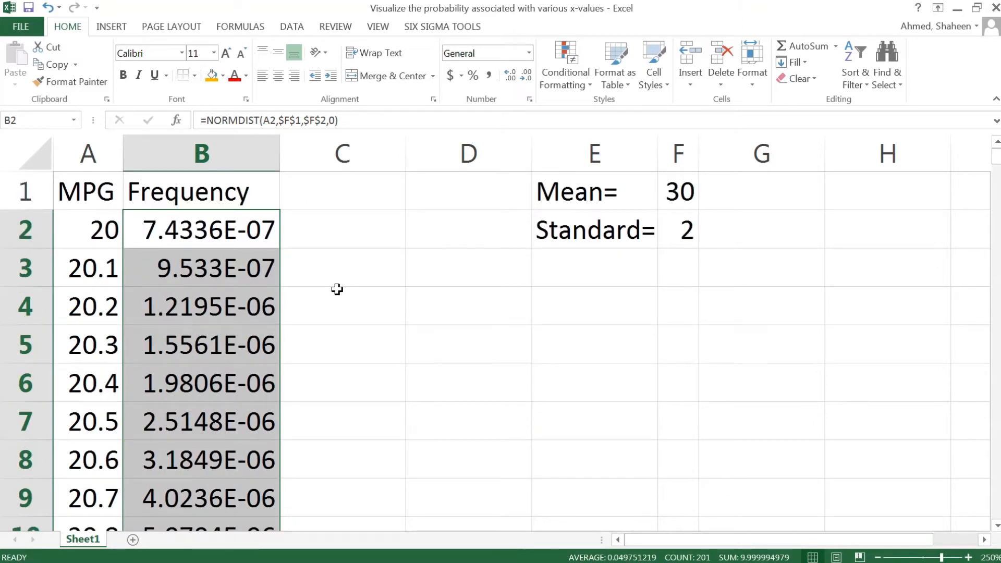
pyautogui.scroll(-3)
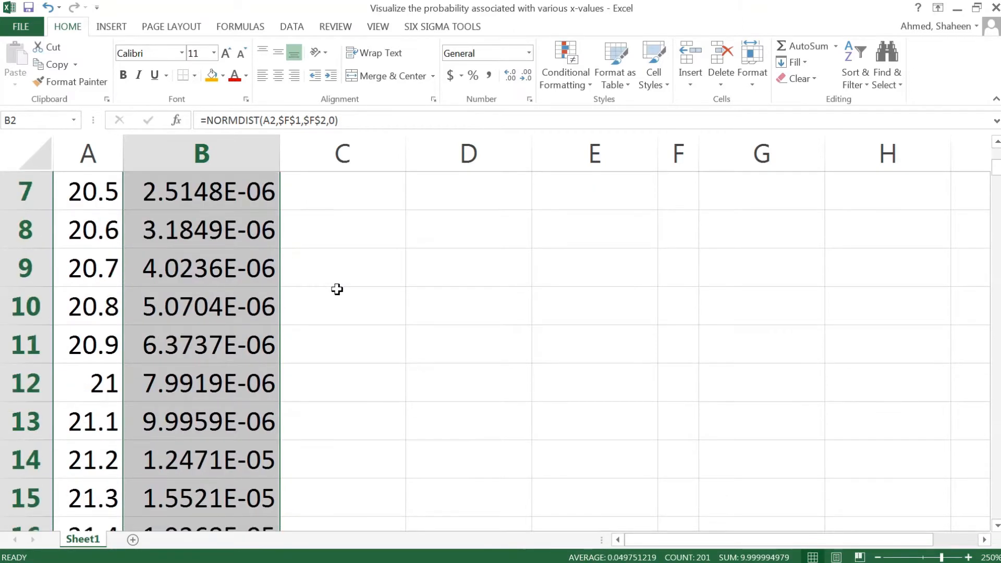
pyautogui.scroll(-3)
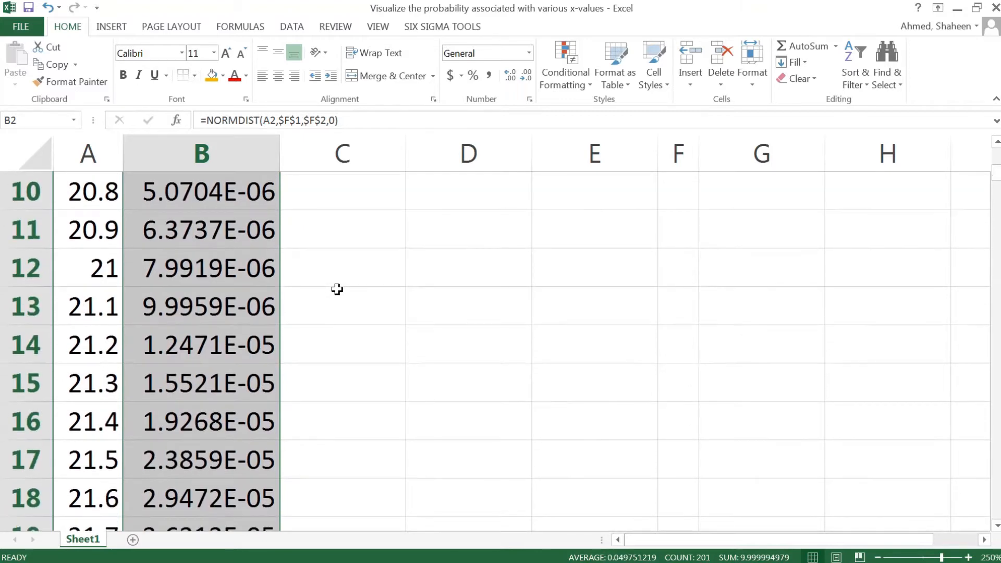
pyautogui.scroll(3)
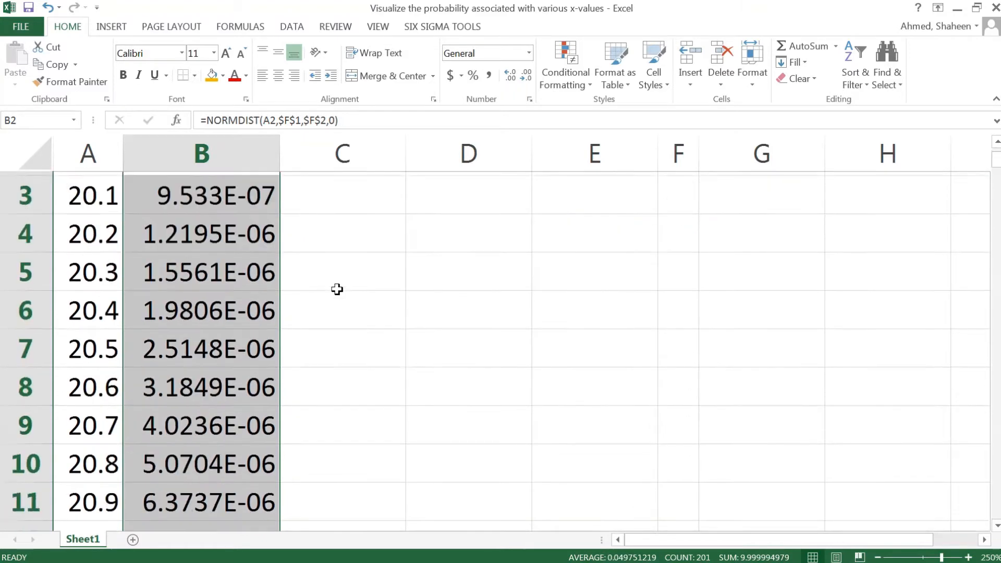
pyautogui.scroll(-3)
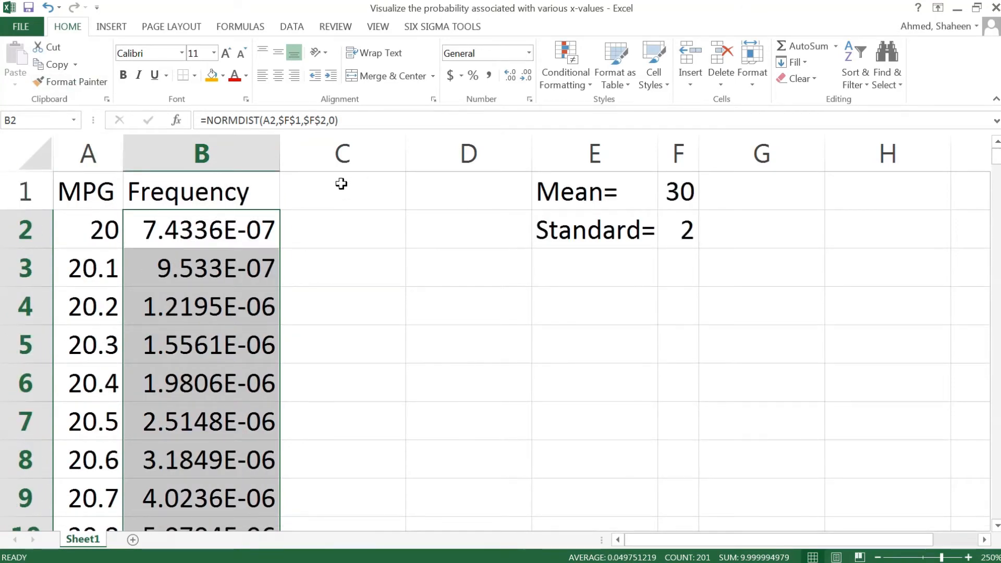
# Add 'x-value' labels in E3 and E4 with values 25 and 35 in F3:F4
pyautogui.click(342, 190)
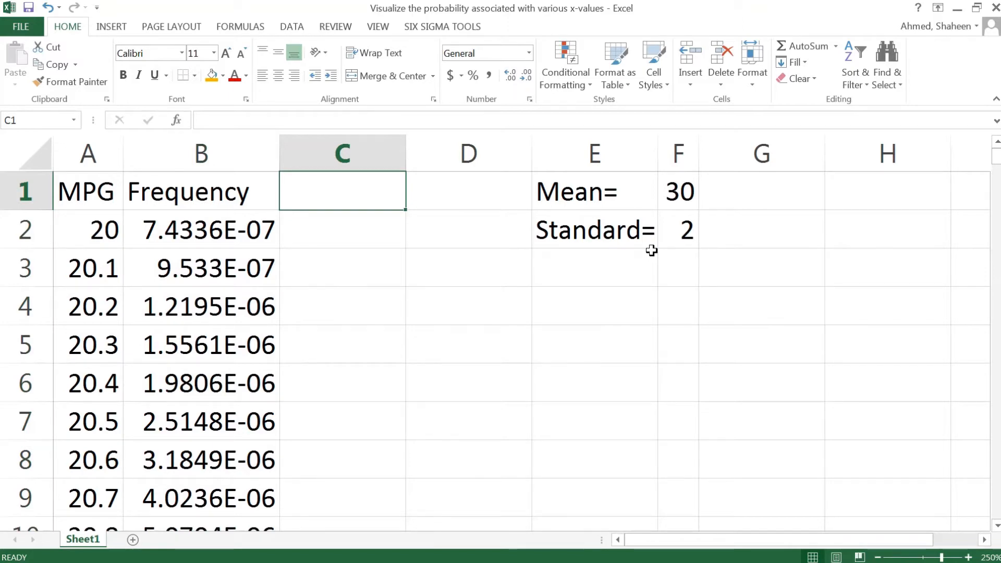
pyautogui.click(593, 268)
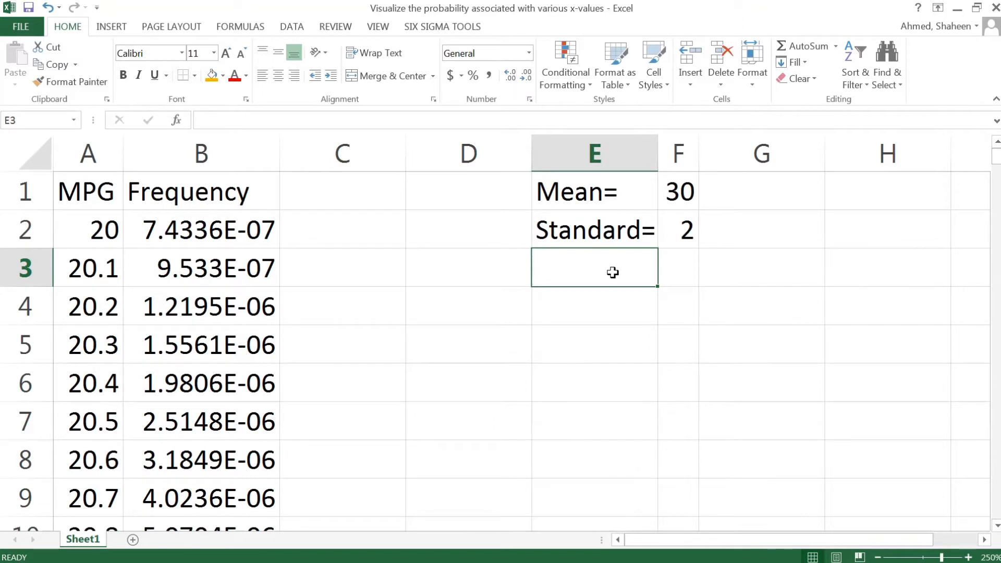
pyautogui.write('x')
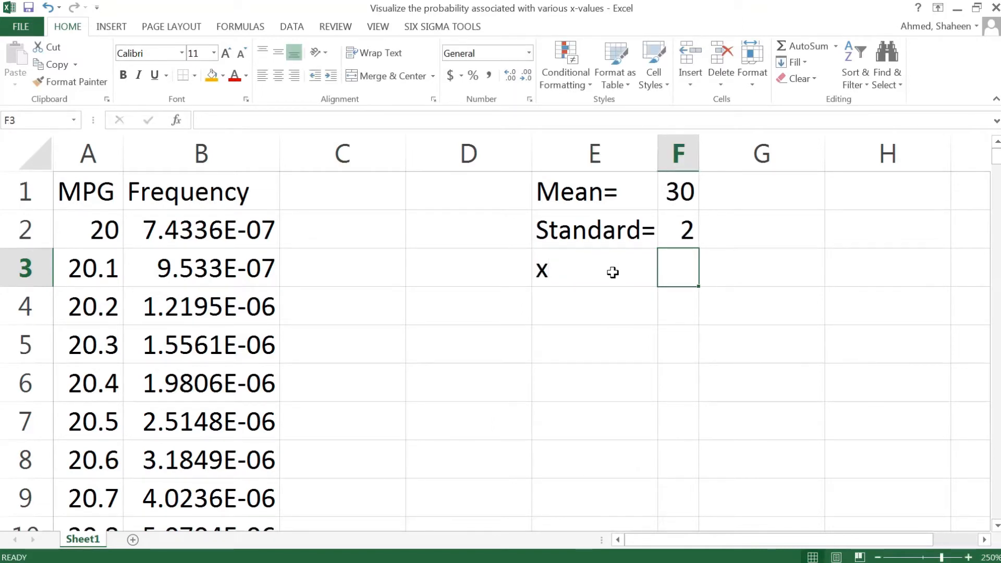
pyautogui.write('x-')
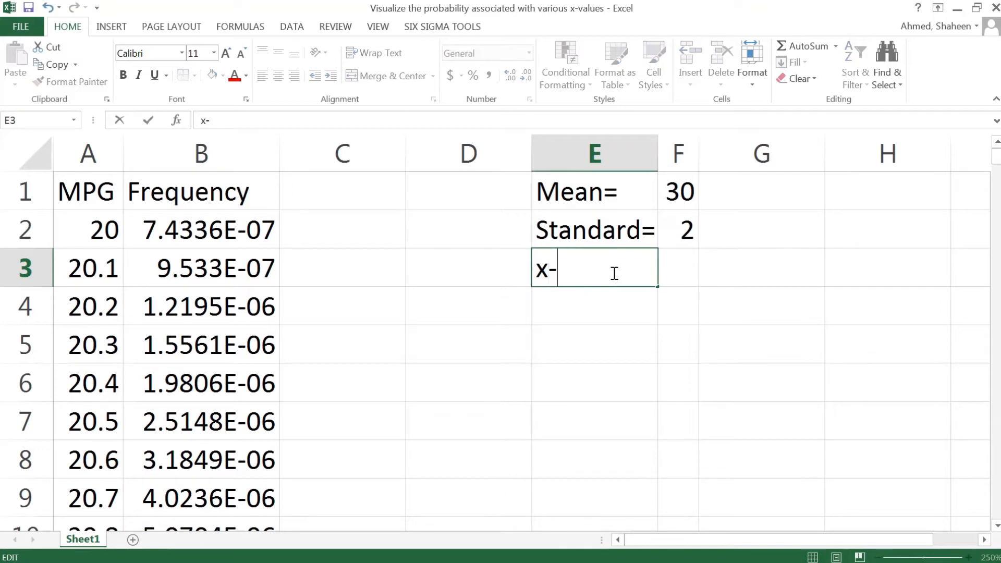
pyautogui.write('V')
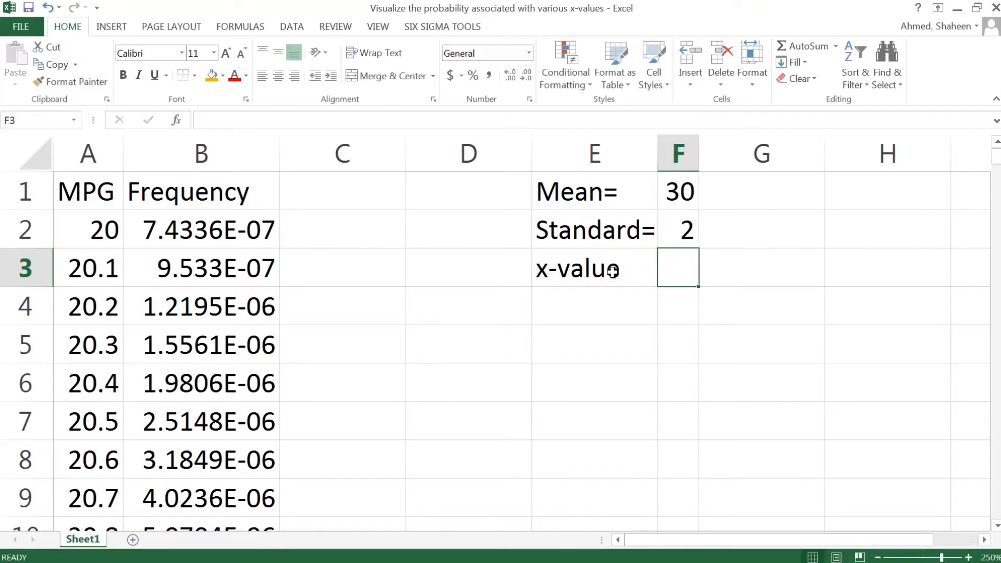
pyautogui.write('25')
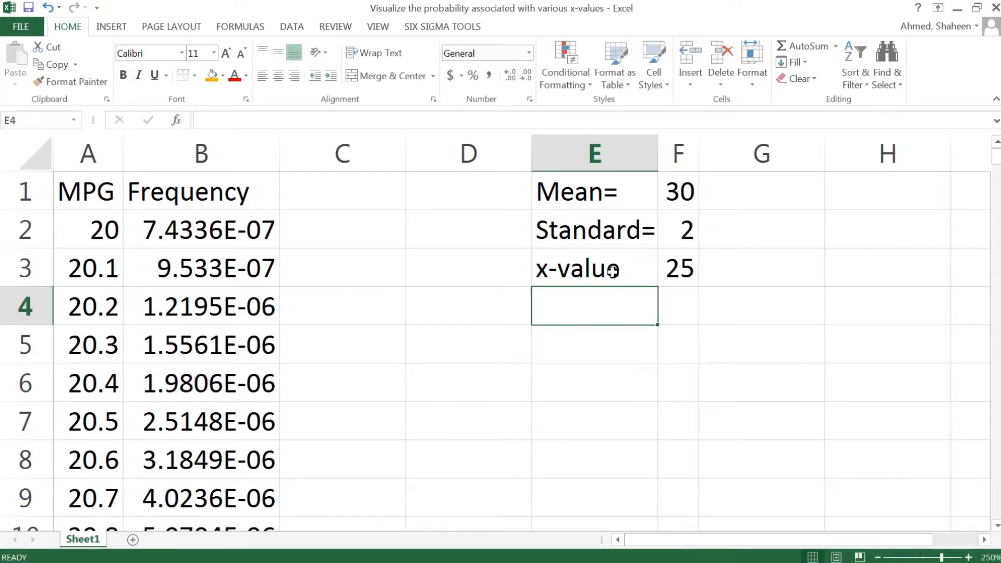
pyautogui.write('x-value')
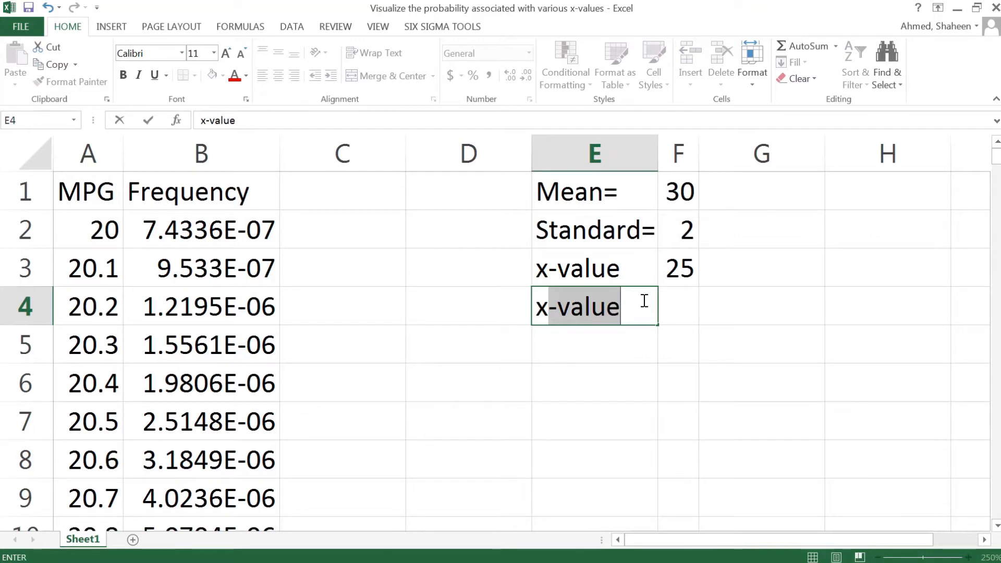
pyautogui.write('3')
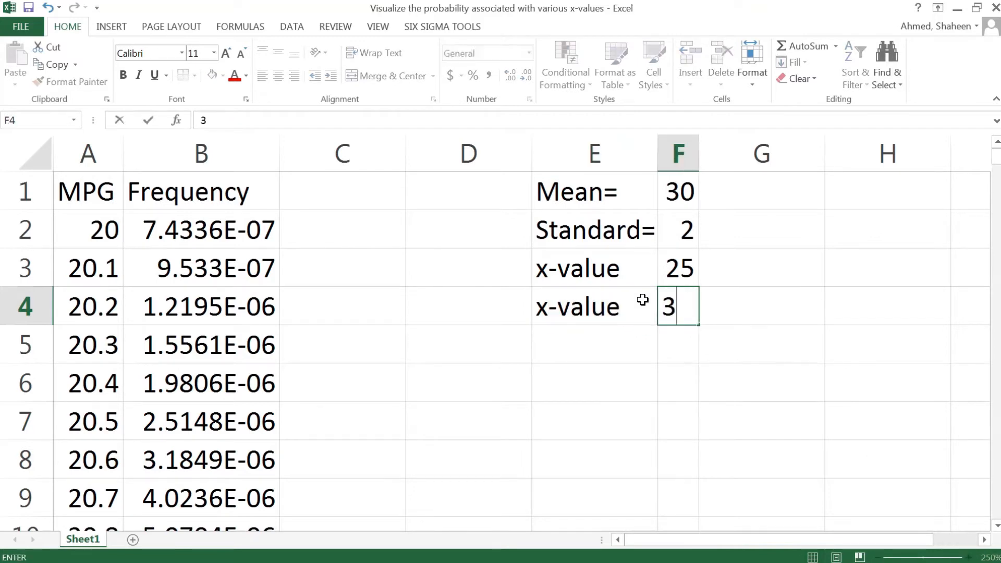
pyautogui.write('5')
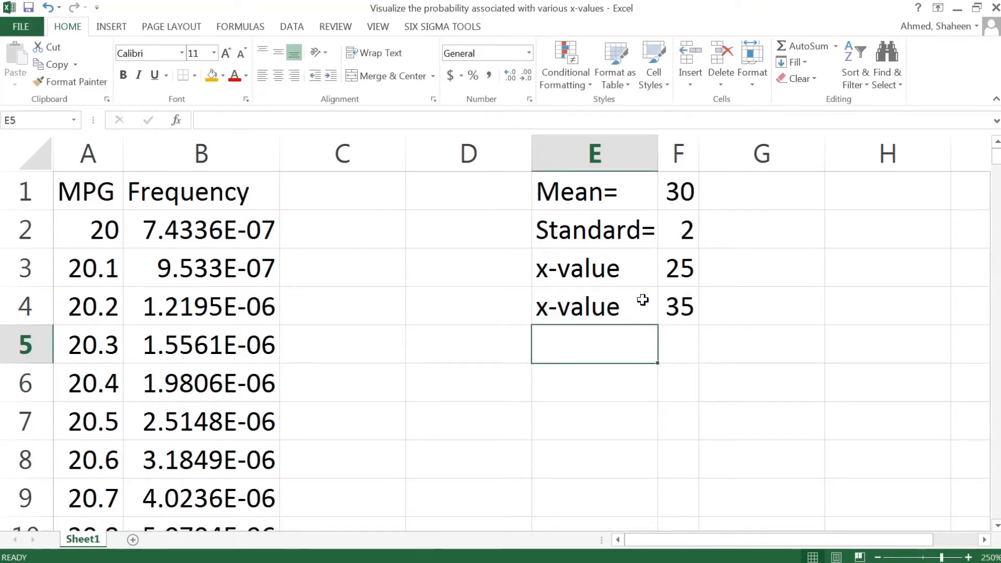
pyautogui.moveTo(412, 292)
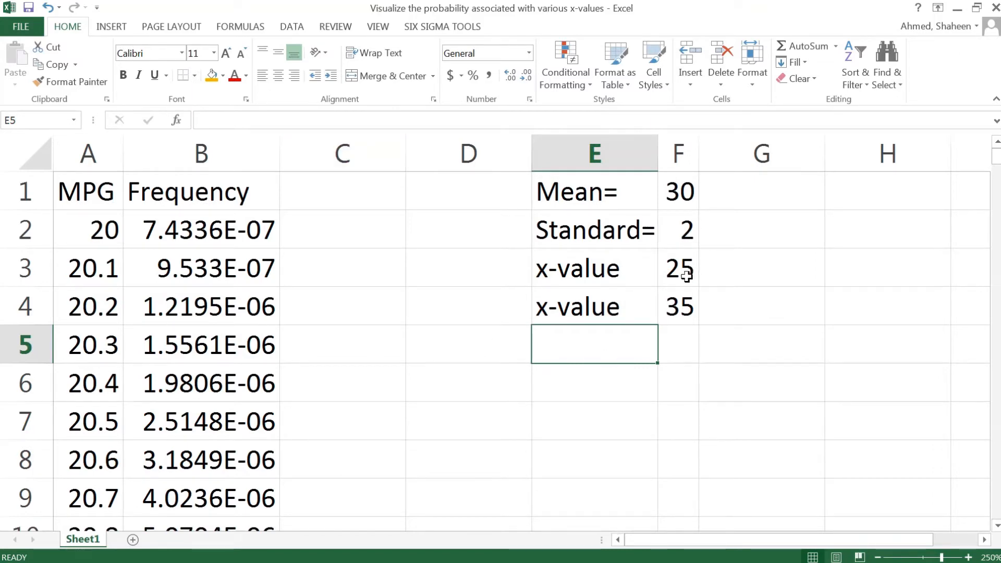
pyautogui.moveTo(373, 183)
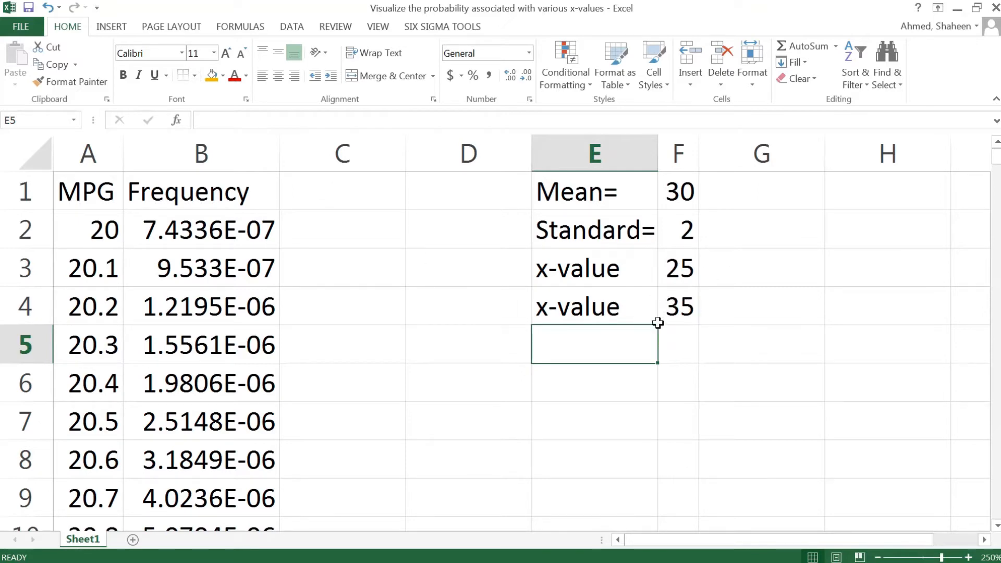
pyautogui.moveTo(356, 261)
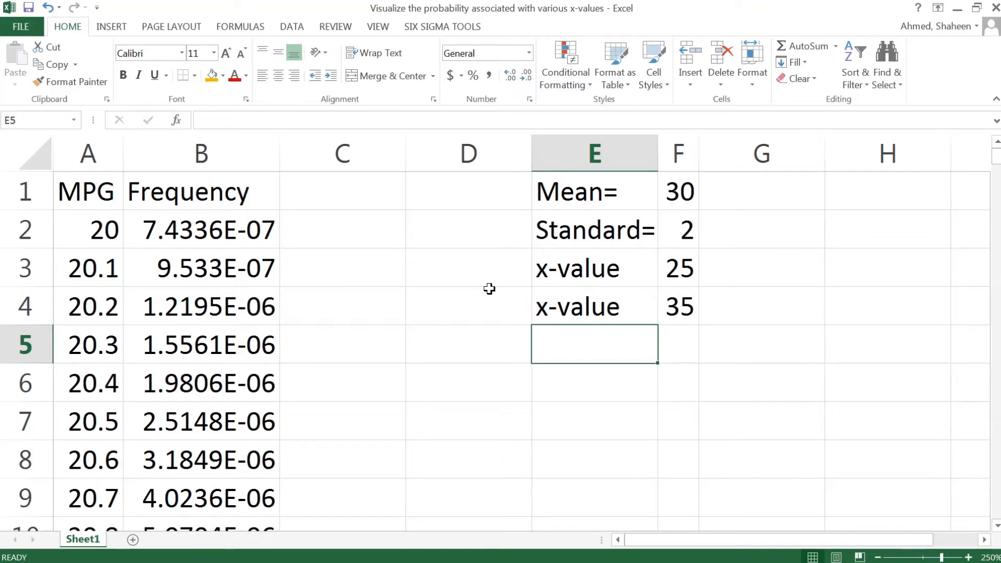
# Enter the C1 heading formula ="P(<"&F3 so it displays P(<25
pyautogui.click(342, 190)
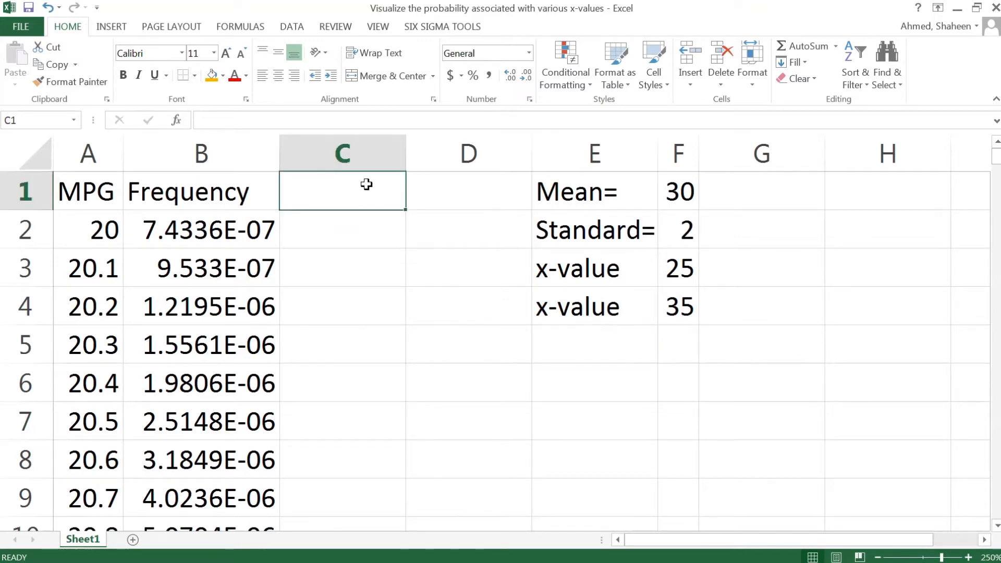
pyautogui.write('=')
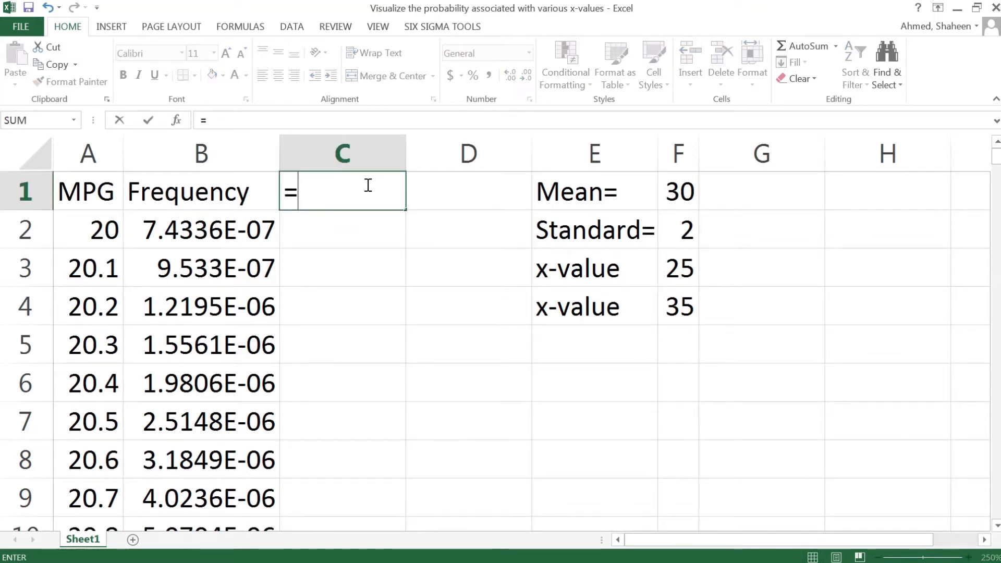
pyautogui.write('P')
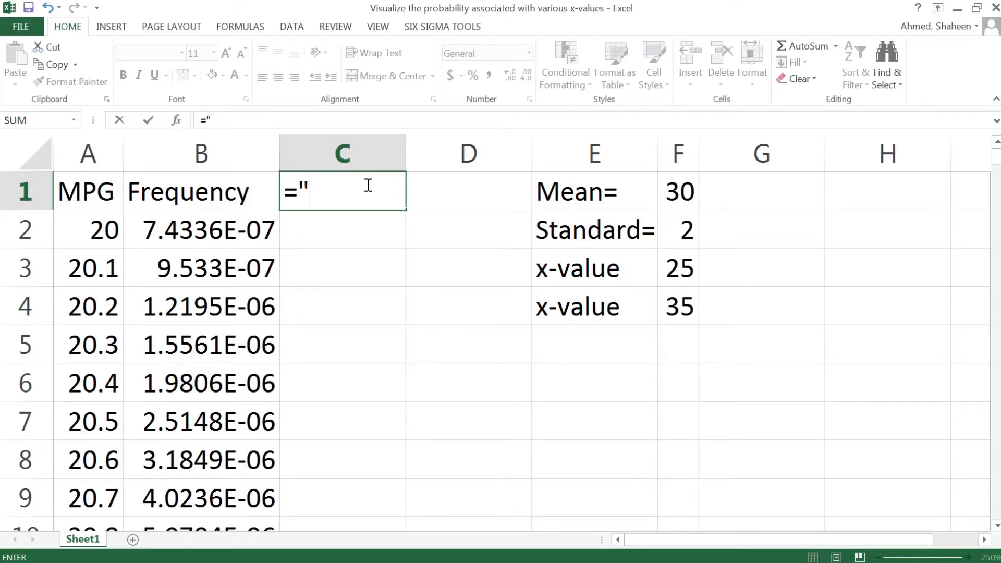
pyautogui.write('P(<')
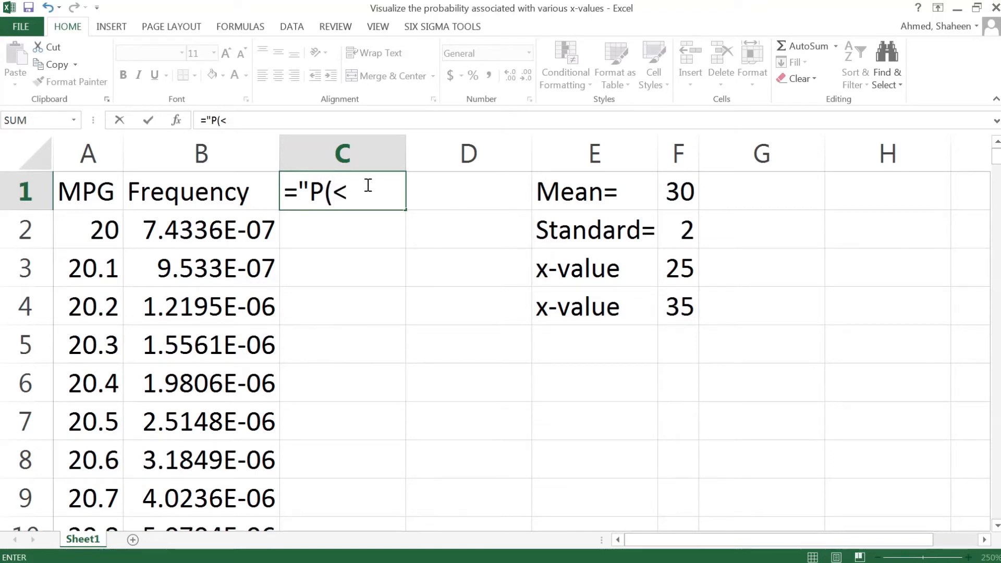
pyautogui.write('"')
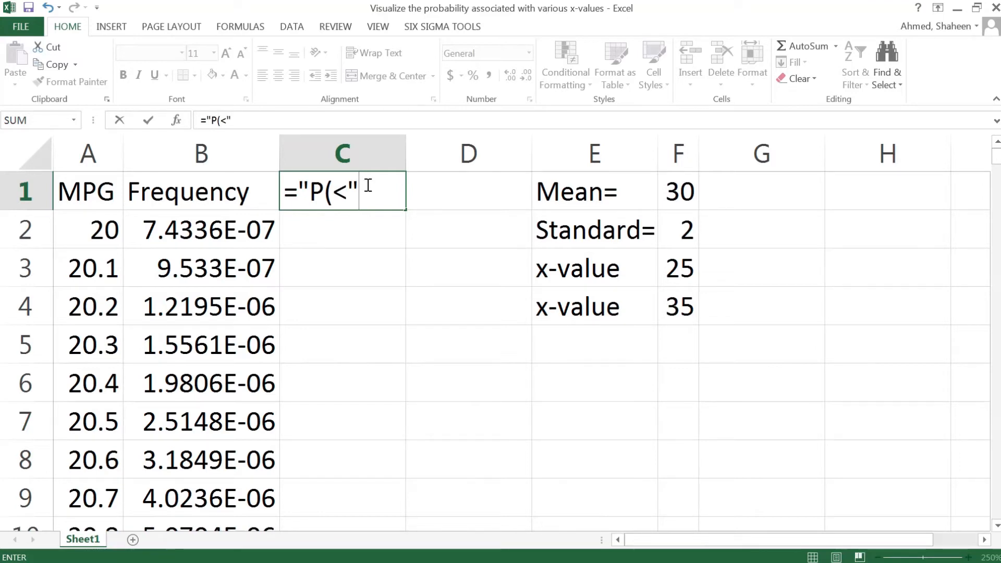
pyautogui.write('&')
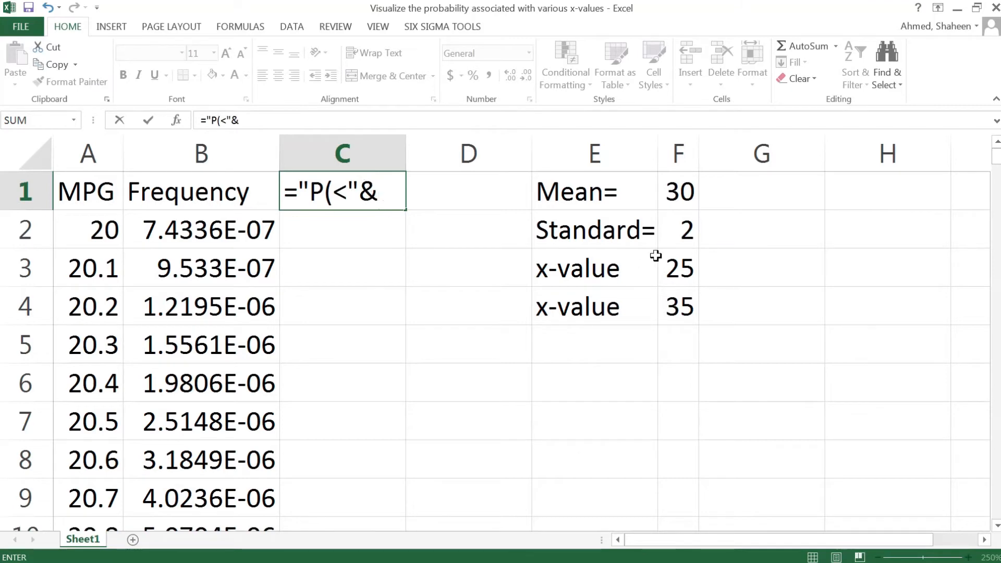
pyautogui.click(677, 267)
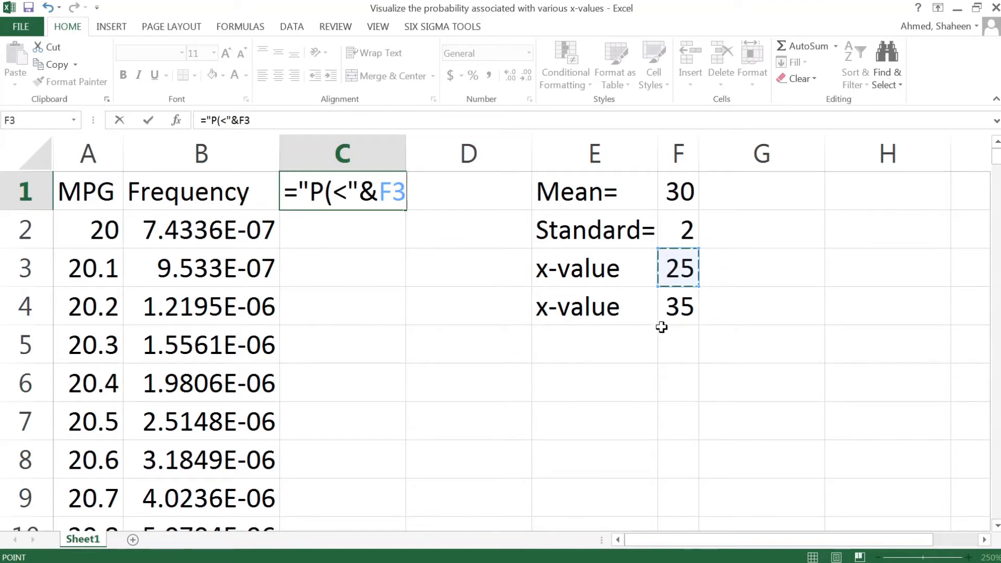
pyautogui.press('enter')
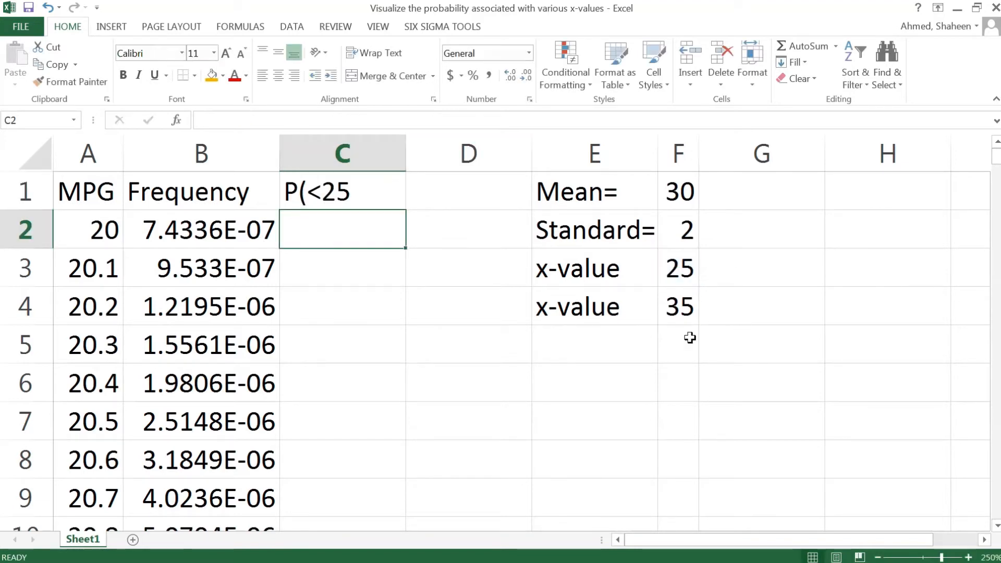
pyautogui.click(677, 268)
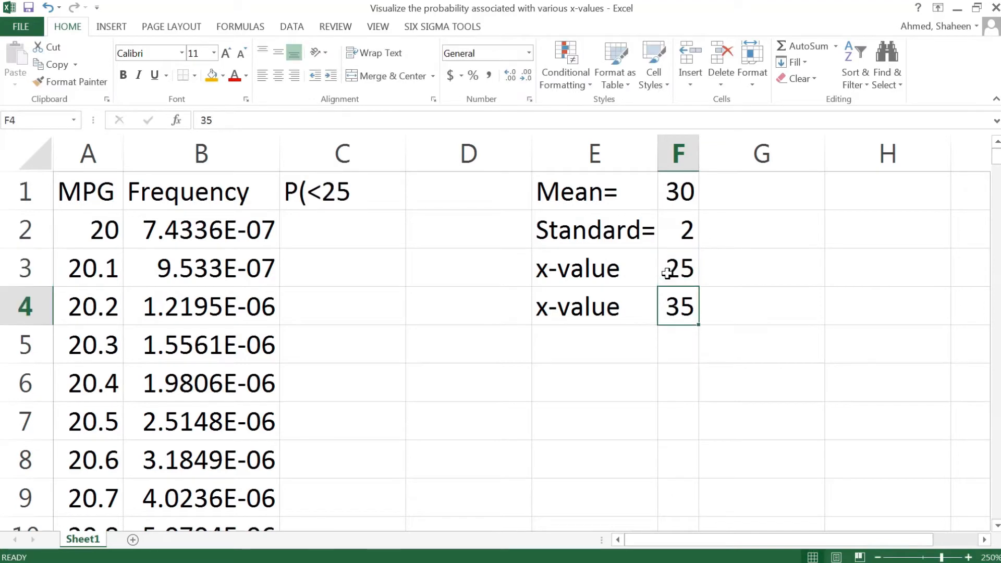
# Build C2's IF formula returning B2's frequency when A2 is below $F$3
pyautogui.click(342, 230)
pyautogui.write('I')
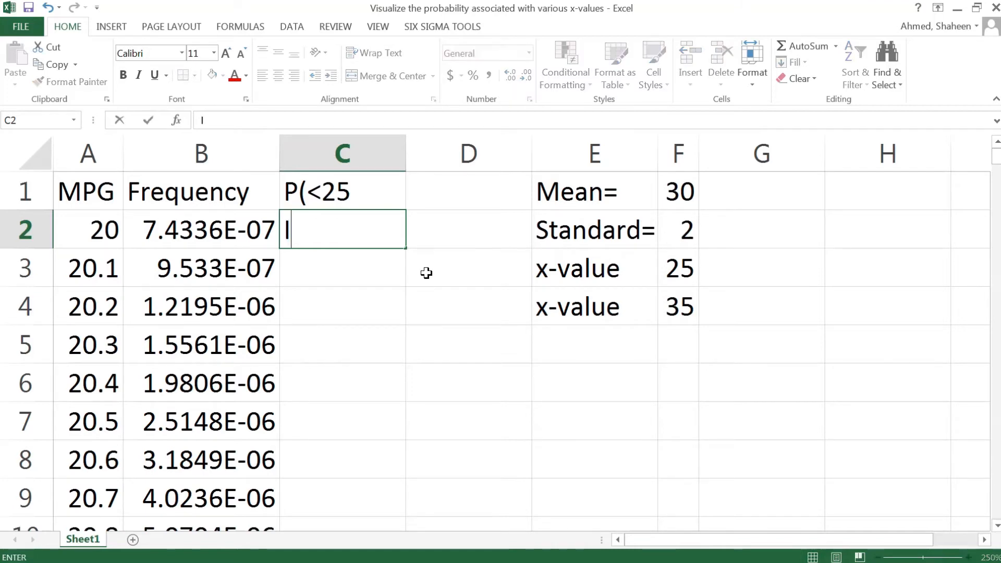
pyautogui.write('=')
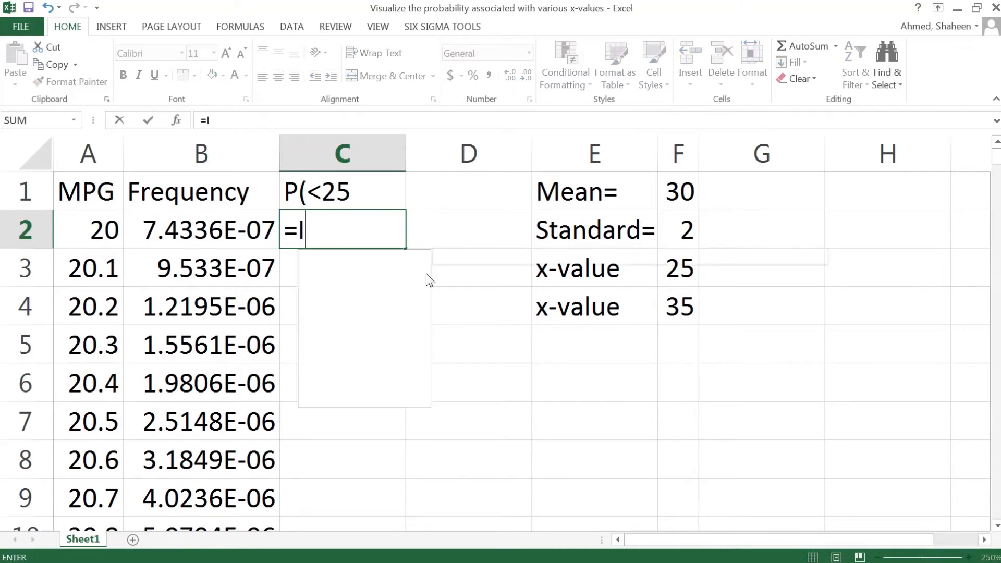
pyautogui.write('IF(')
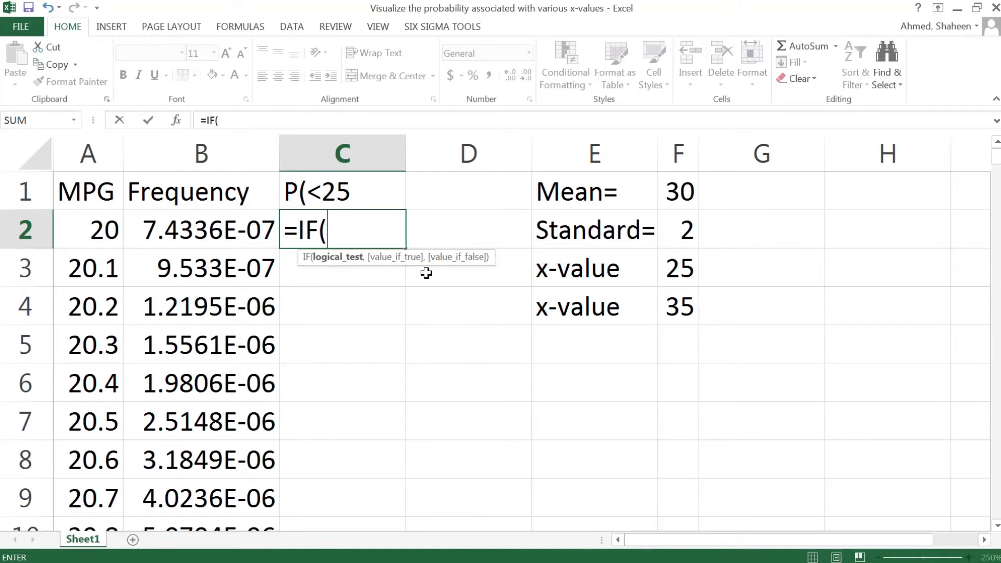
pyautogui.click(88, 229)
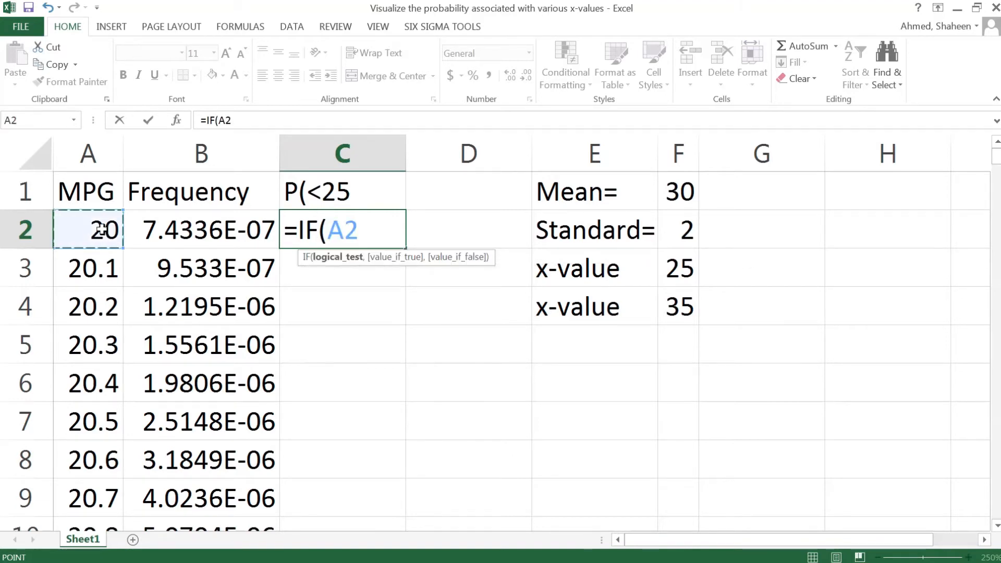
pyautogui.write('<')
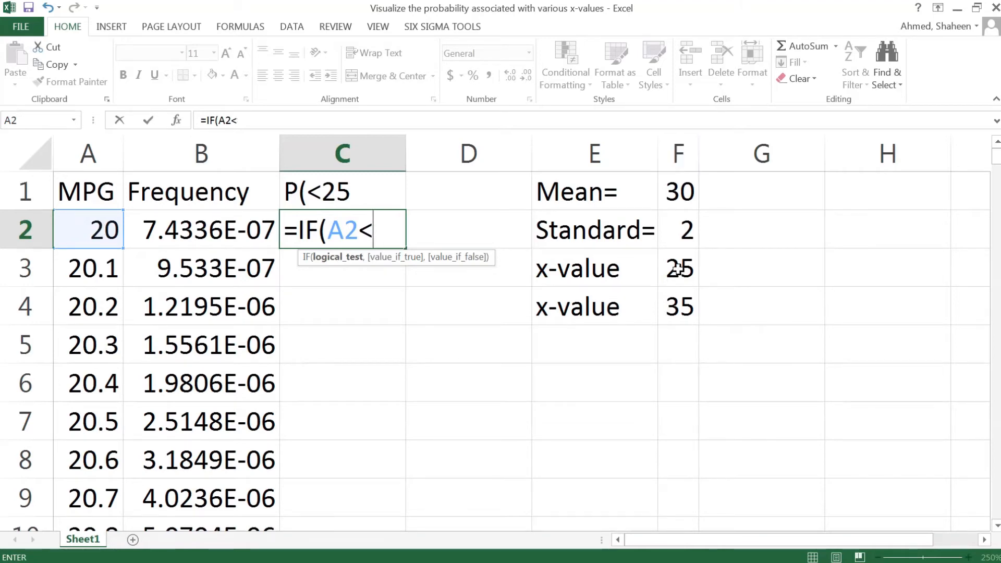
pyautogui.click(677, 268)
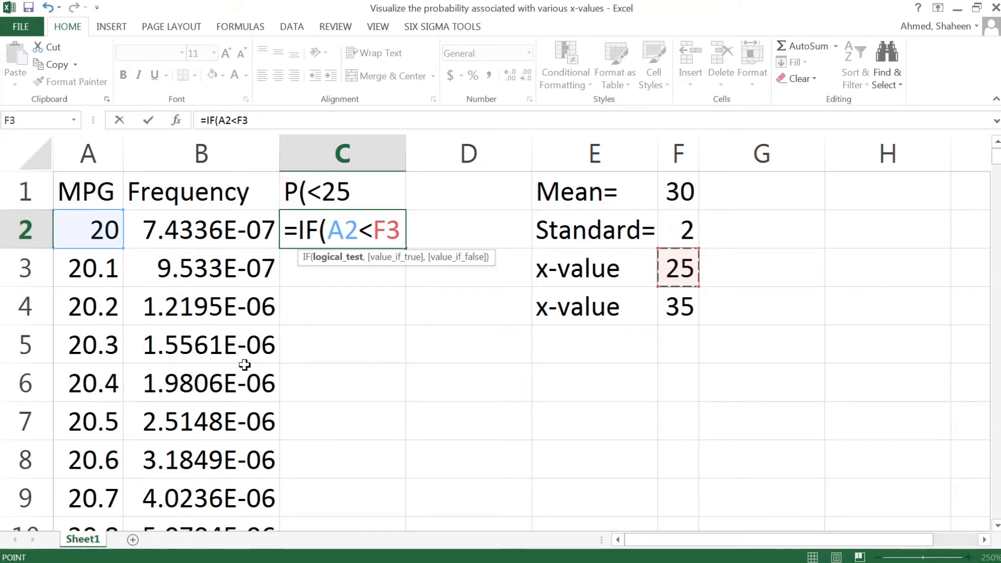
pyautogui.press('f4')
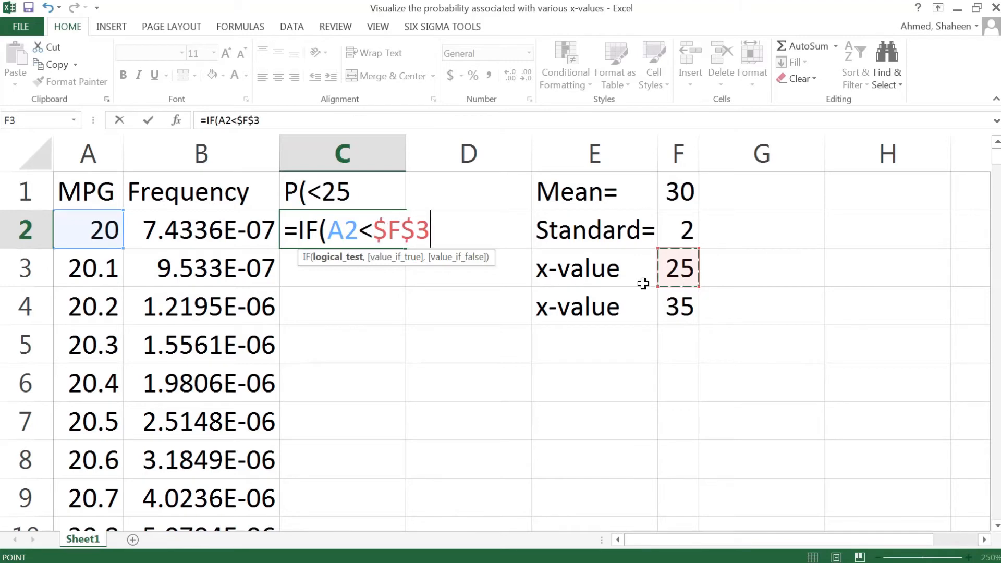
pyautogui.write(',')
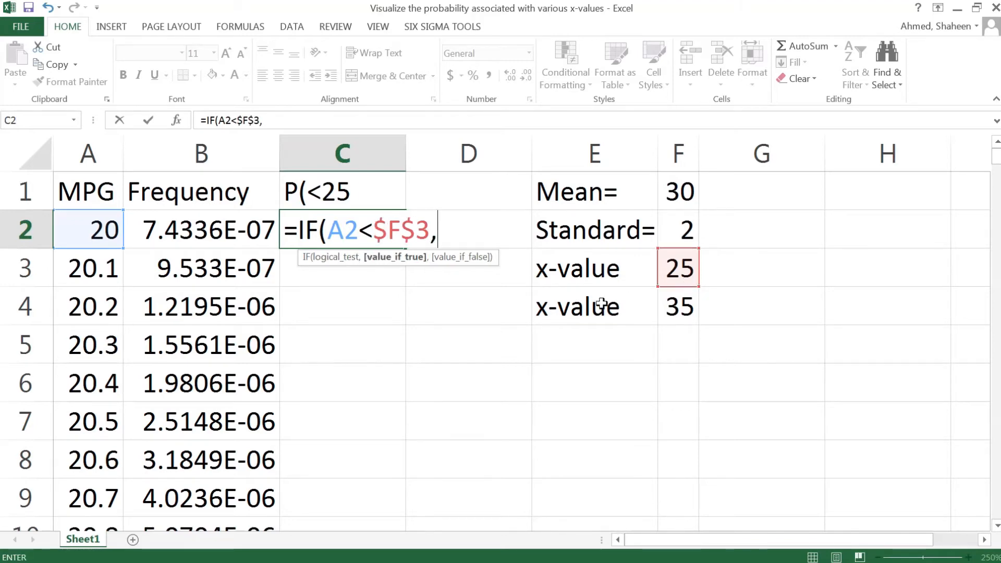
pyautogui.click(200, 230)
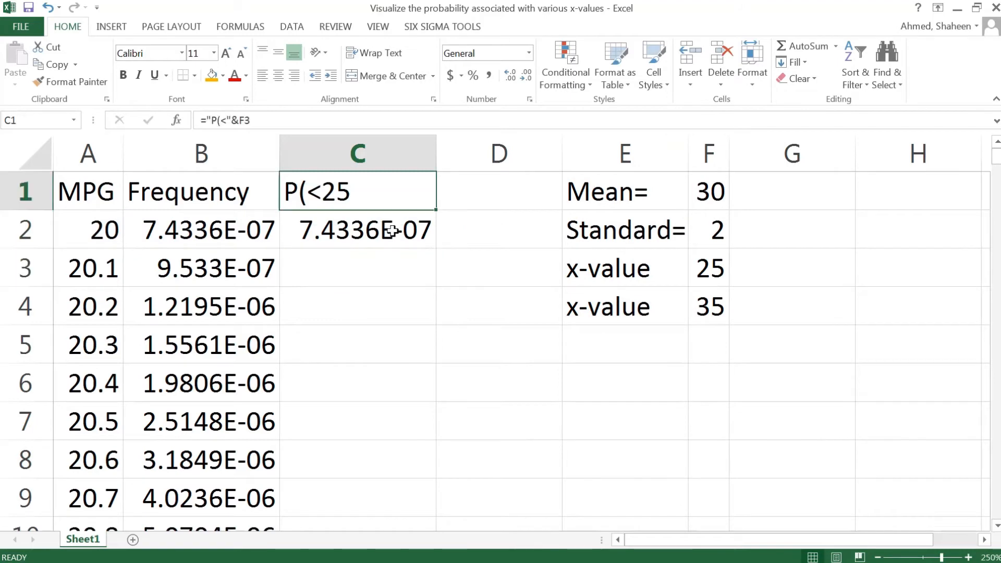
pyautogui.click(357, 230)
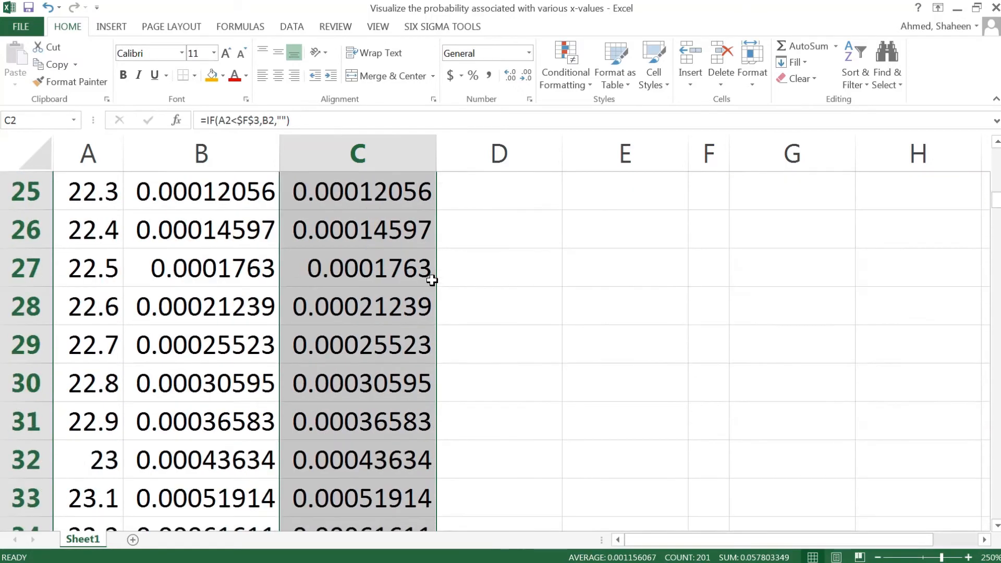
pyautogui.scroll(-3)
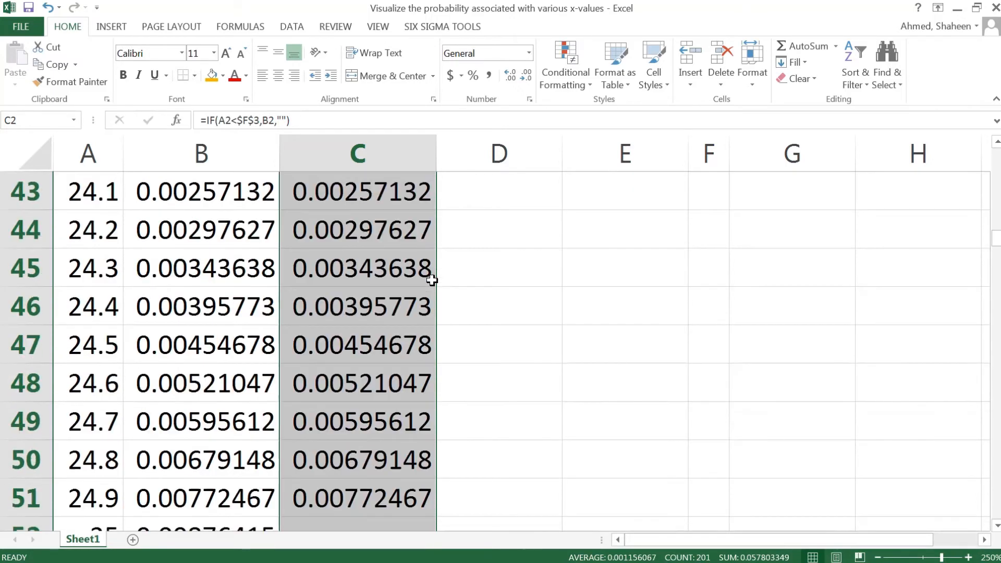
pyautogui.scroll(-3)
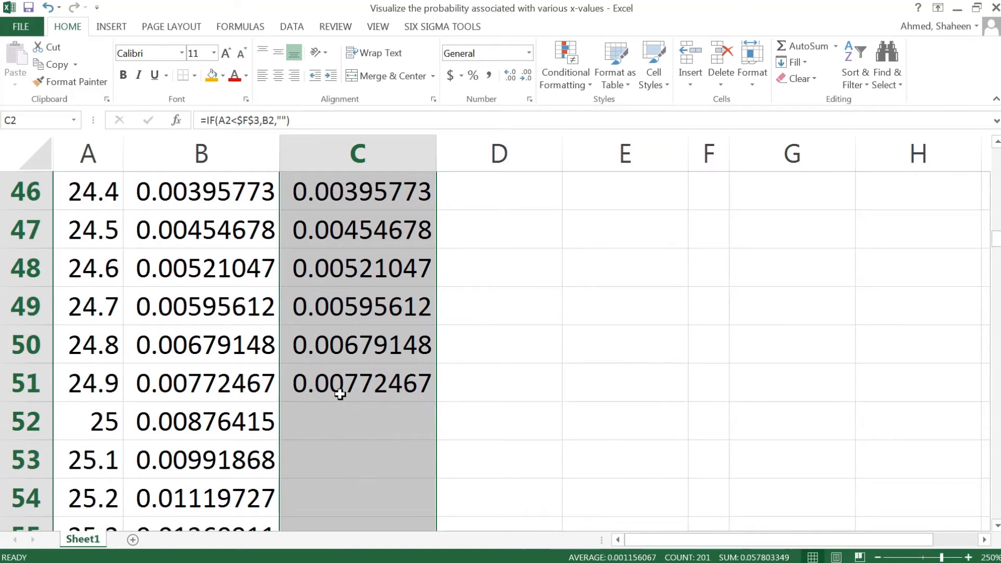
pyautogui.scroll(-3)
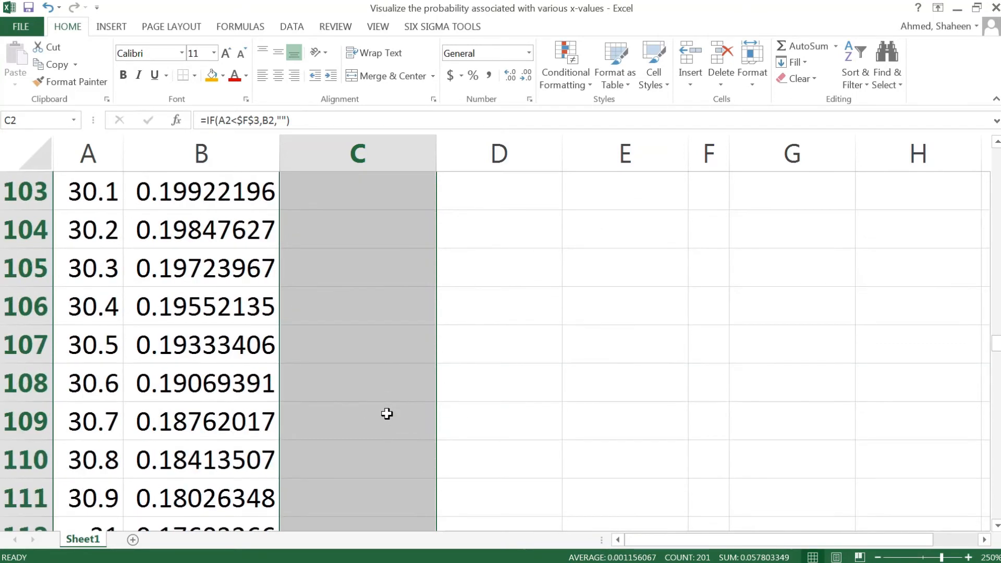
pyautogui.scroll(3)
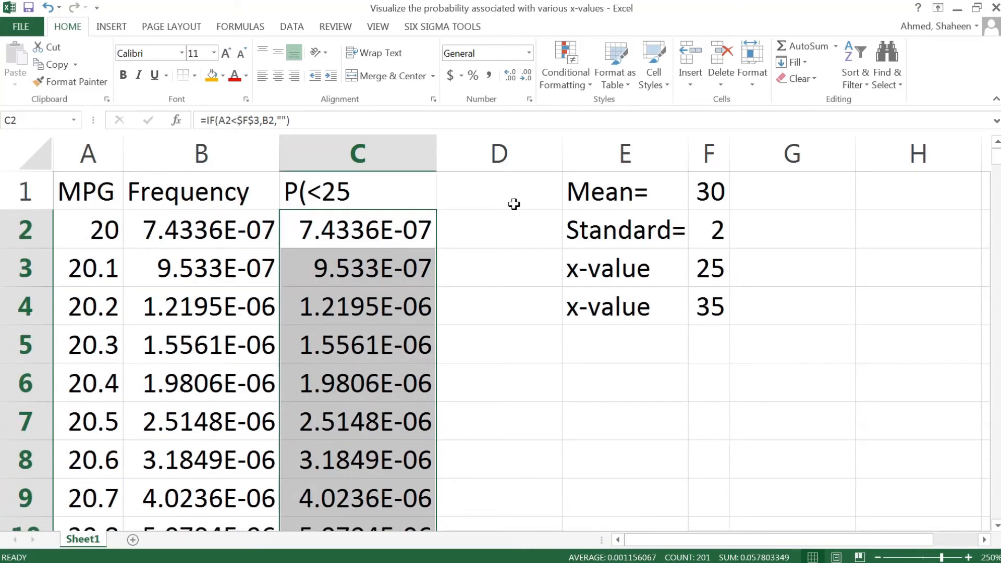
# Enter the D1 heading ="P(>"&F4 and keep the second x-value at 35
pyautogui.click(497, 191)
pyautogui.write('=')
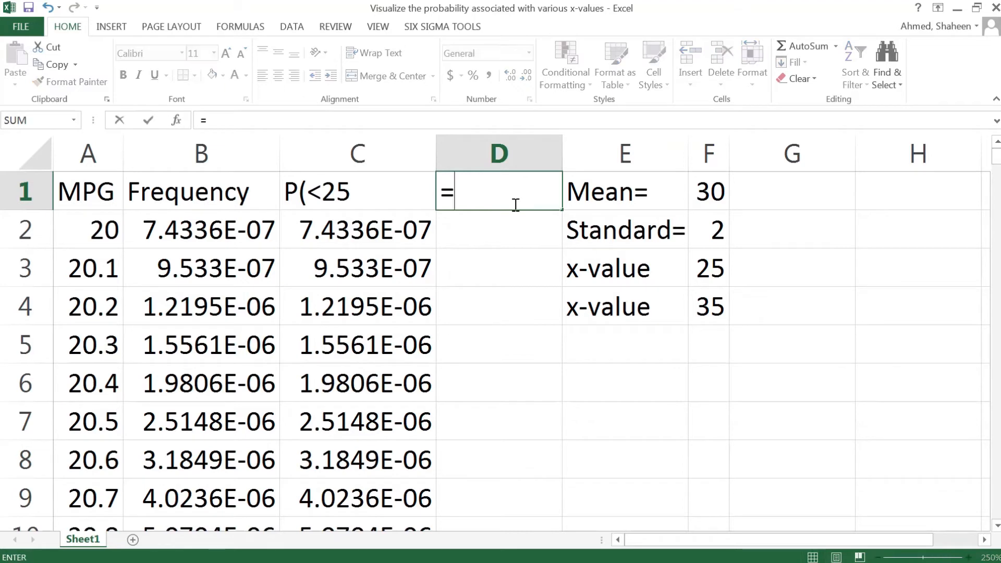
pyautogui.write('"p')
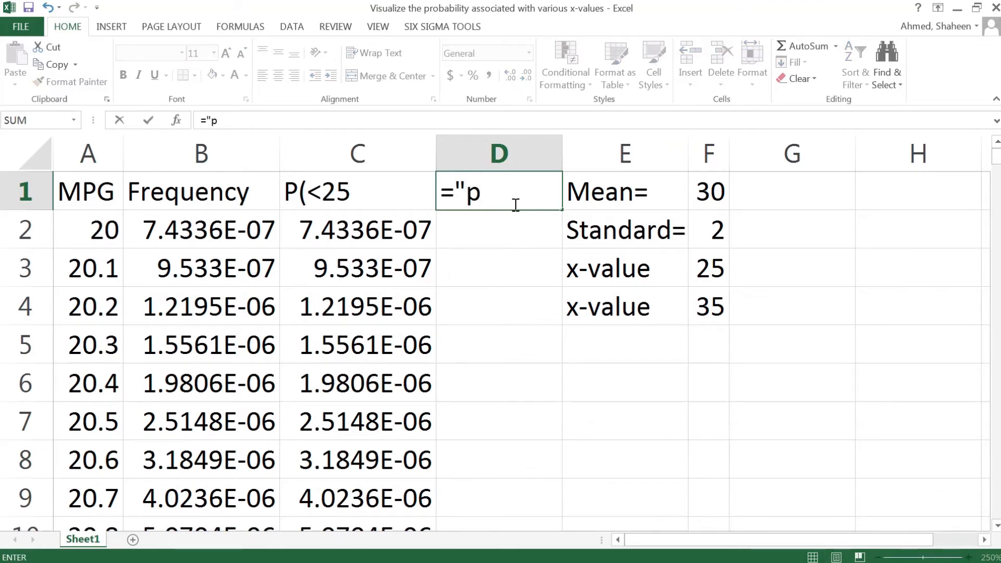
pyautogui.write('P(')
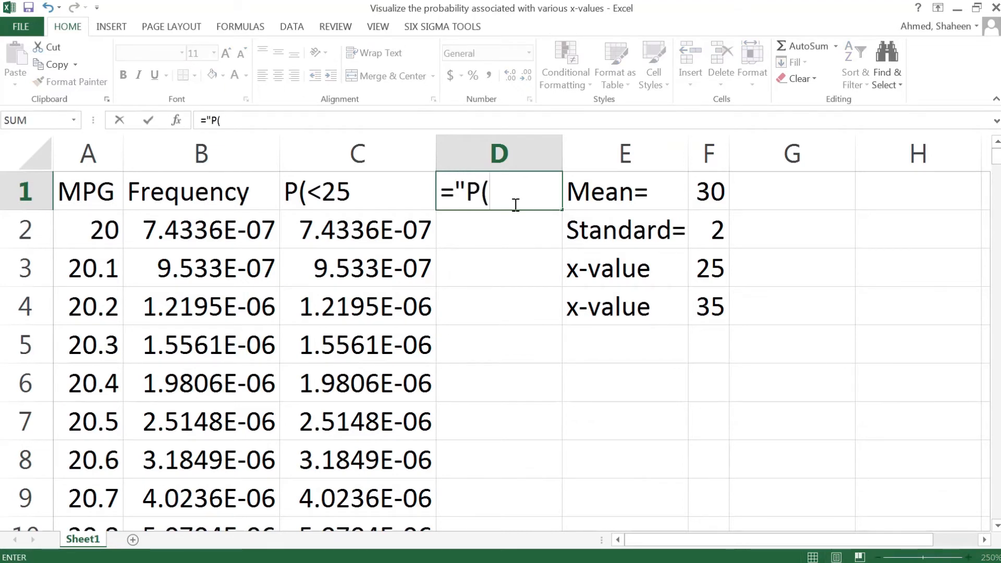
pyautogui.write('>')
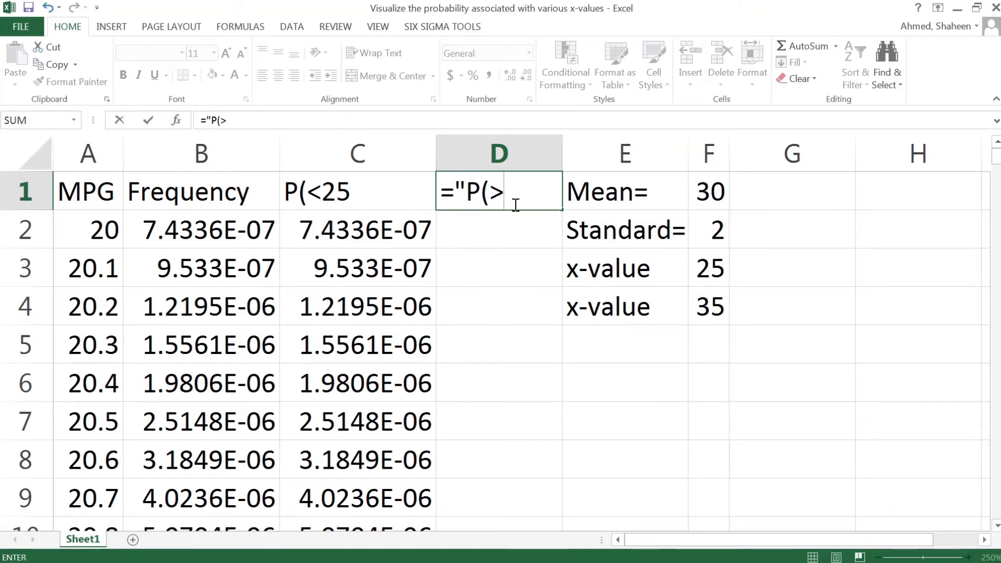
pyautogui.write('"')
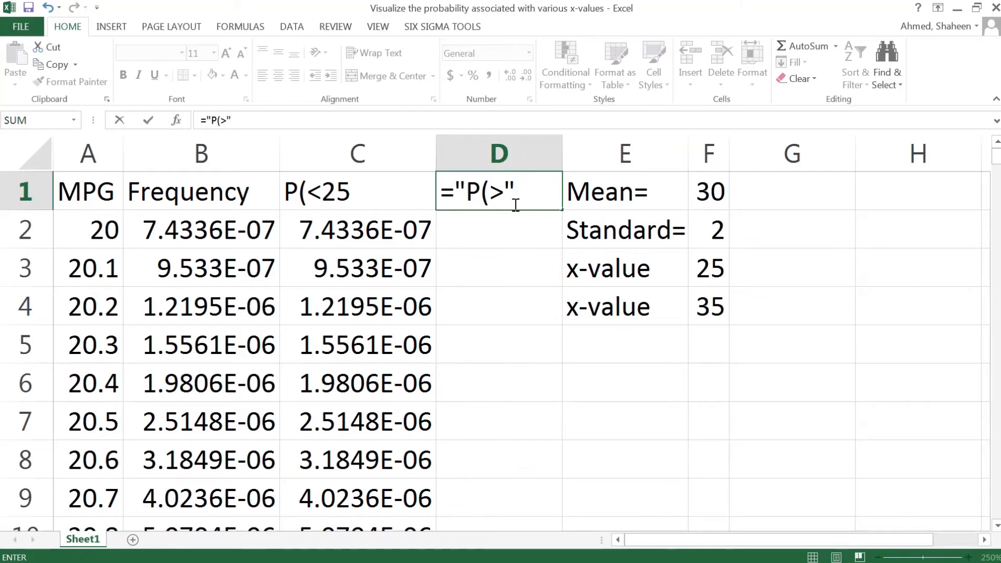
pyautogui.write('&')
pyautogui.click(708, 306)
pyautogui.write('40')
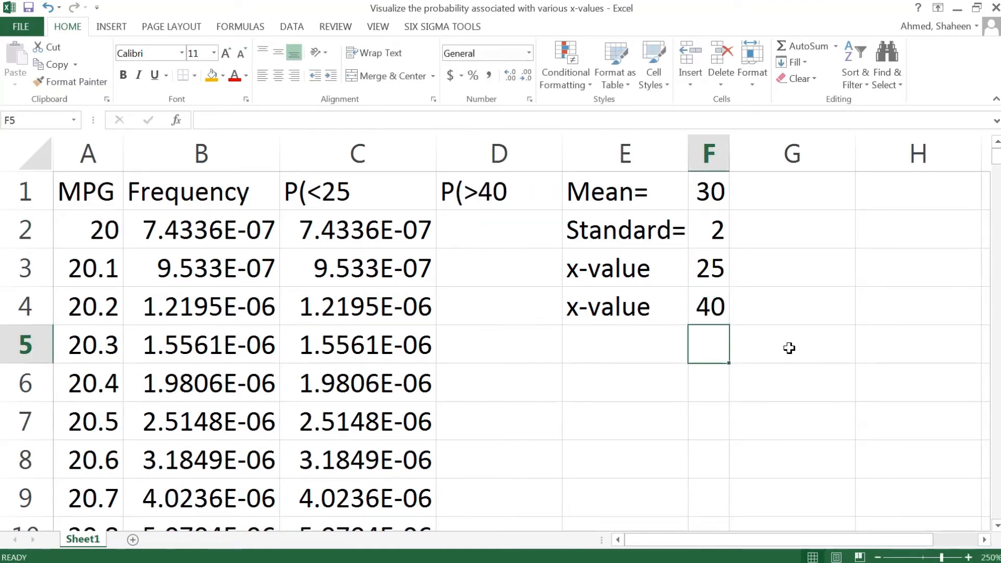
pyautogui.click(707, 306)
pyautogui.write('35')
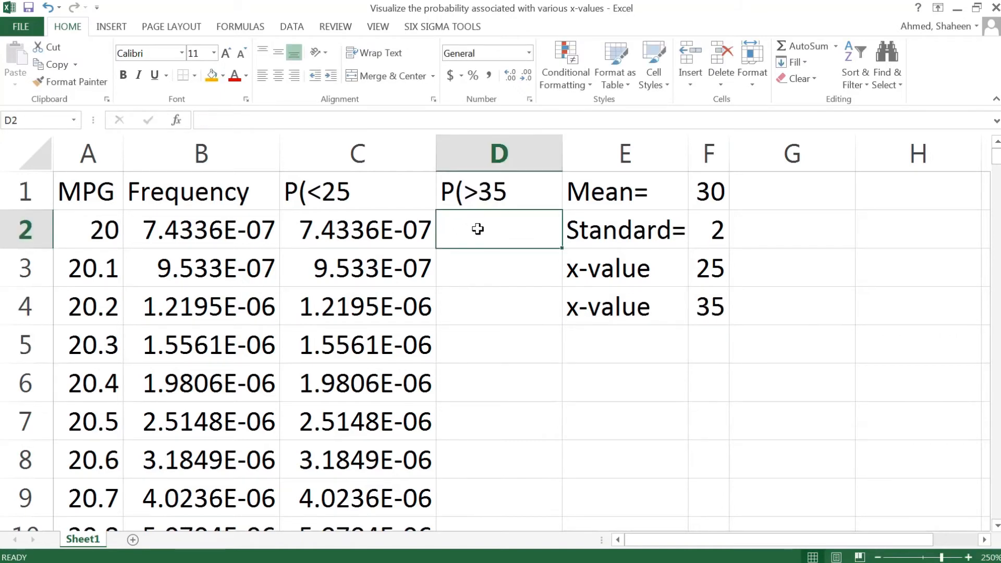
# Enter =IF(A2>$F$4,B2,"") in D2 for the upper-tail frequency
pyautogui.write('=I')
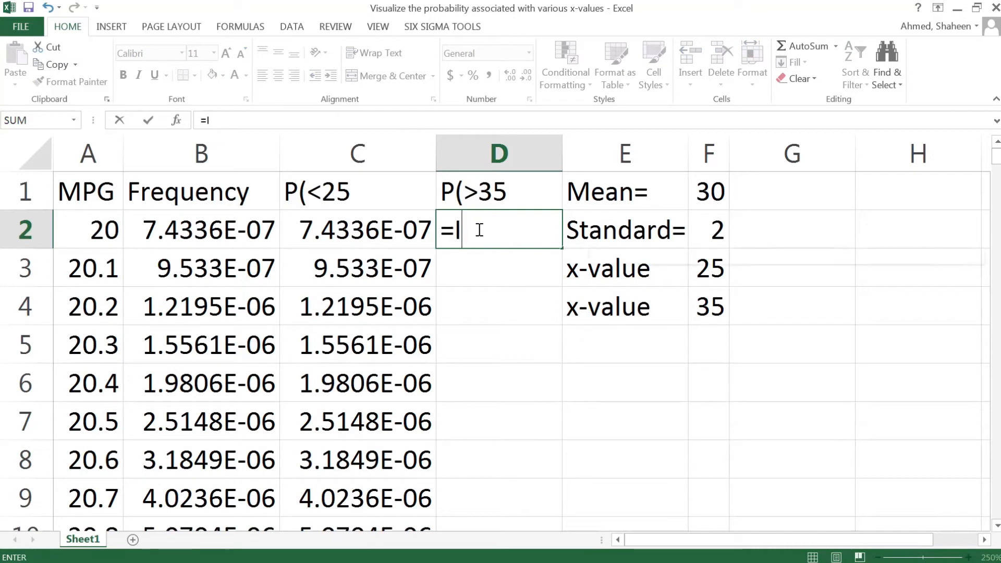
pyautogui.write('F(')
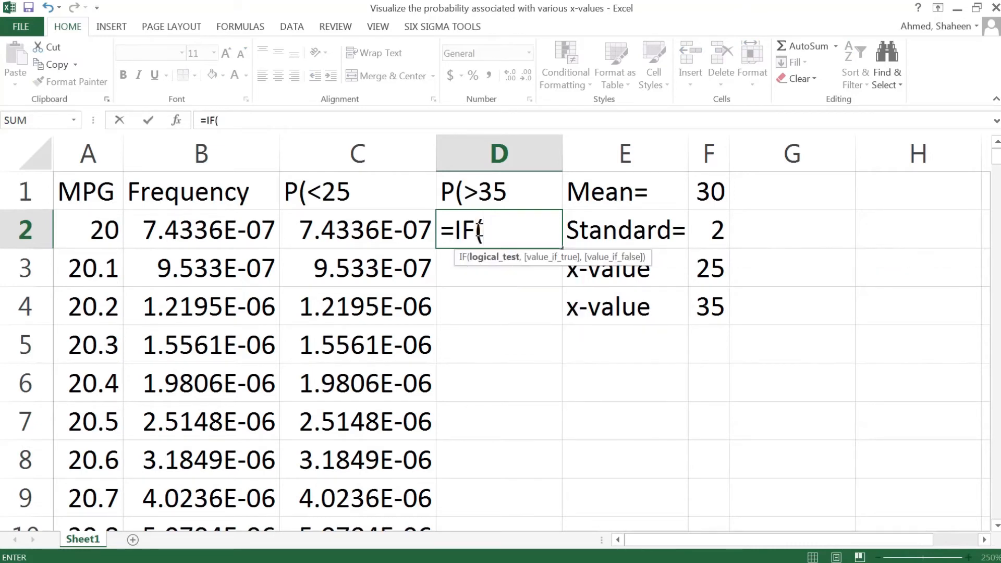
pyautogui.click(88, 231)
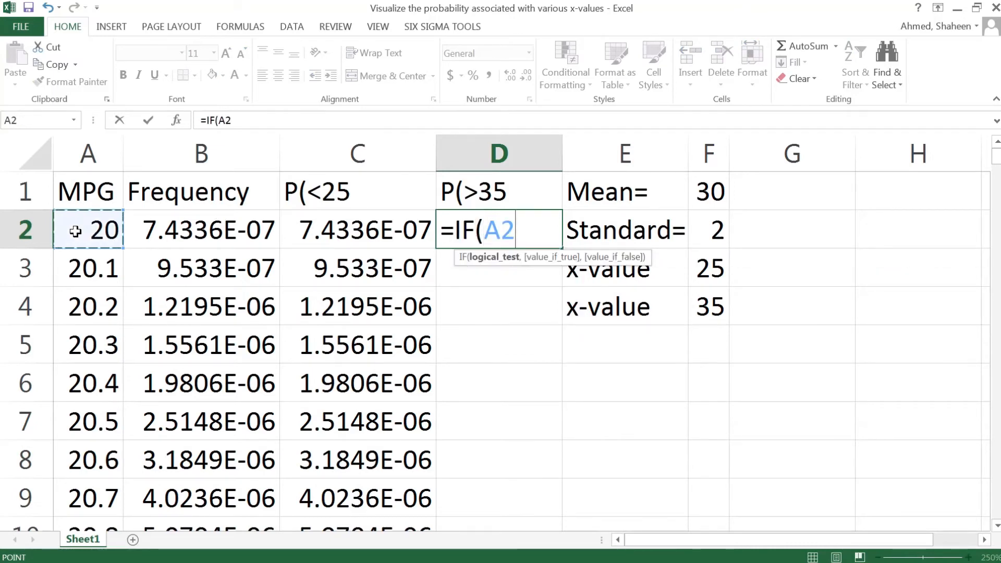
pyautogui.write('>')
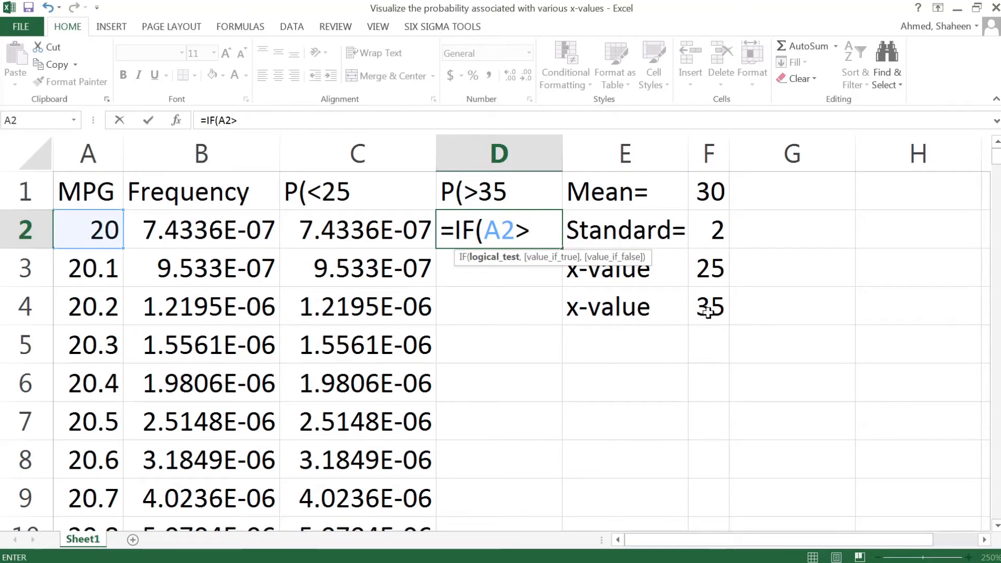
pyautogui.click(707, 306)
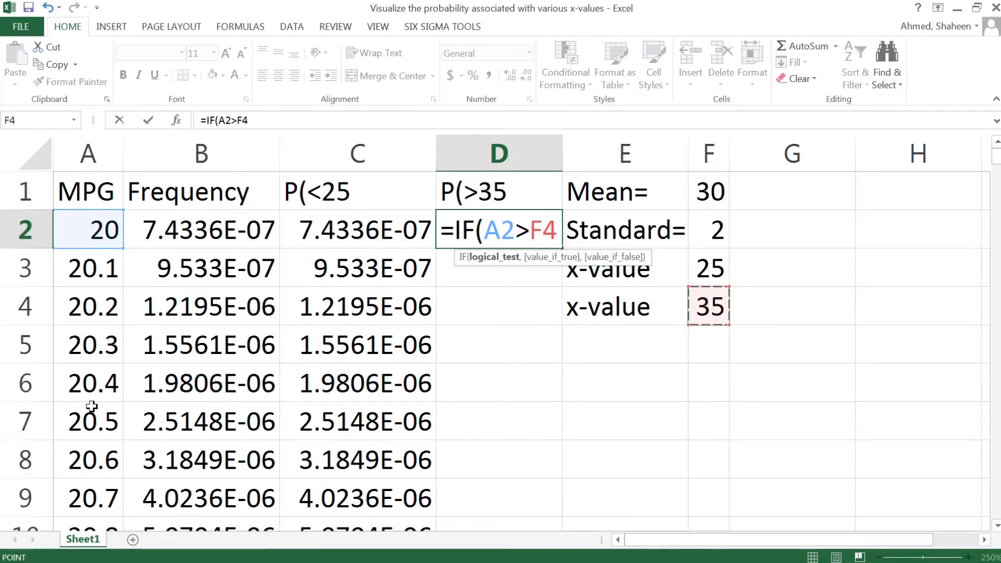
pyautogui.press('f4')
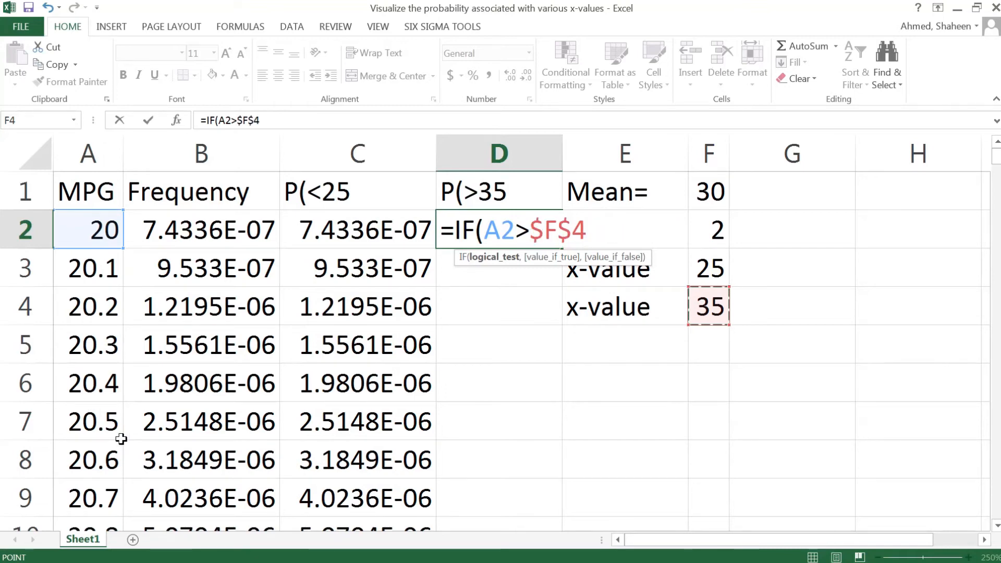
pyautogui.write(',')
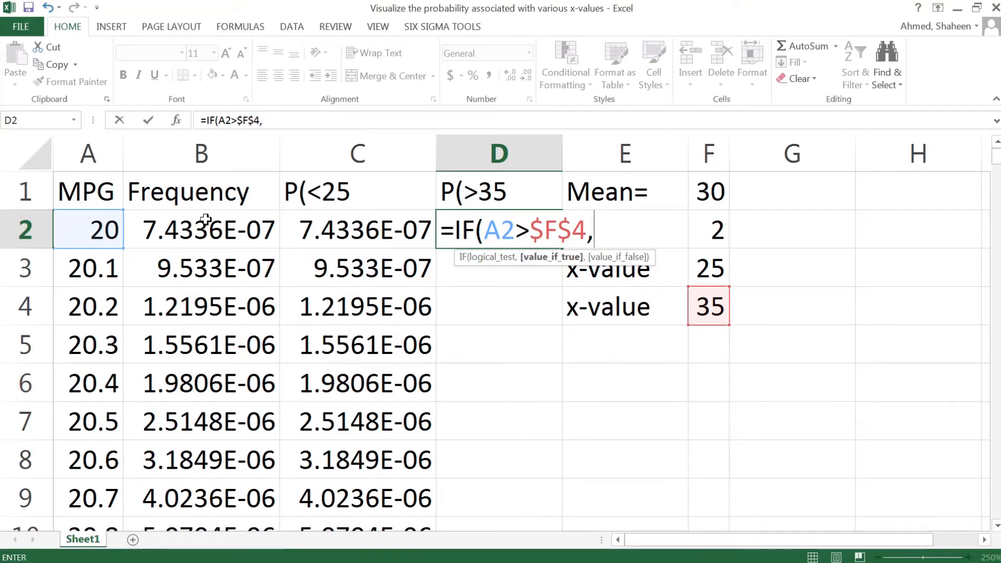
pyautogui.click(199, 230)
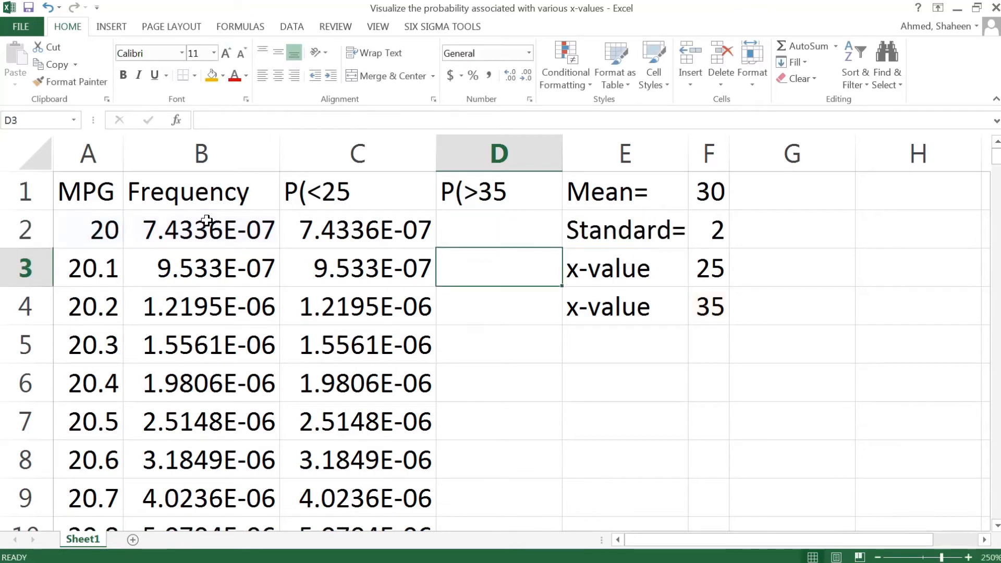
# Fill the D2 formula down column D for all MPG rows
pyautogui.click(498, 230)
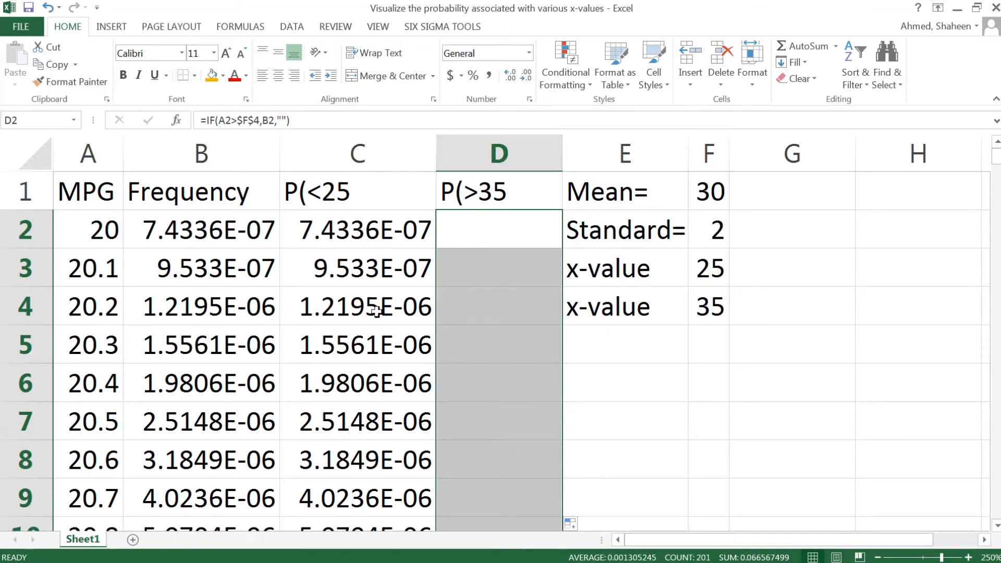
pyautogui.scroll(-3)
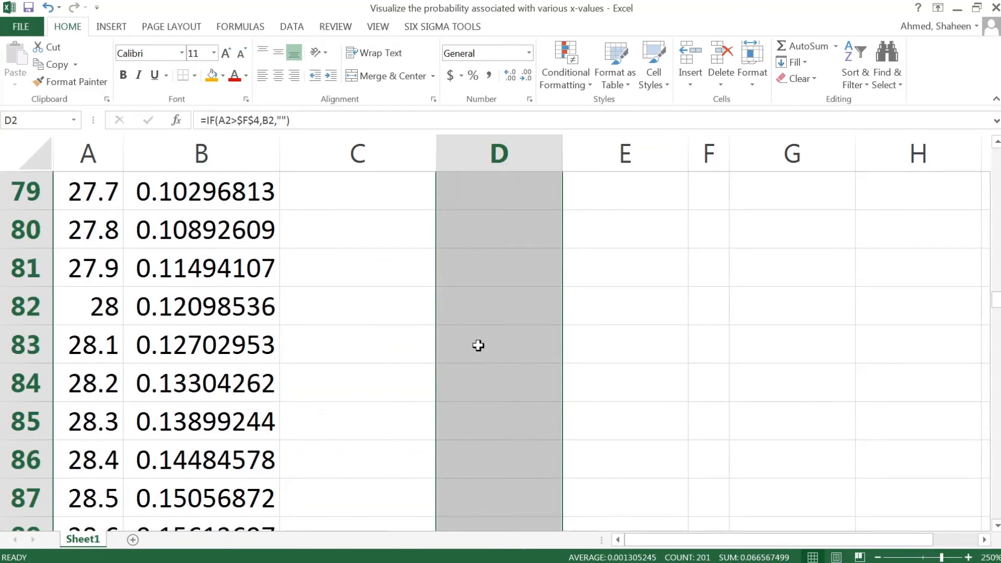
pyautogui.scroll(-3)
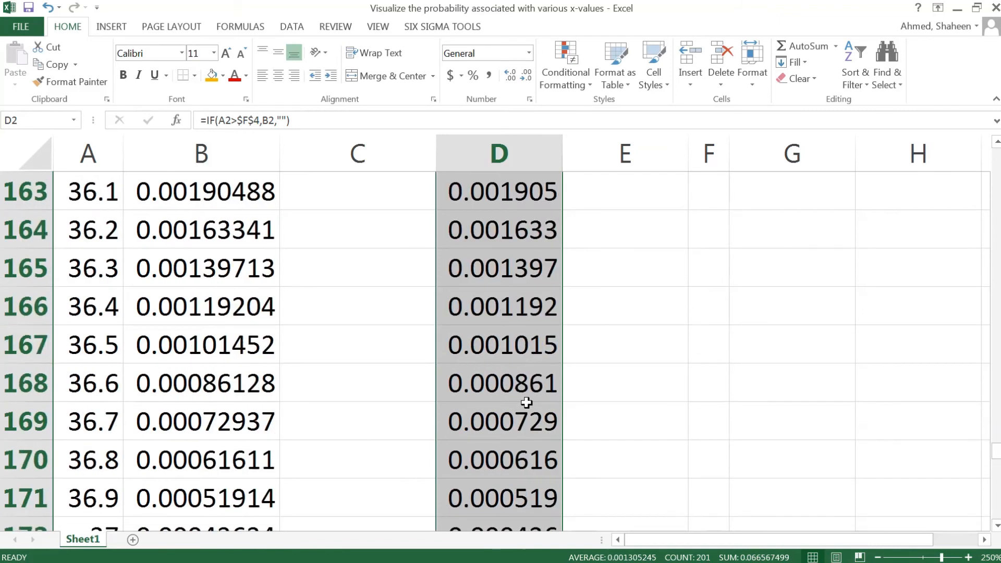
pyautogui.scroll(-3)
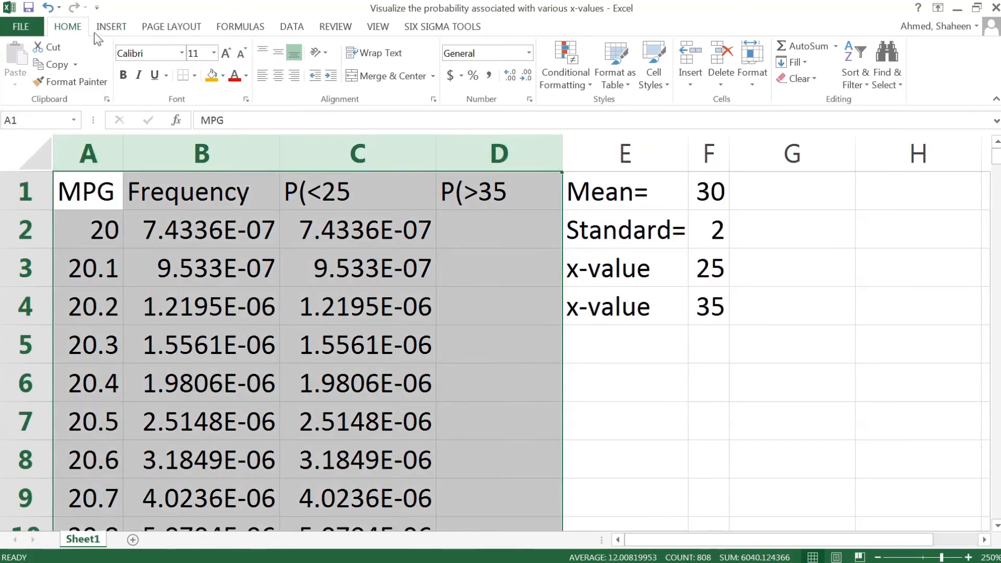
# Insert the second Area chart type from More Area Charts to plot the bell curve with shaded tails
pyautogui.click(110, 26)
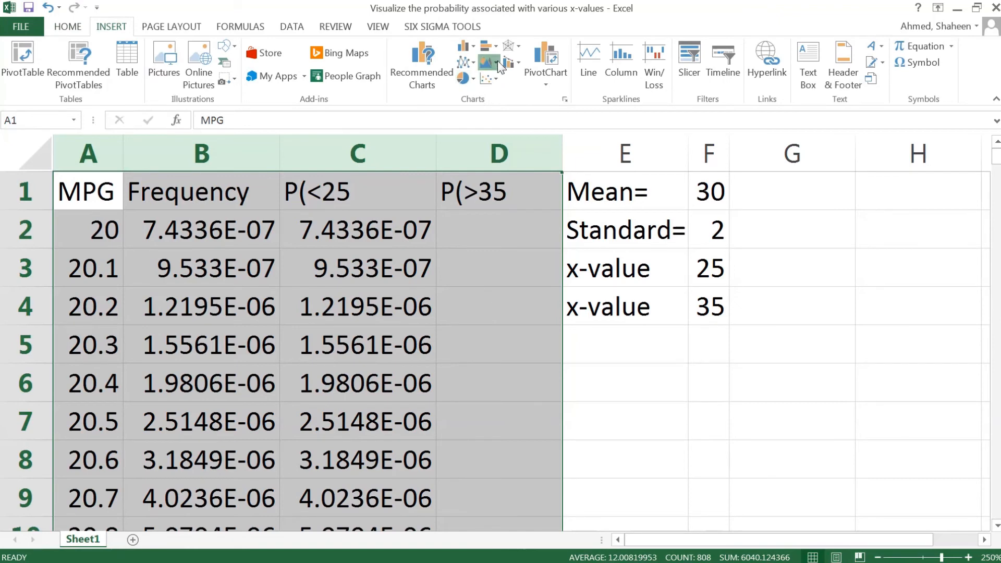
pyautogui.click(487, 62)
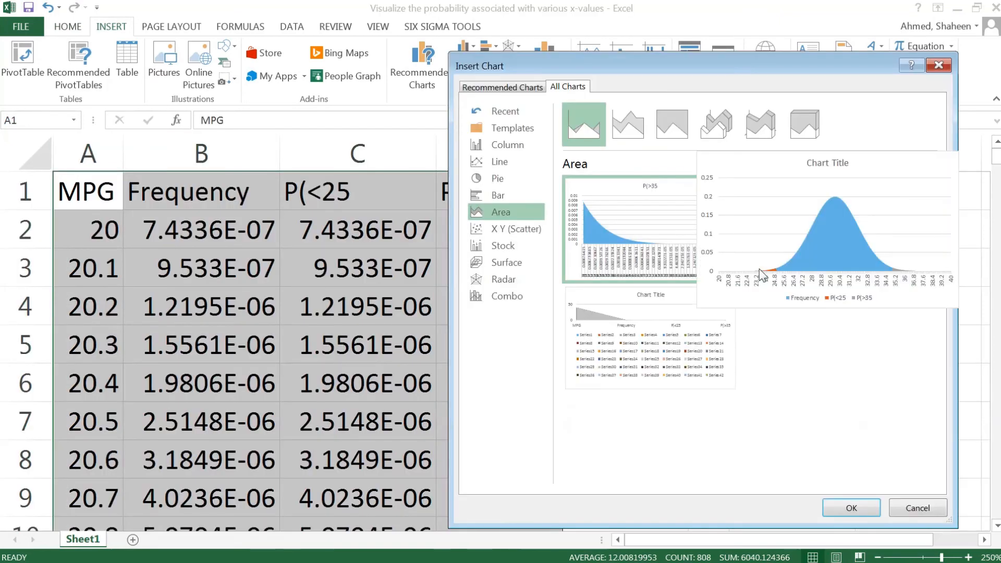
pyautogui.click(826, 227)
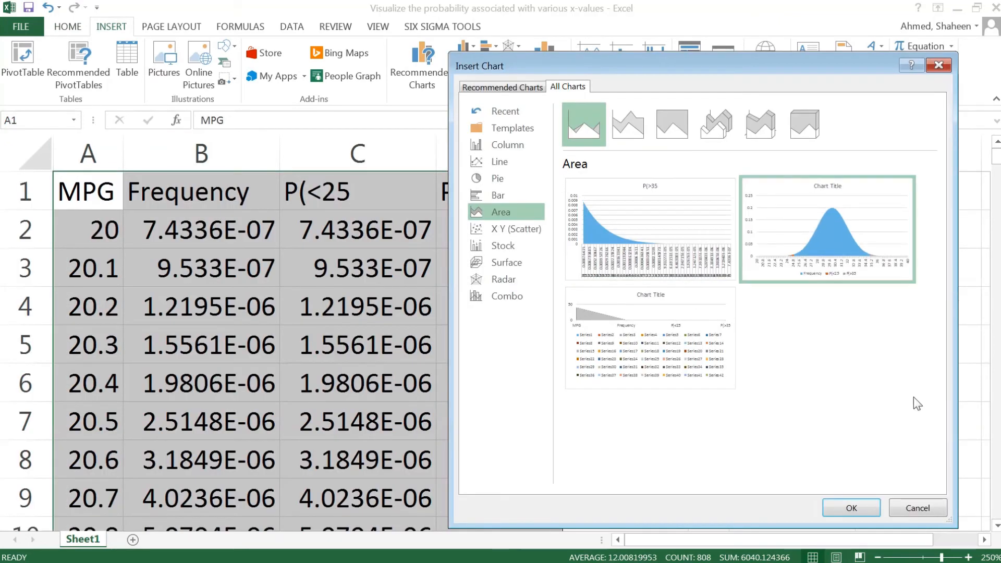
pyautogui.click(849, 507)
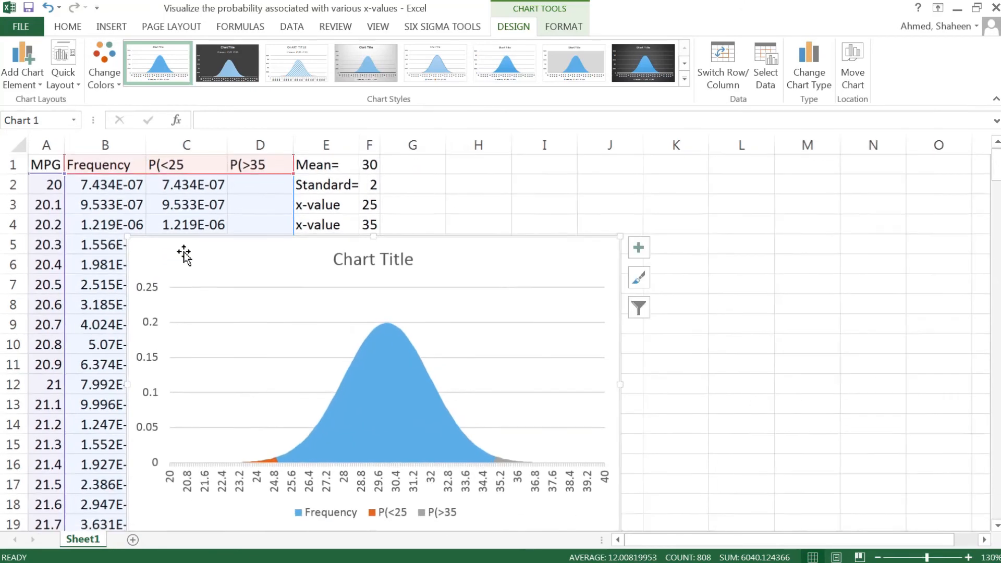
# Add axis titles: Frequency on the vertical axis and Gas Mileage, mpg horizontally
pyautogui.click(638, 247)
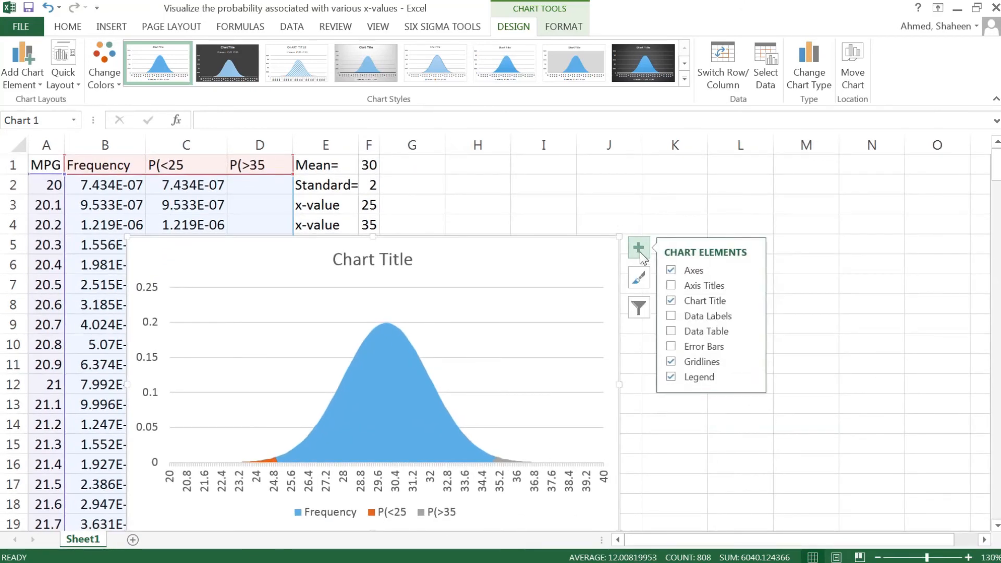
pyautogui.click(670, 284)
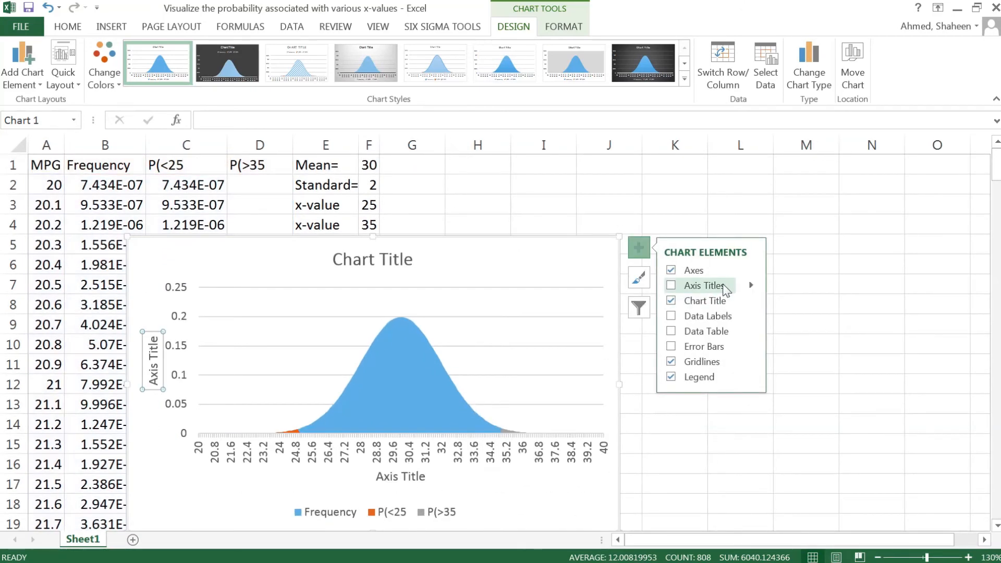
pyautogui.click(671, 285)
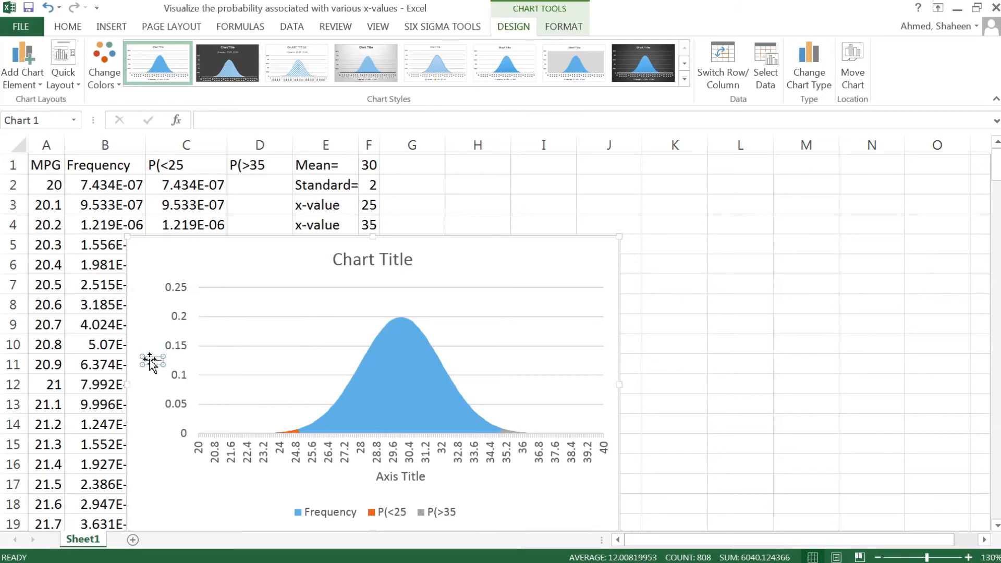
pyautogui.click(152, 361)
pyautogui.write('Frequency')
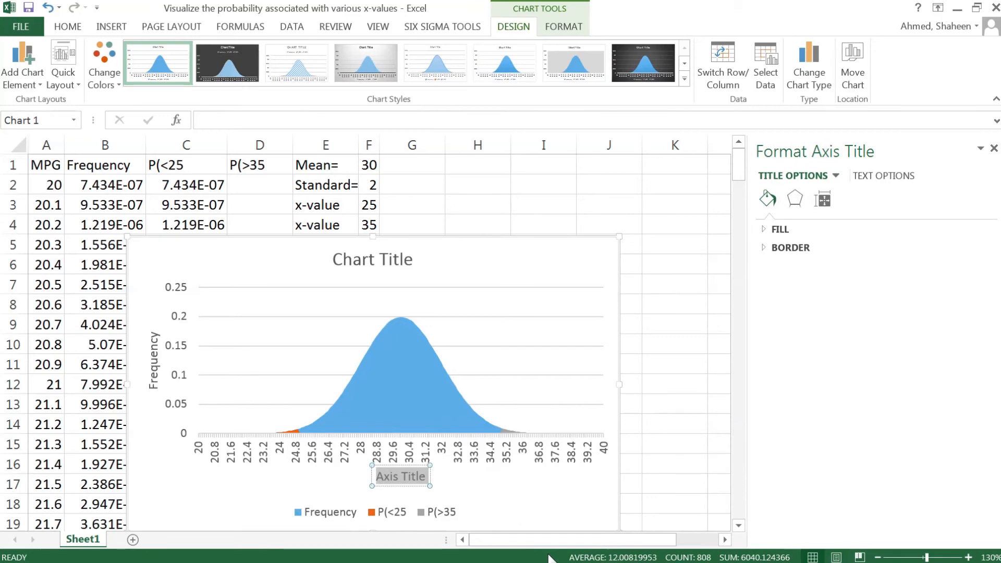
pyautogui.write('Ga')
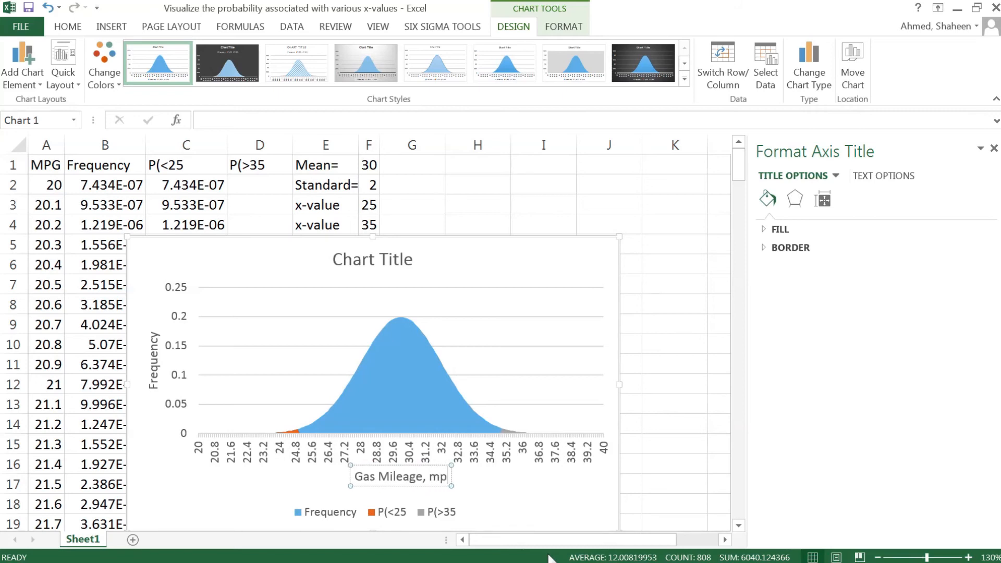
pyautogui.write('g')
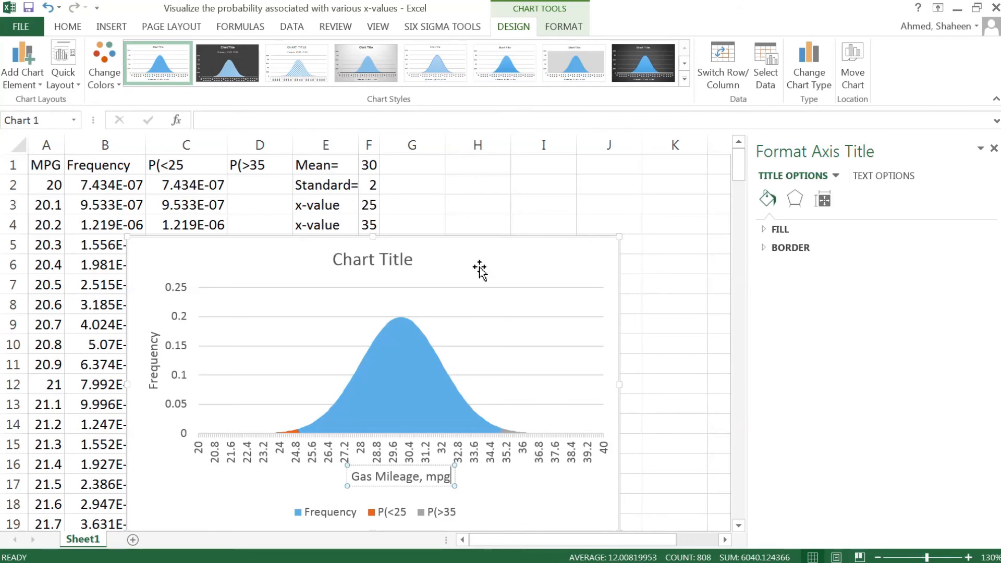
# Retitle the chart 'Dynamic Chart for Normal Distribution'
pyautogui.click(372, 259)
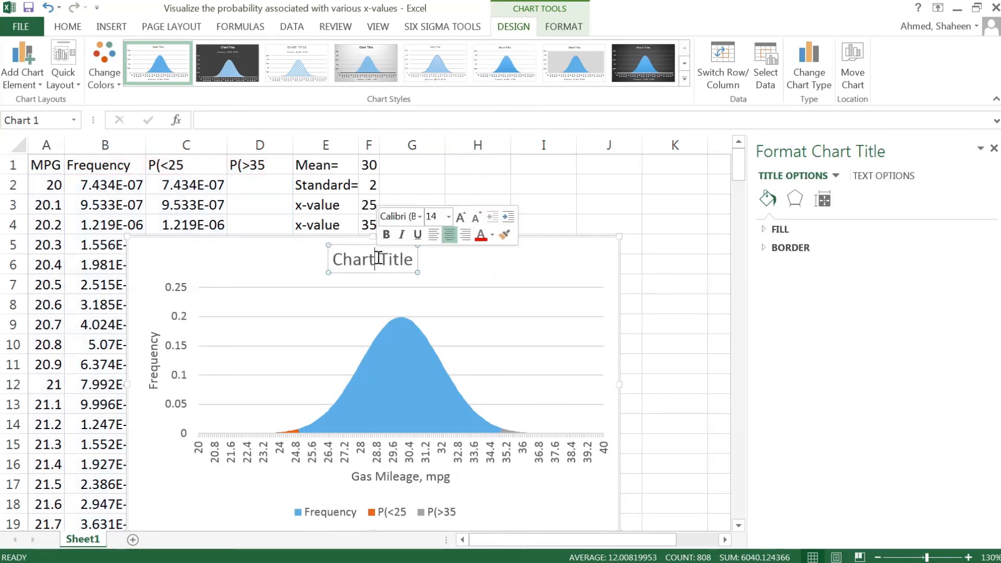
pyautogui.write('Dyn')
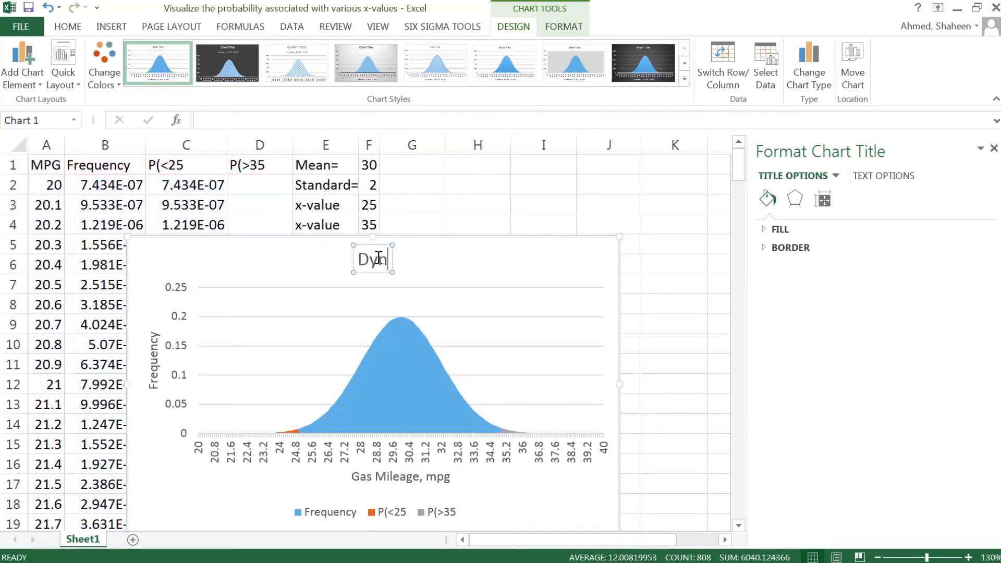
pyautogui.write('Dynamic Chart')
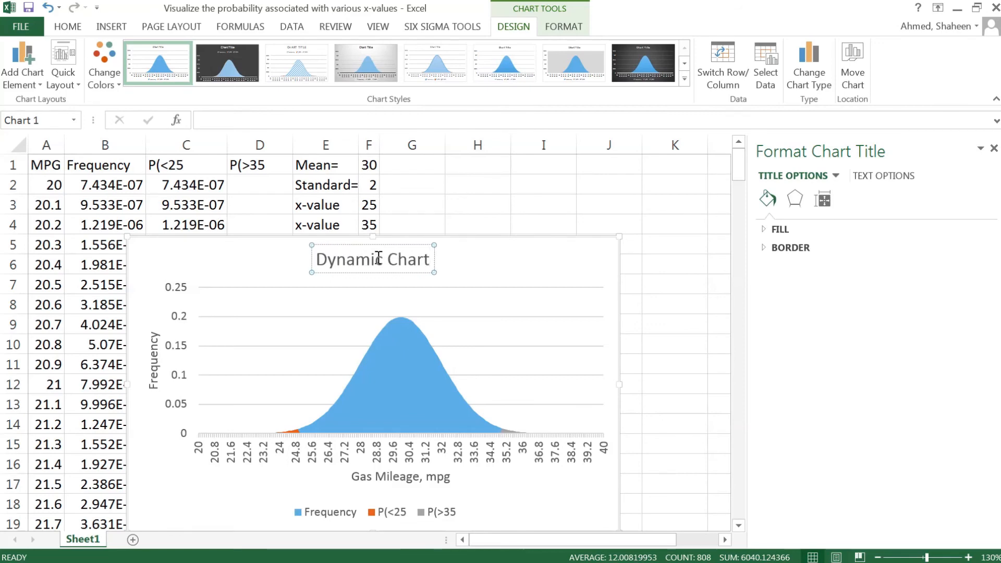
pyautogui.write('for Normal Distribution')
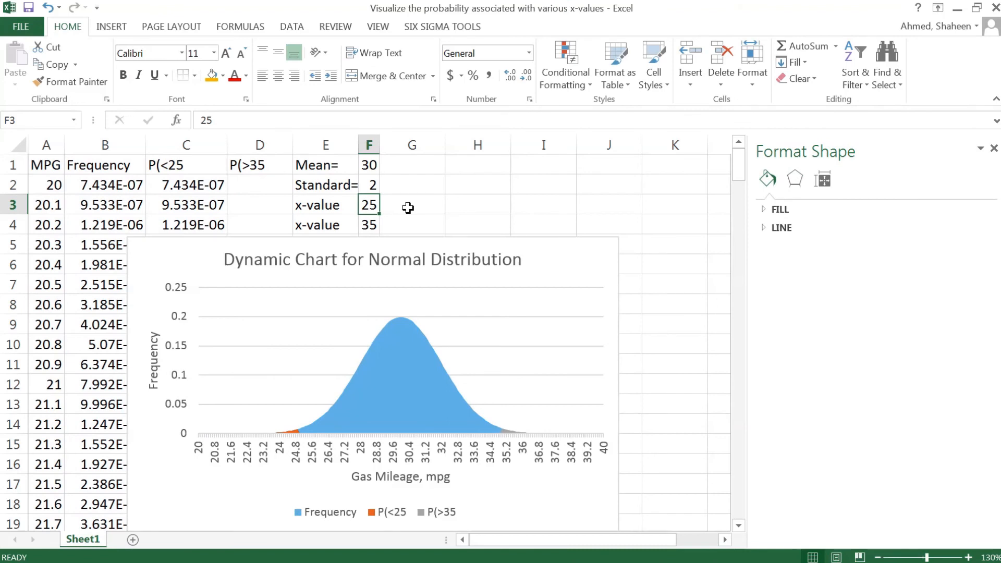
# Test the shading with 30 in F3, restore F3 to 25, and set F4 to 30
pyautogui.write('35')
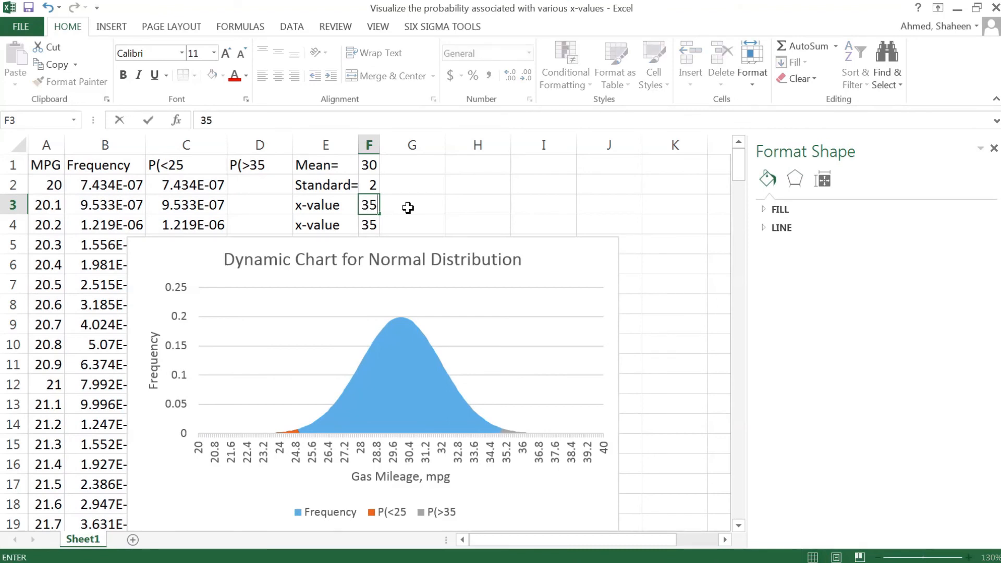
pyautogui.press('Delete')
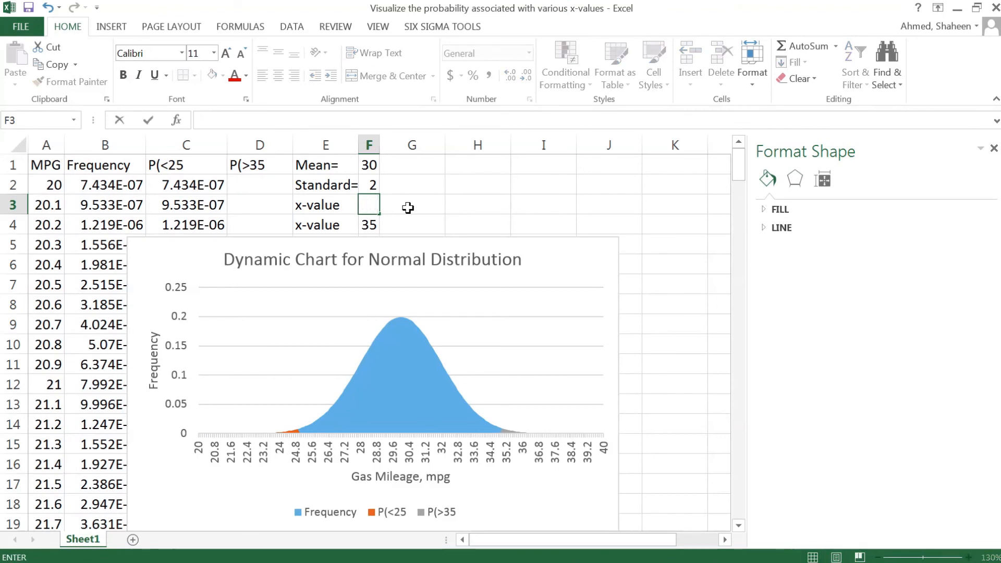
pyautogui.write('30')
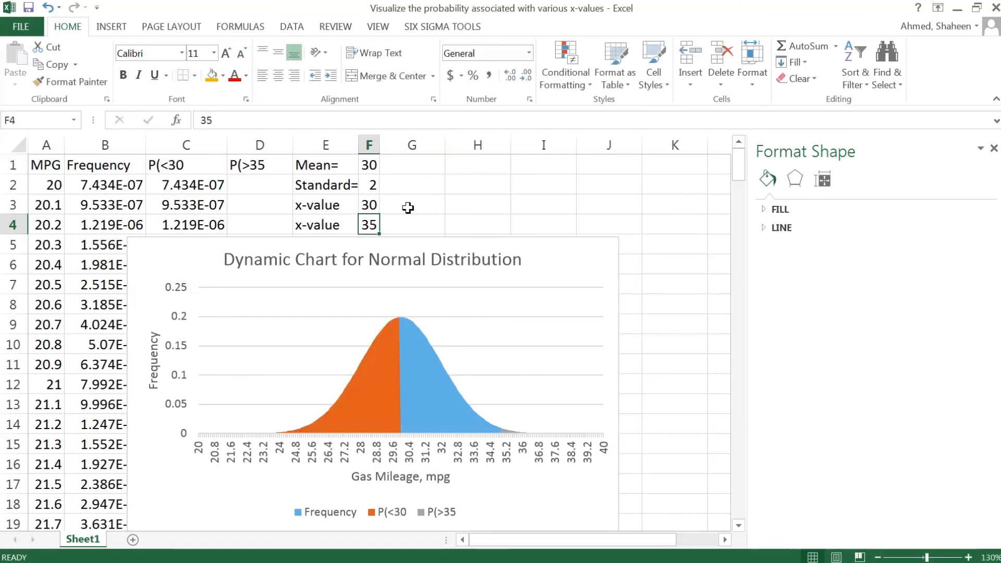
pyautogui.moveTo(397, 407)
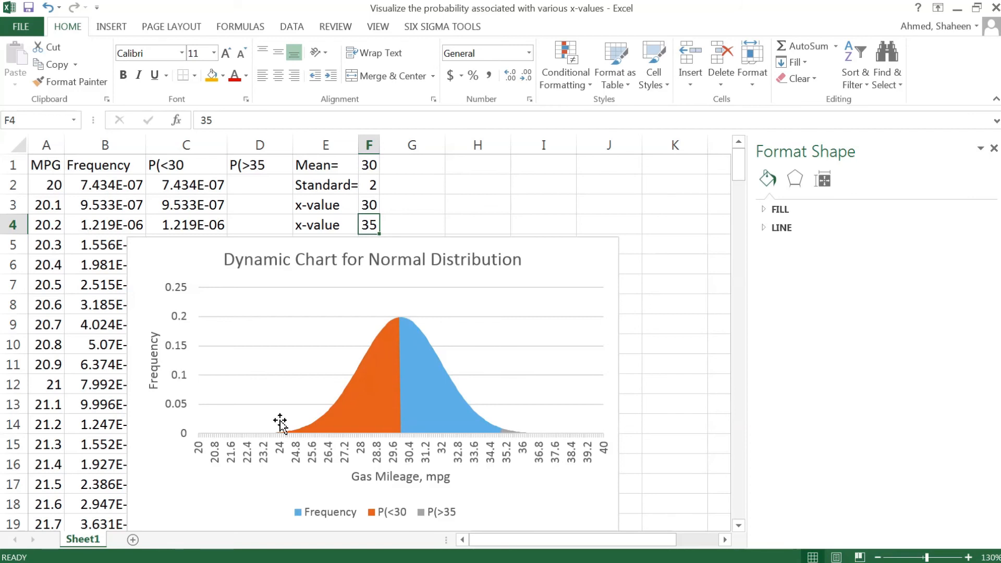
pyautogui.click(358, 383)
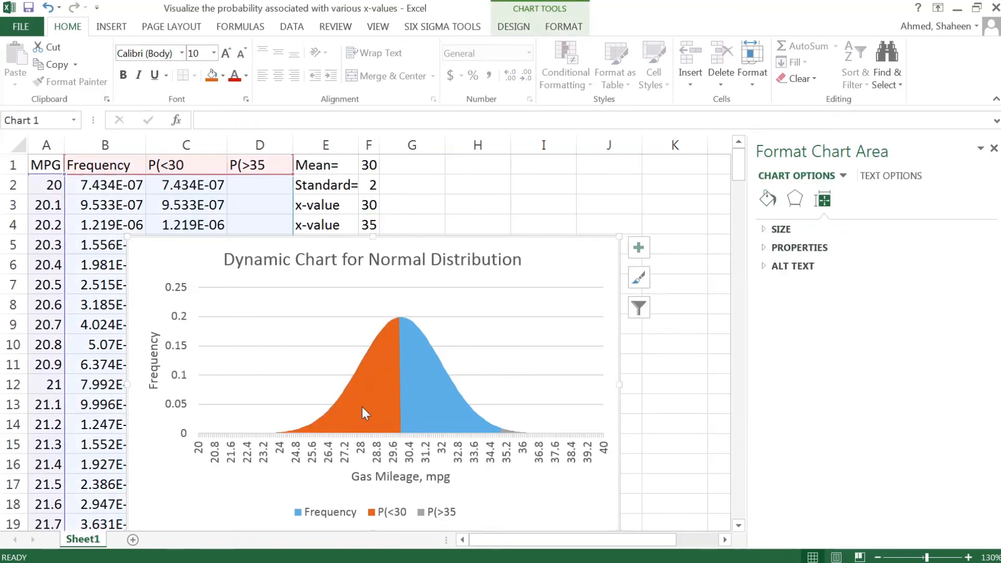
pyautogui.moveTo(372, 415)
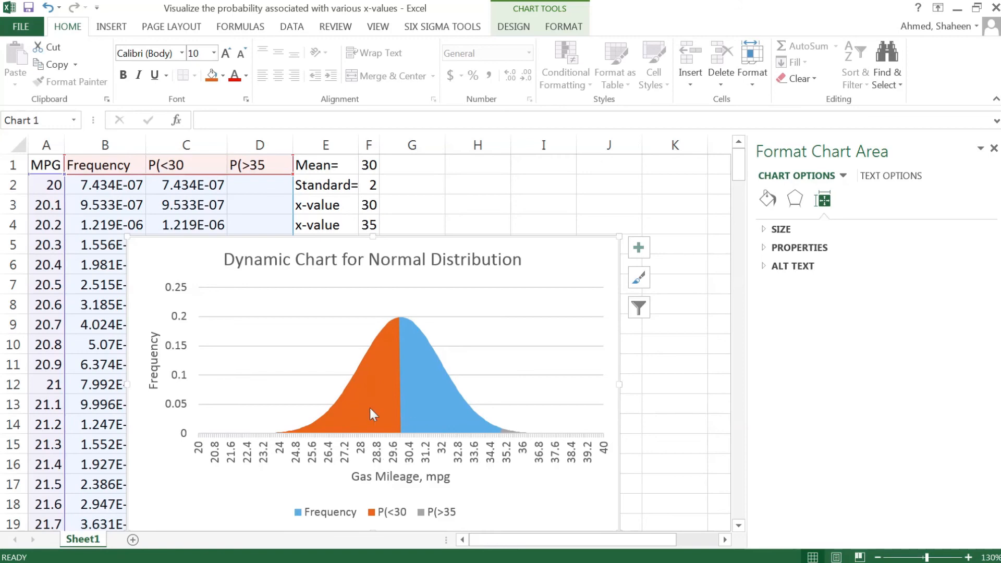
pyautogui.moveTo(400, 452)
pyautogui.write('25')
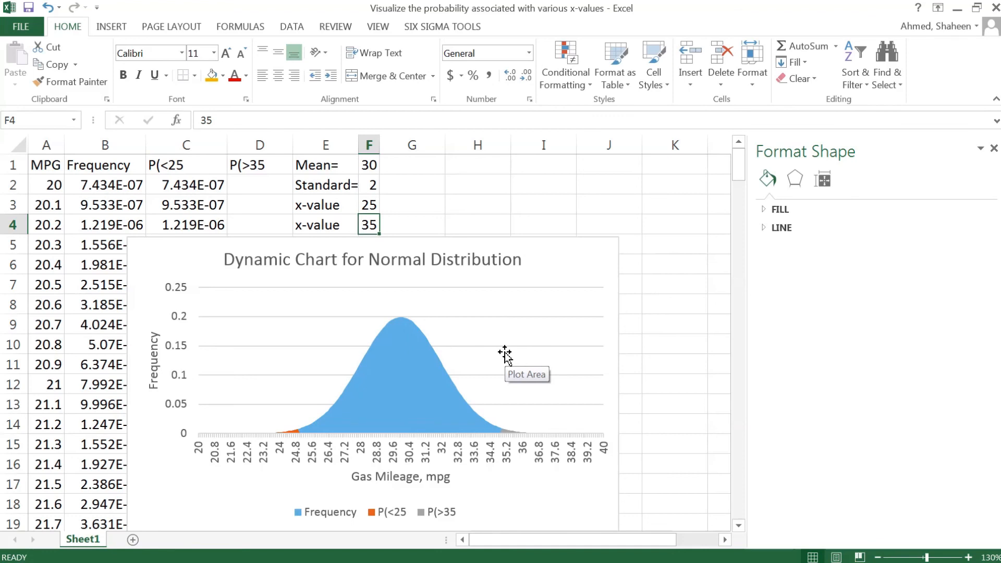
pyautogui.moveTo(281, 428)
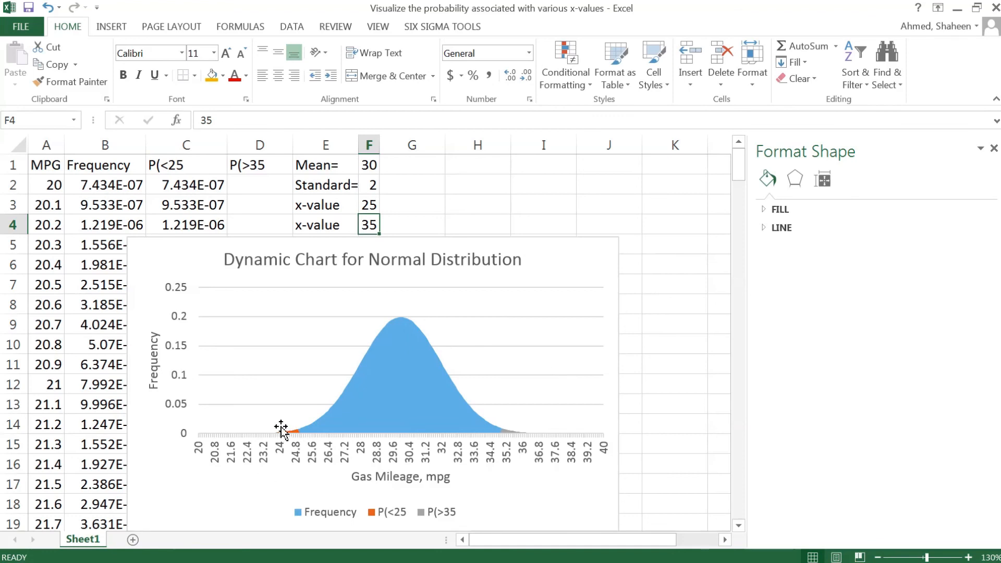
pyautogui.click(369, 205)
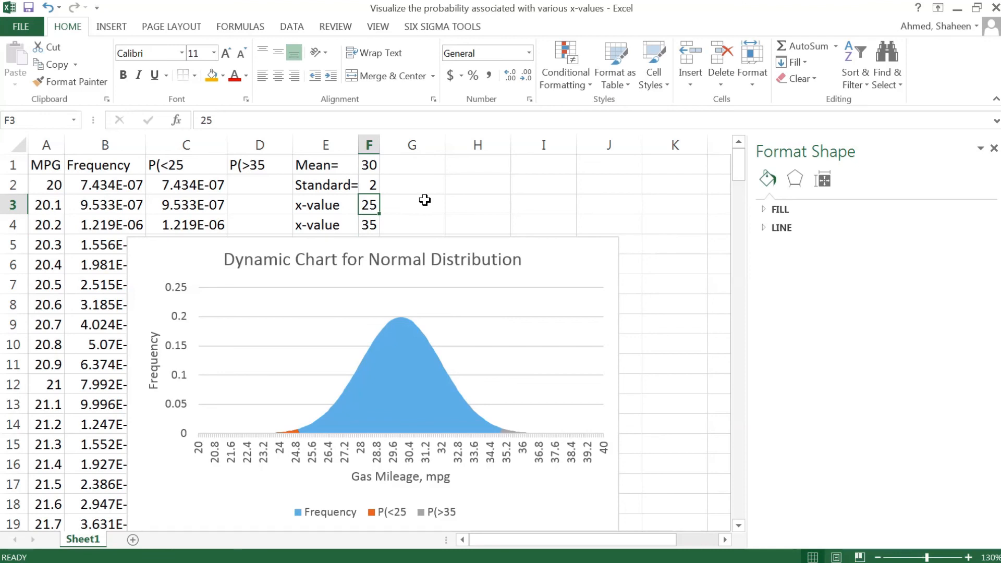
pyautogui.moveTo(376, 220)
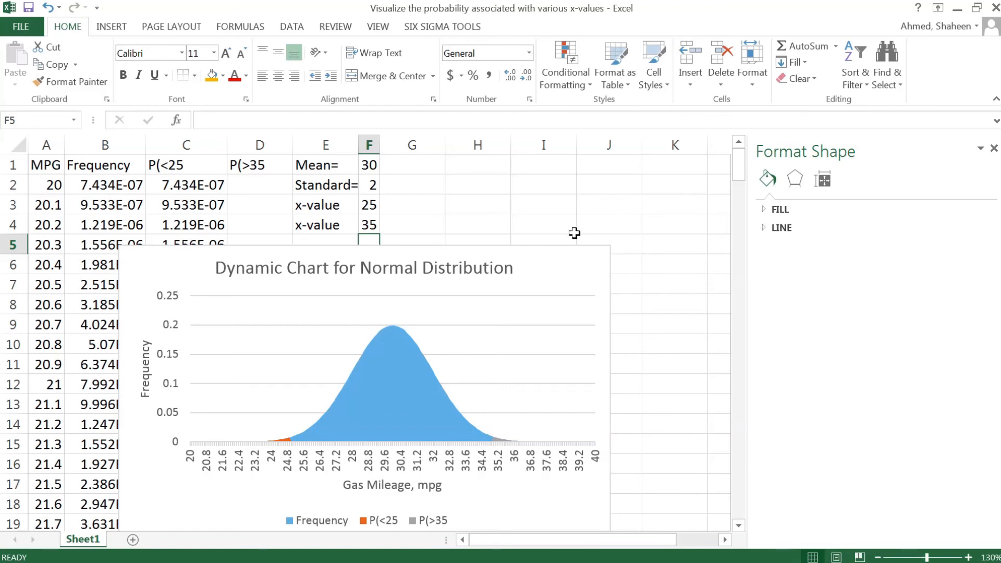
pyautogui.click(368, 224)
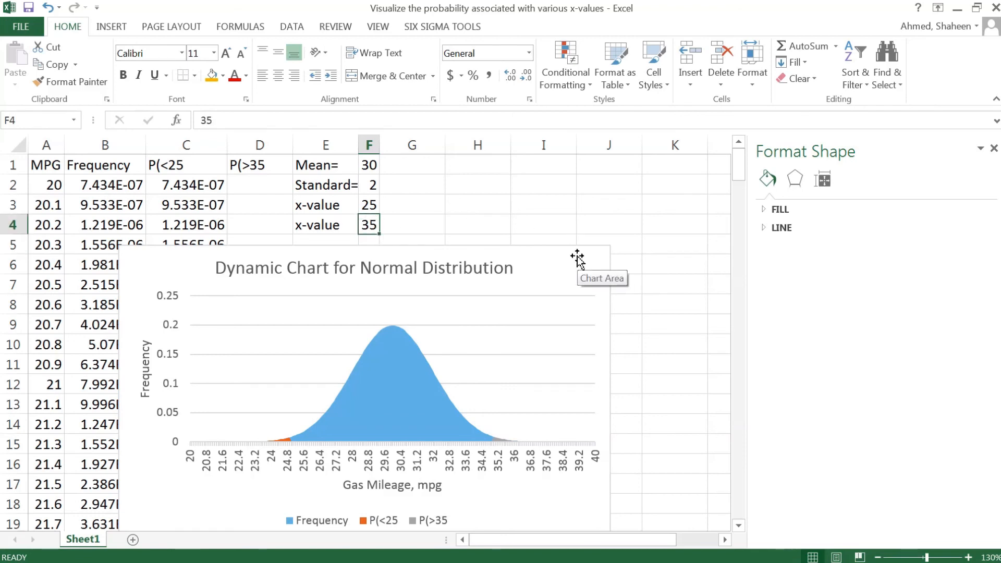
pyautogui.write('30')
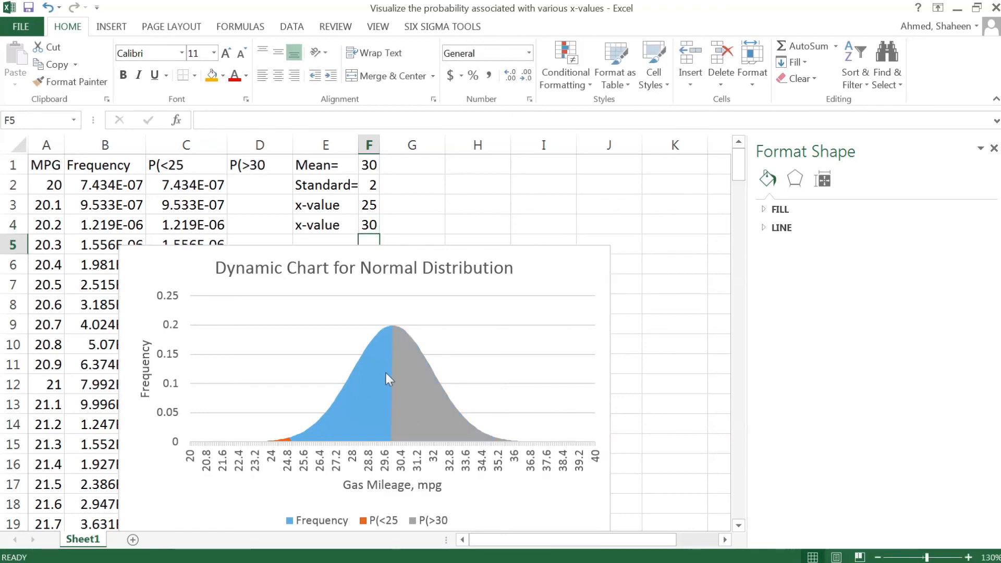
pyautogui.moveTo(435, 319)
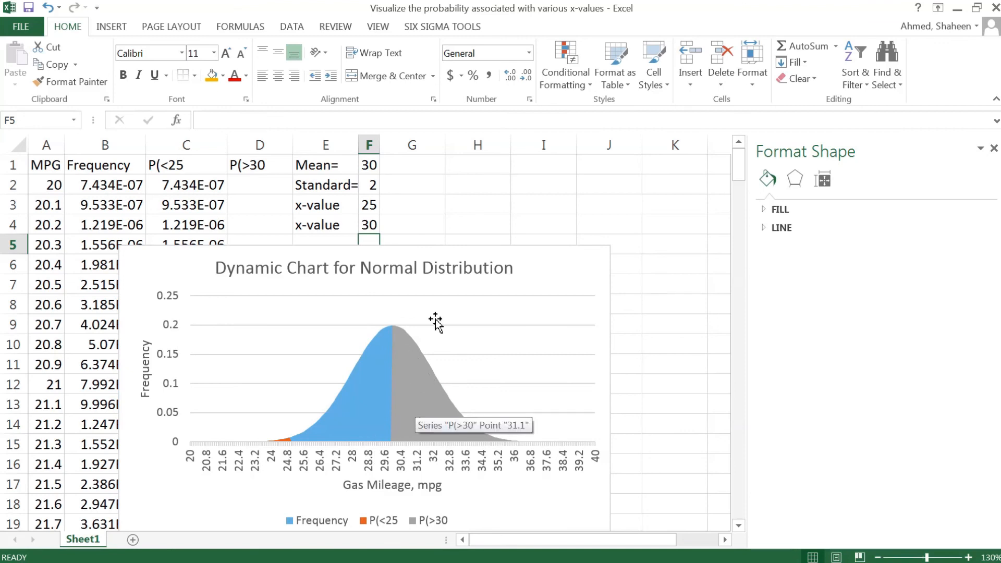
pyautogui.moveTo(434, 489)
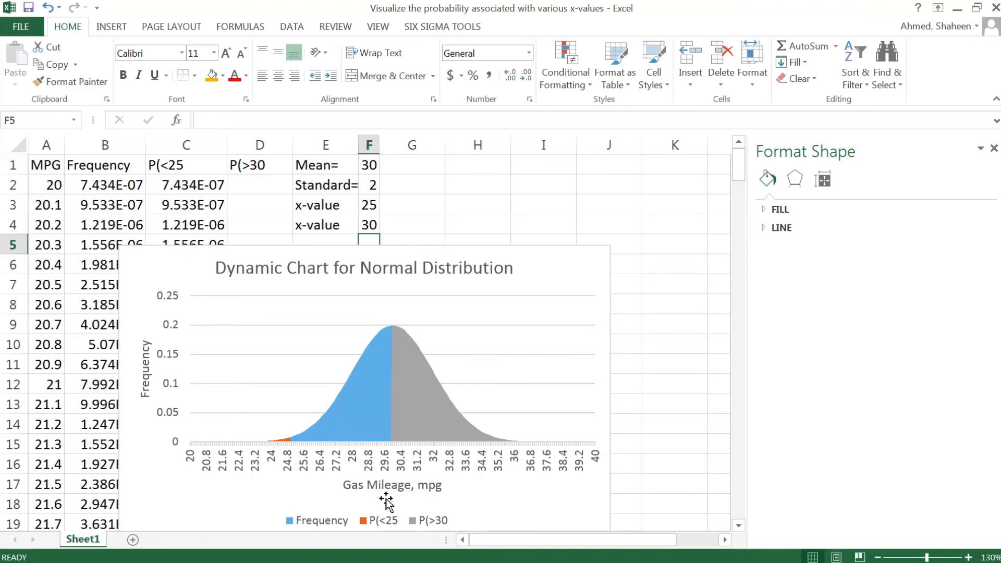
pyautogui.moveTo(392, 491)
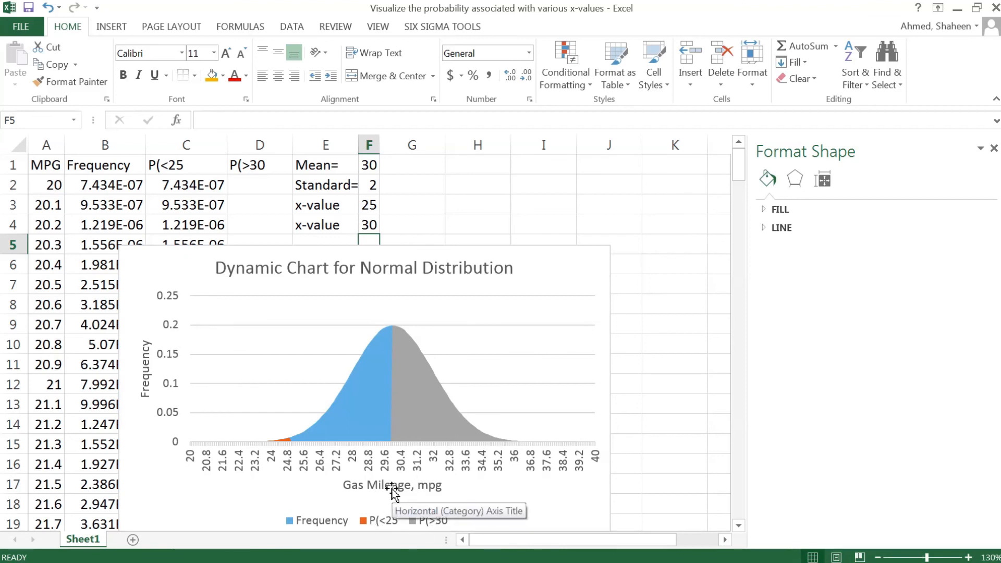